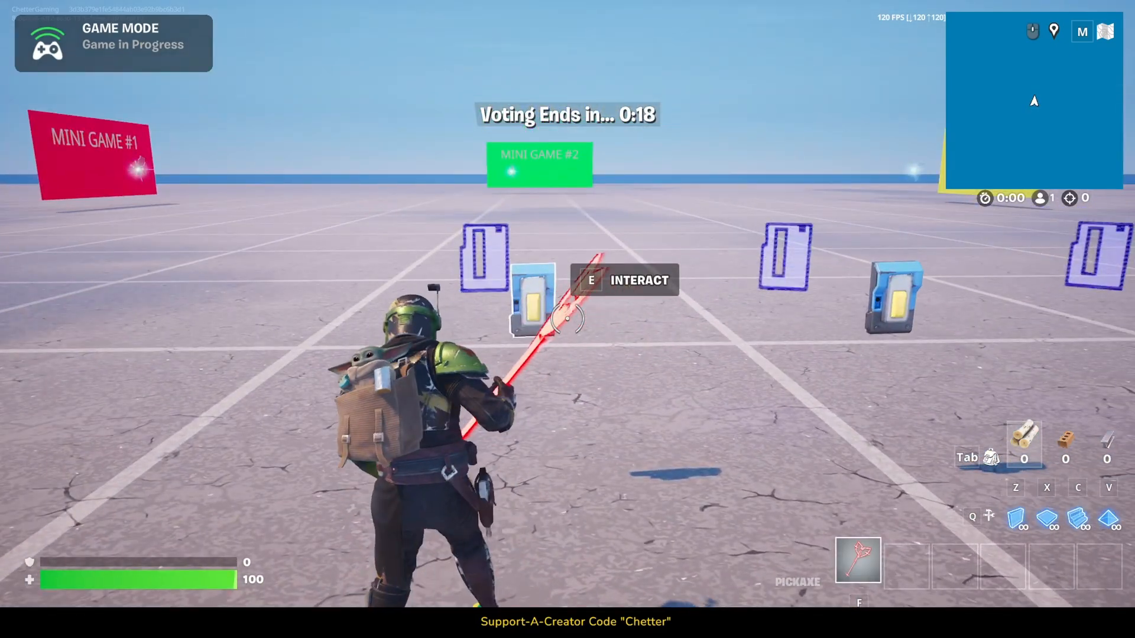
Vote for Mini Game 3 in-game and dismiss the vote and results pop-ups
key(e)
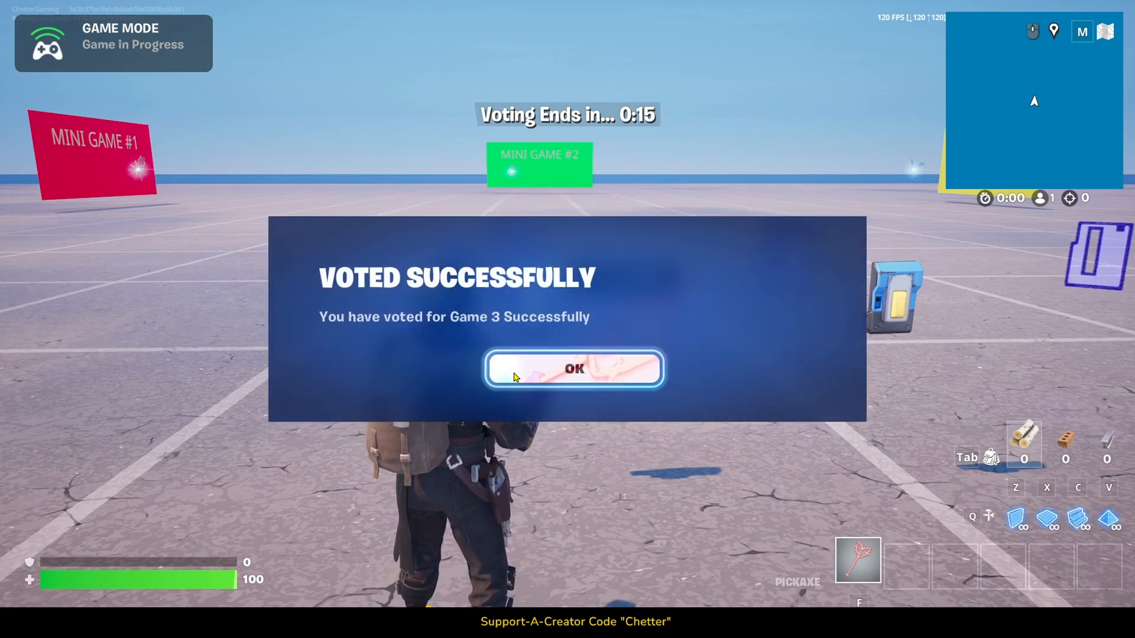
click(574, 369)
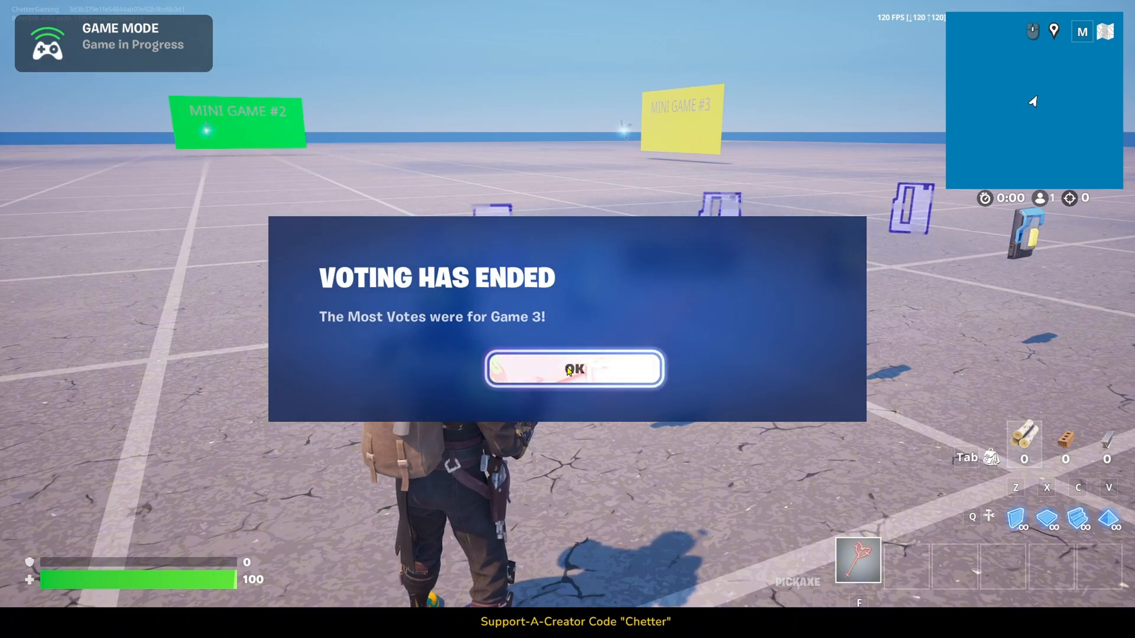
click(574, 369)
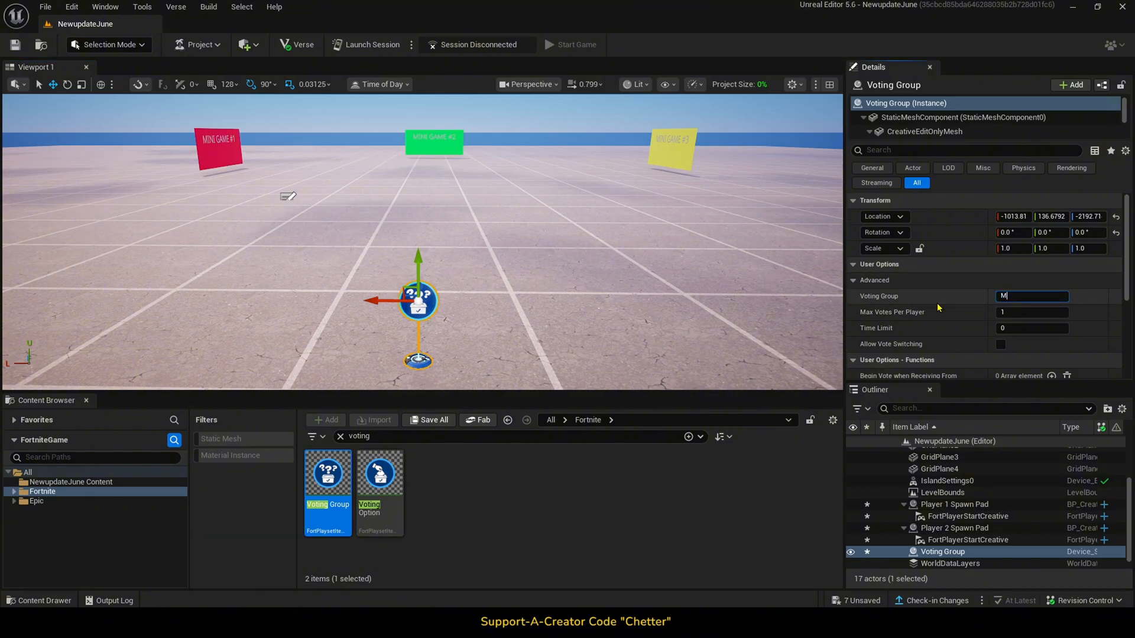
Name the Voting Group 'Mini Game Choice', leaving Allow Vote Switching off
text(Mini Game Choice)
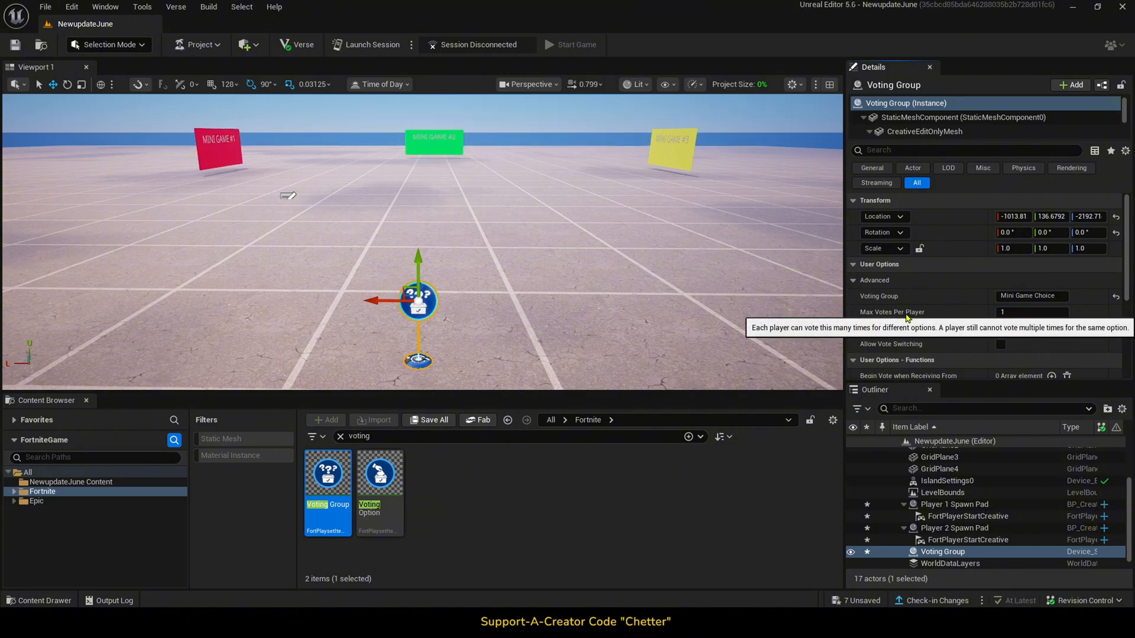
mouse_move(892, 351)
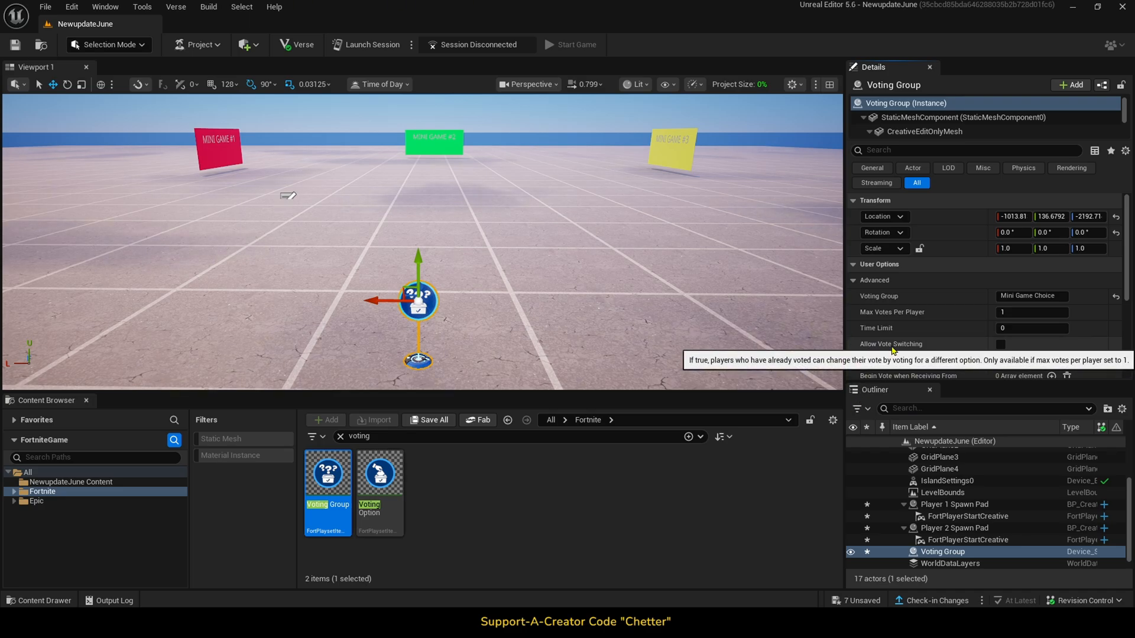
mouse_move(864, 355)
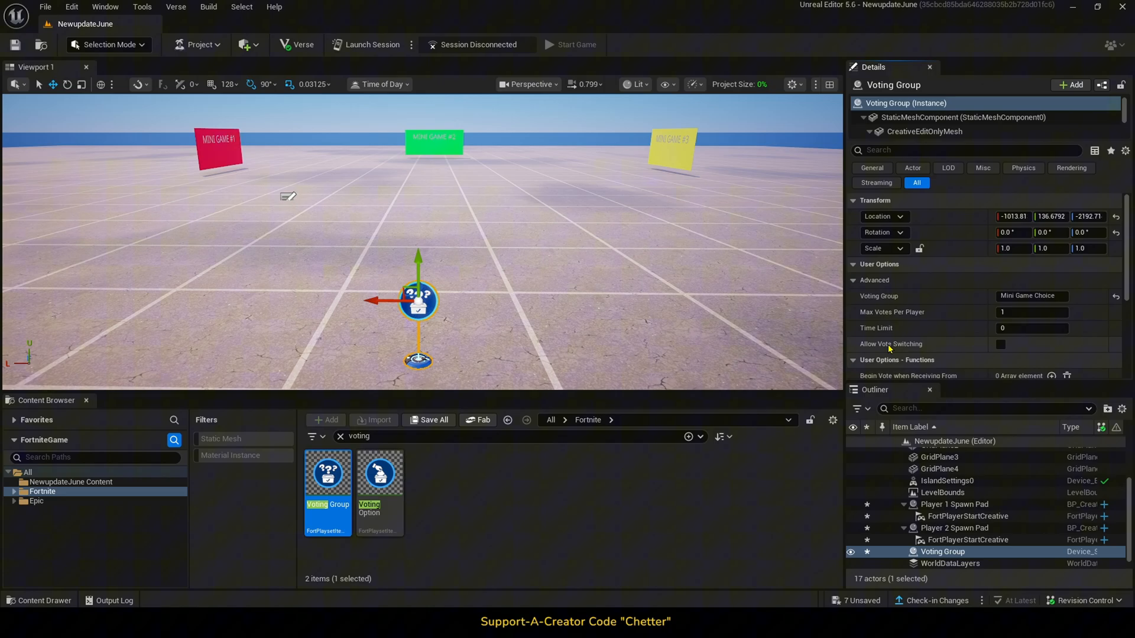
click(1002, 344)
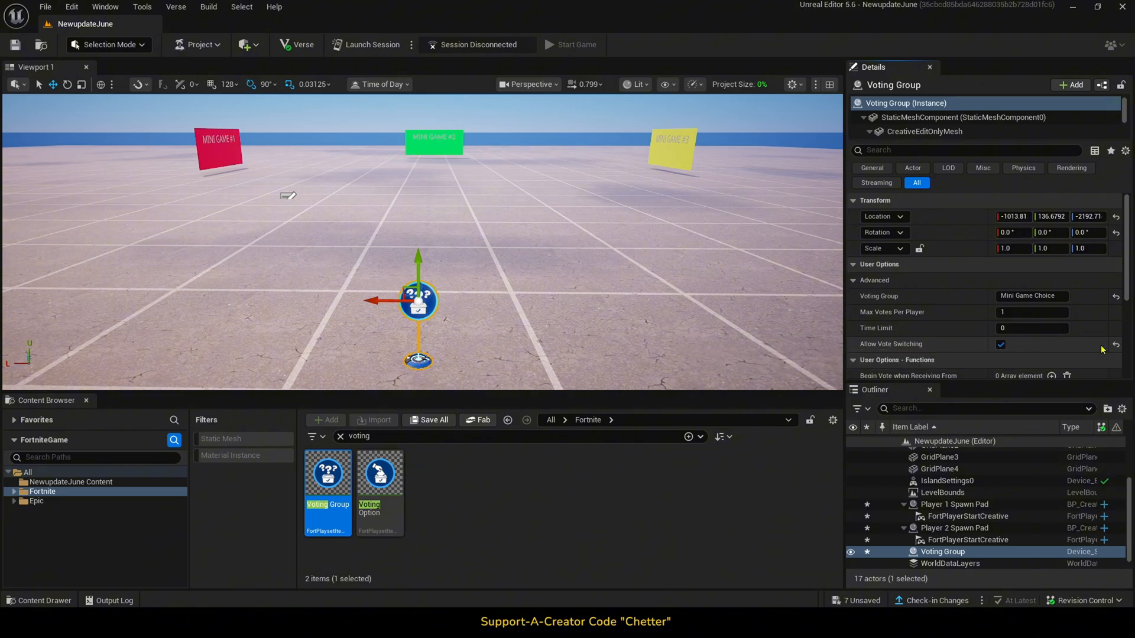
click(1001, 345)
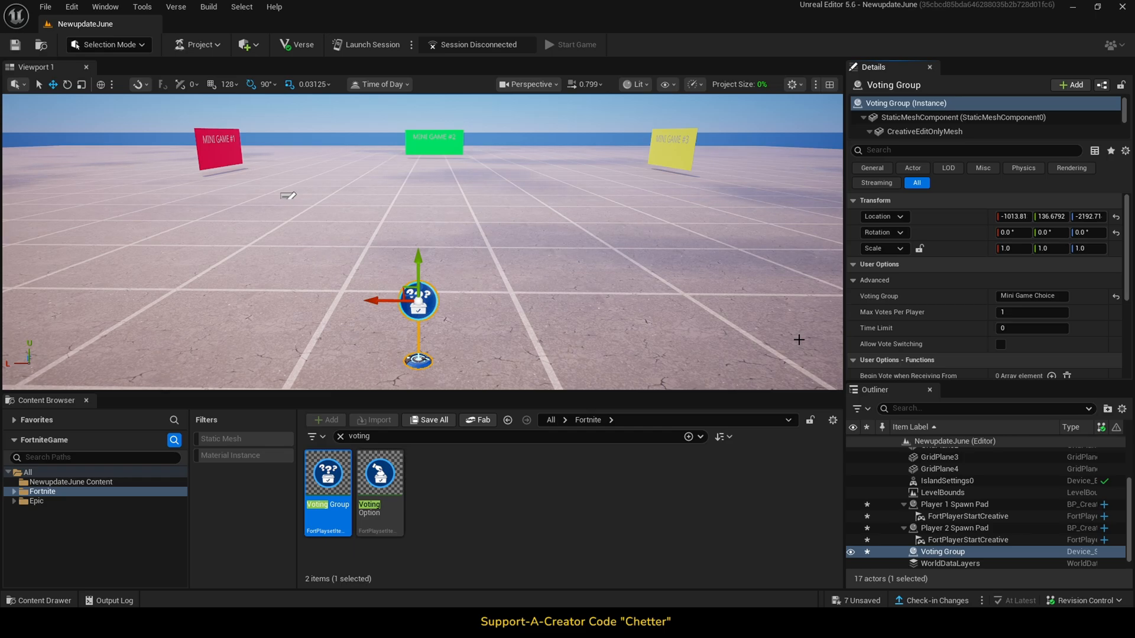
mouse_move(810, 339)
text(t)
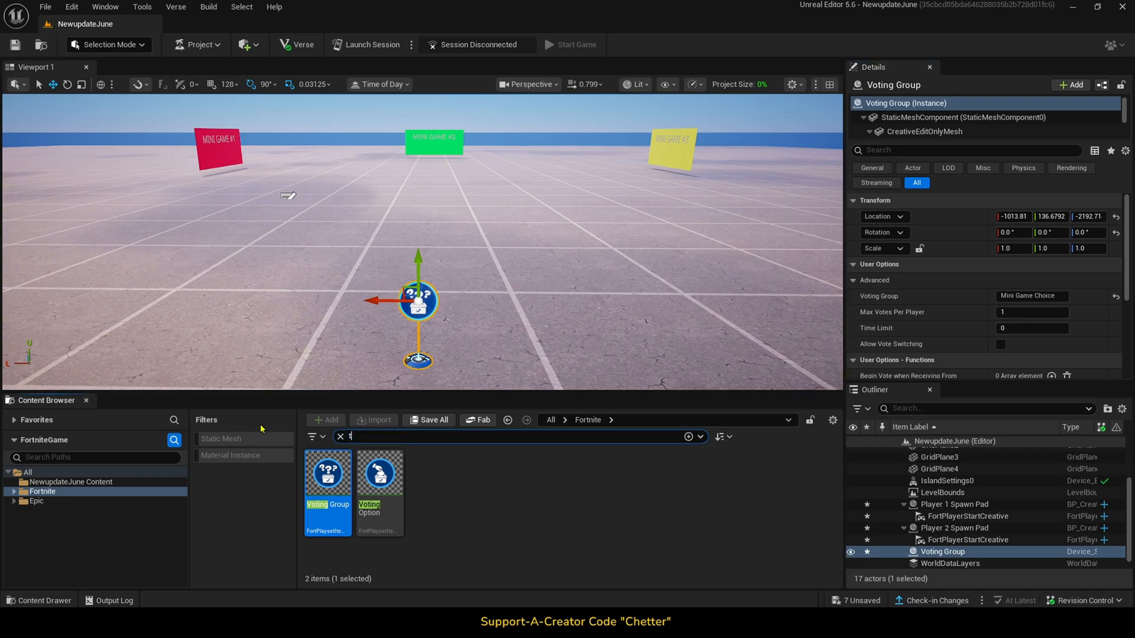
Place a Timer Device with a 20-second duration for the voting period
text(imer)
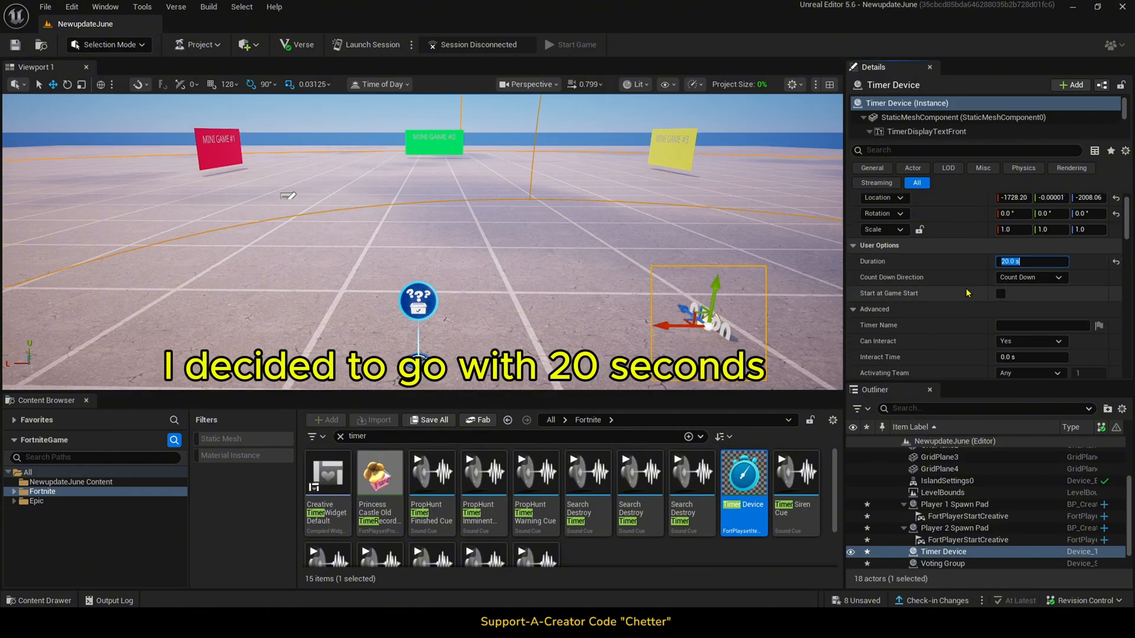
scroll(down, 3)
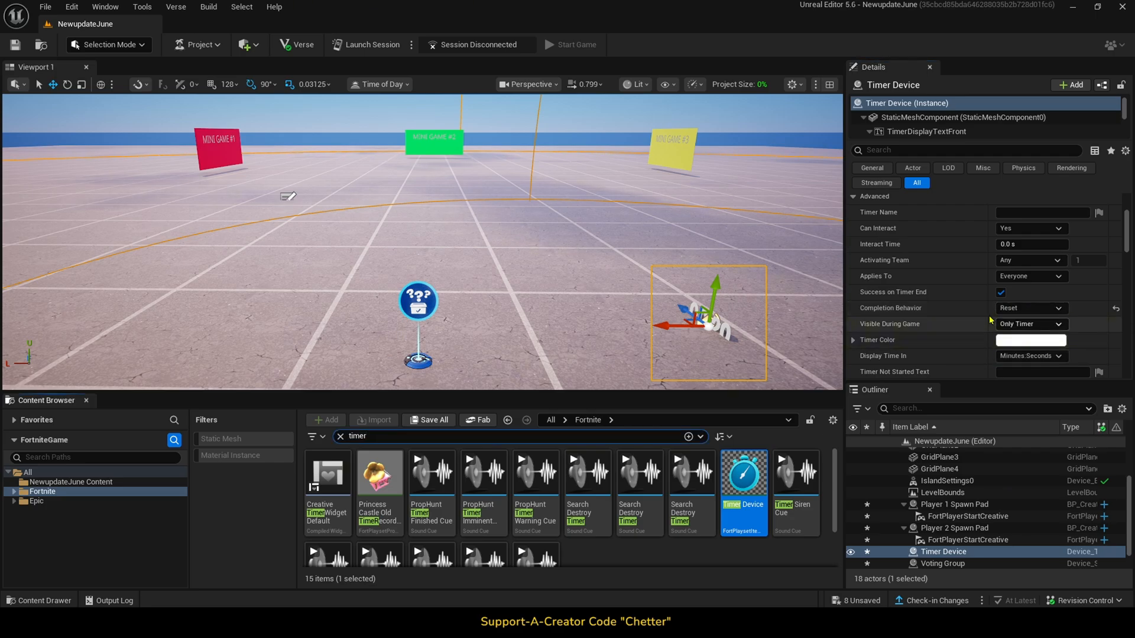
scroll(down, 3)
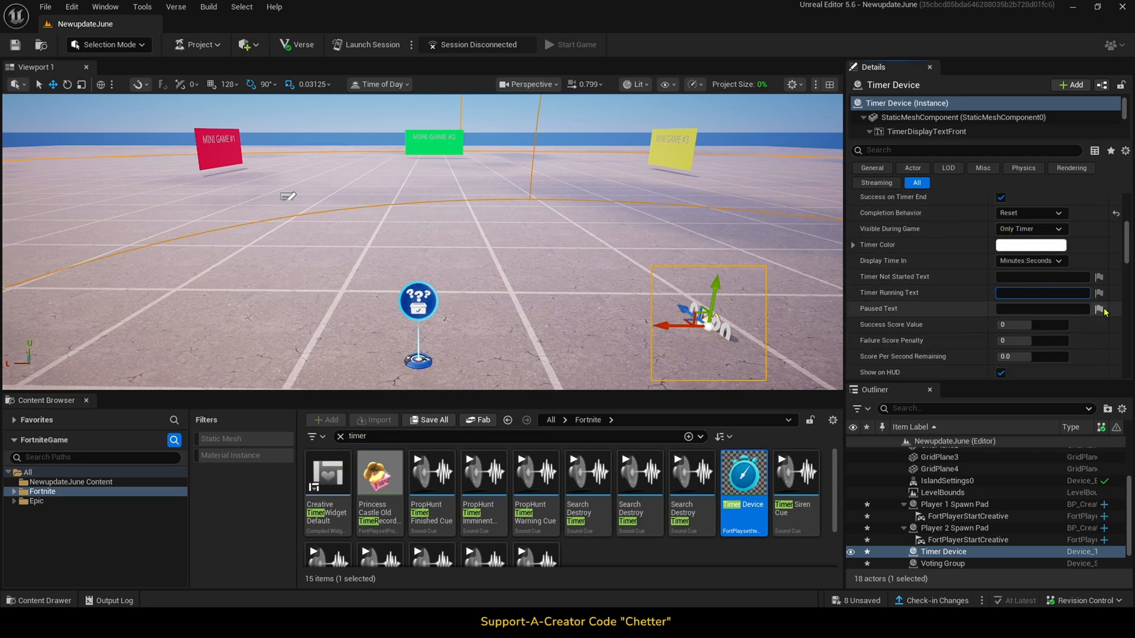
text(Voting)
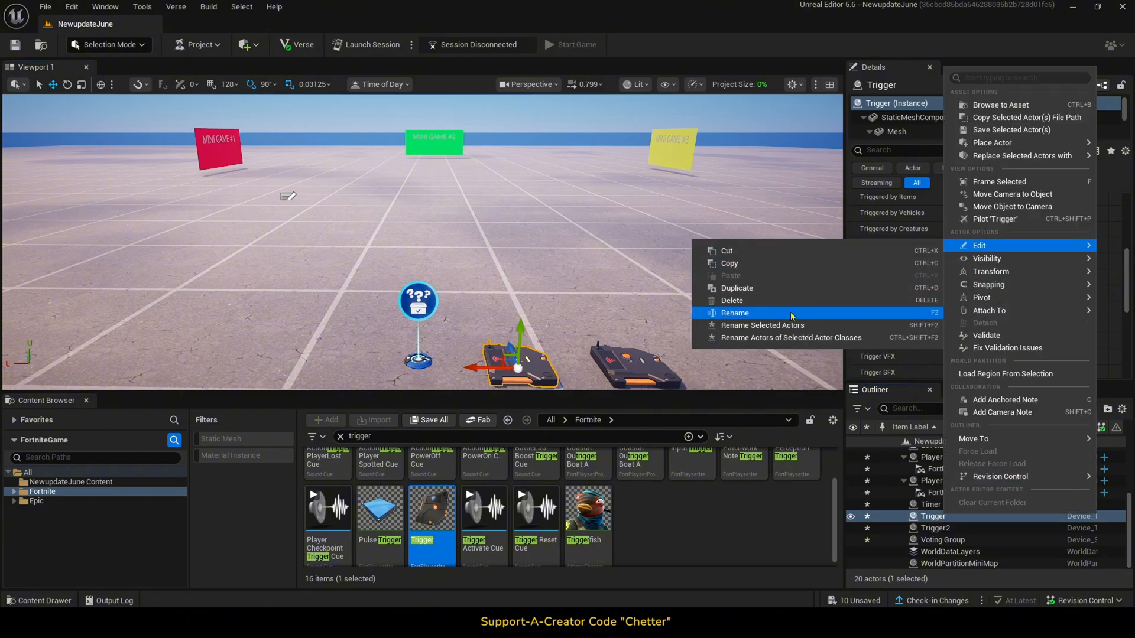
Rename the two Trigger devices to 'Trigger Voting Begin' and 'Trigger Voting End'
click(734, 313)
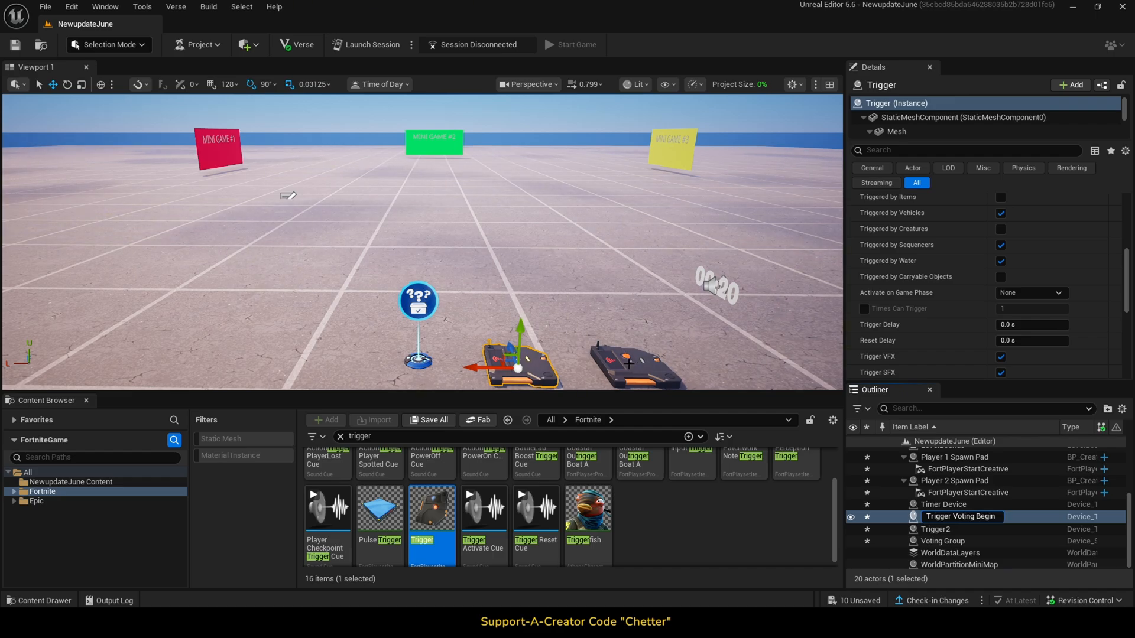
right_click(936, 529)
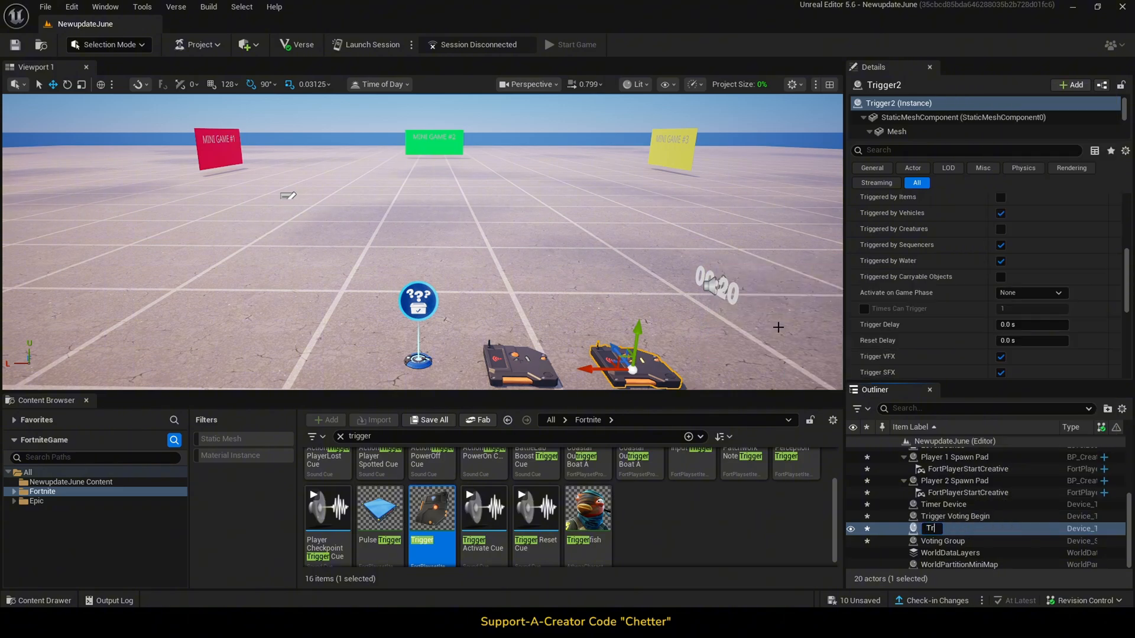
text(Trigger Voting E)
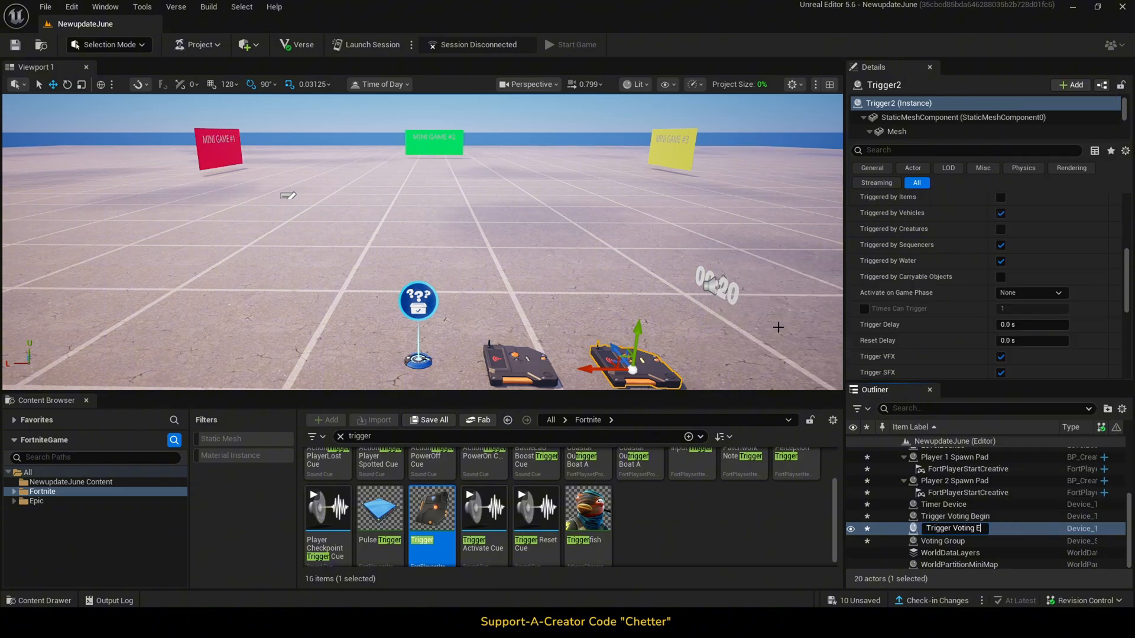
click(944, 540)
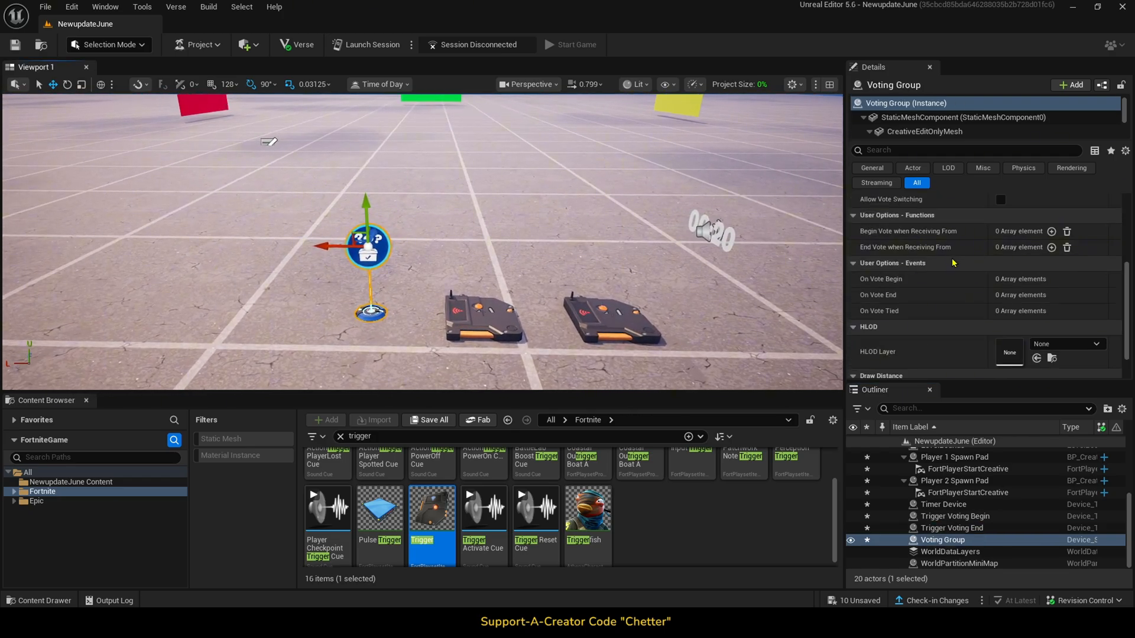
Set the Voting Group to begin on Trigger Voting Begin and end on Trigger Voting End
click(1051, 231)
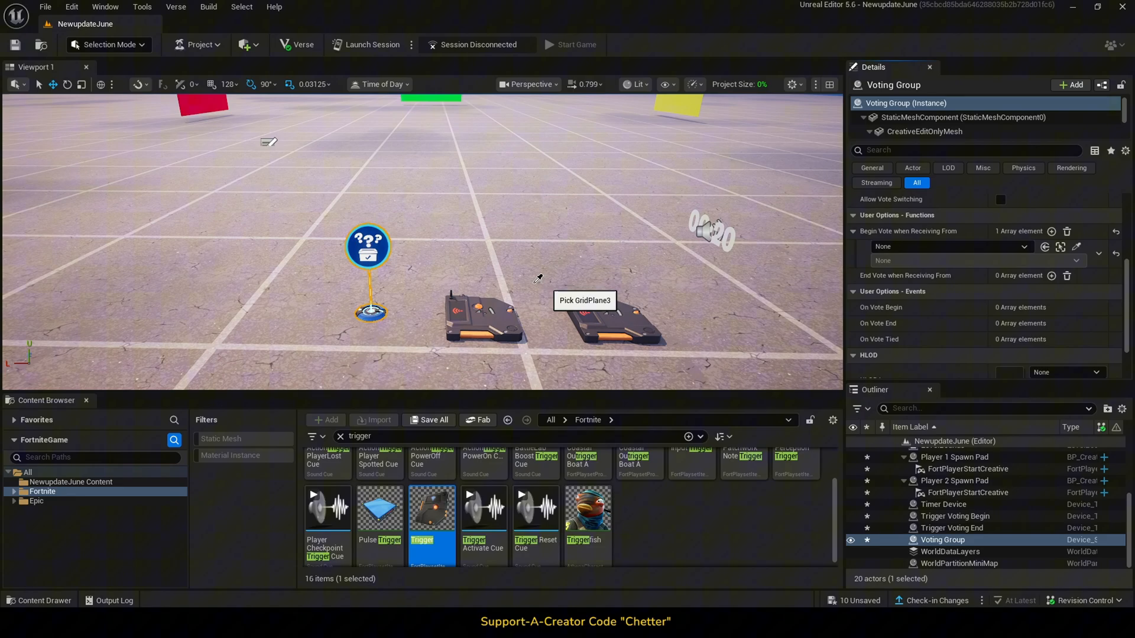
click(951, 260)
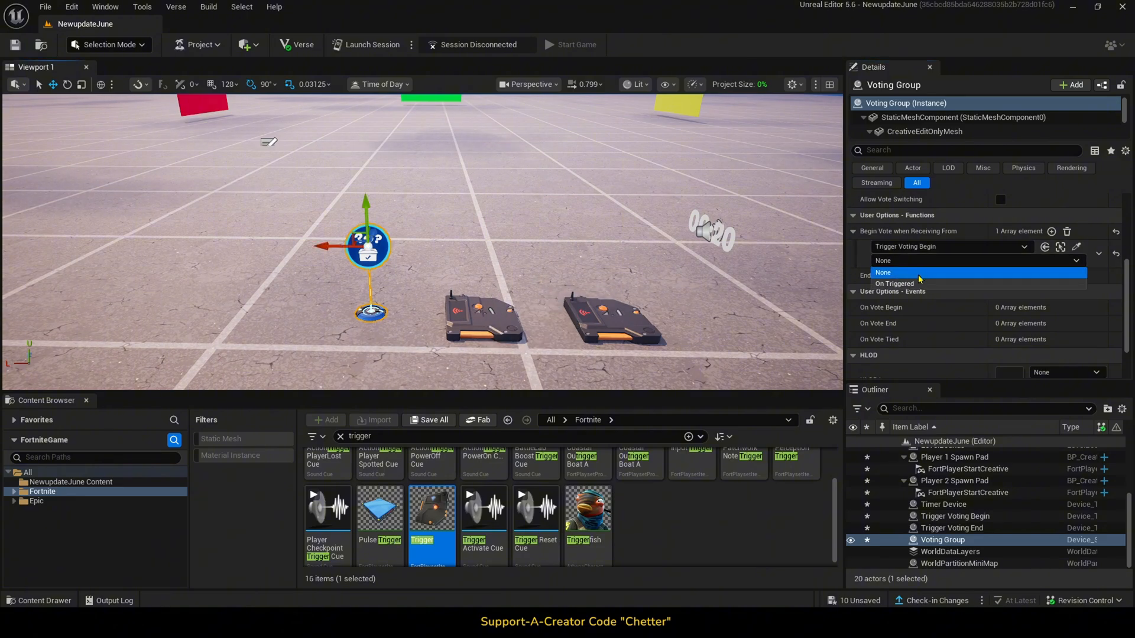
click(896, 284)
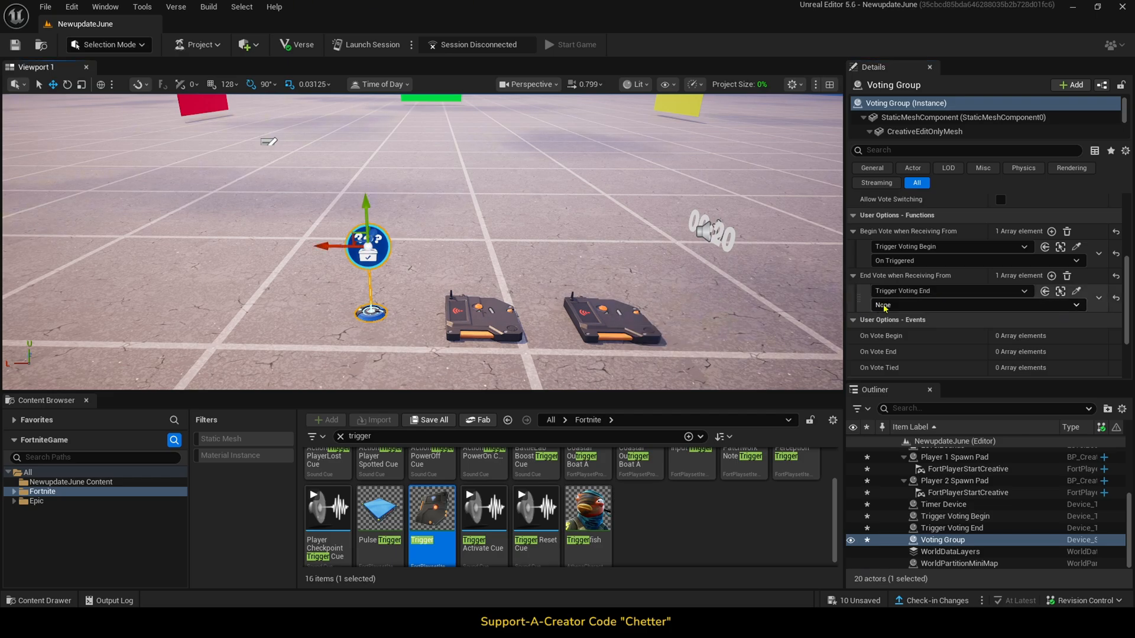
click(973, 305)
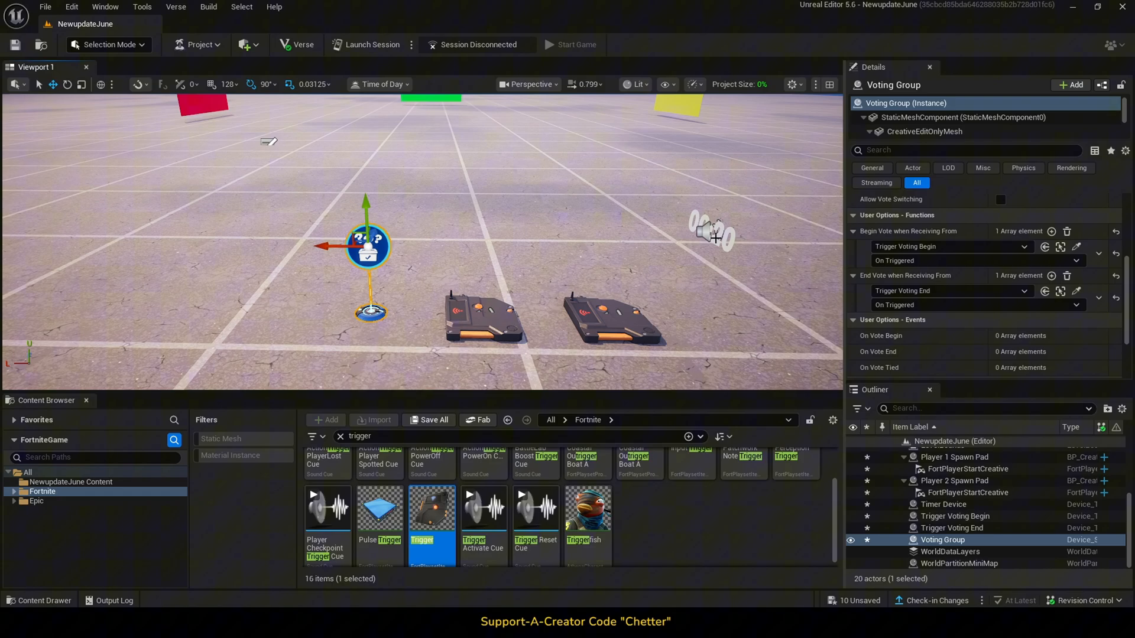
click(944, 504)
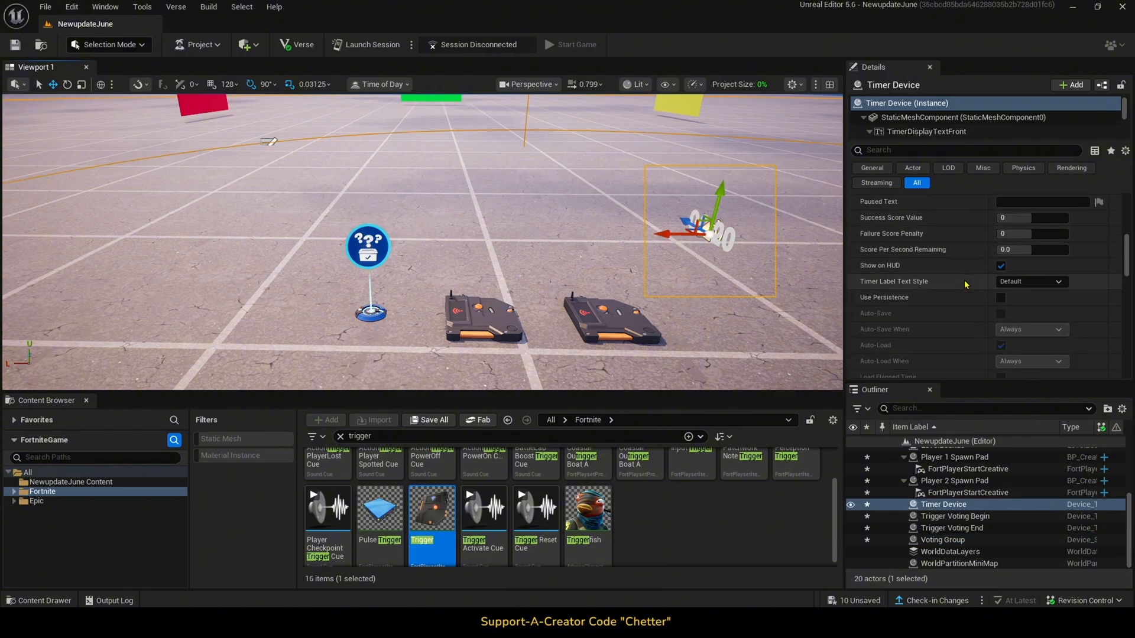
Make the Timer Device start when Trigger Voting Begin fires
scroll(down, 3)
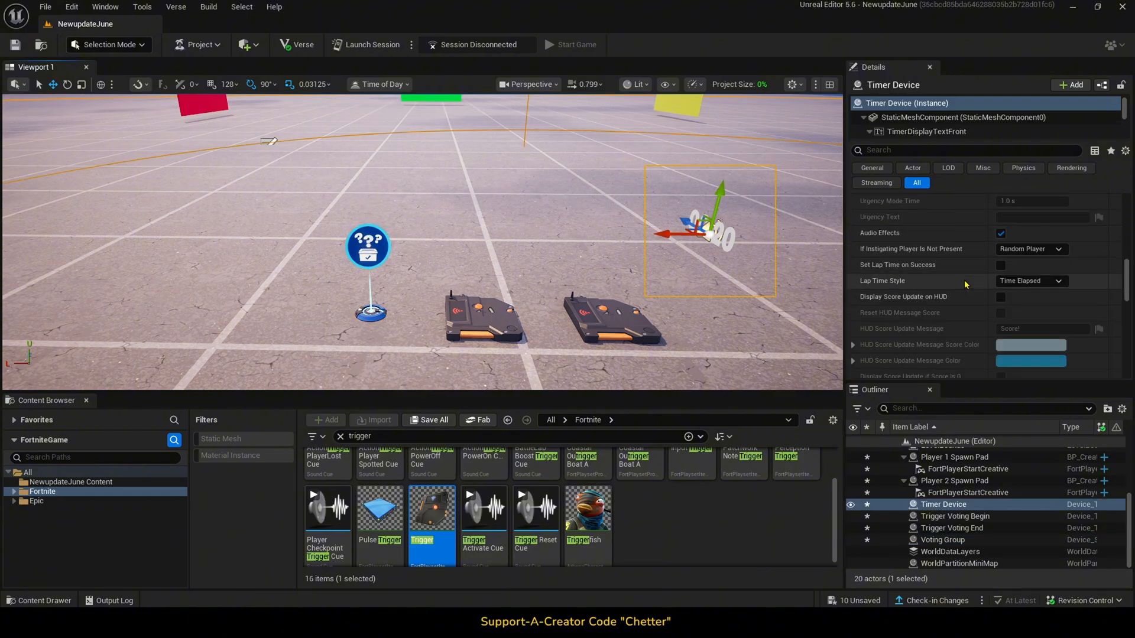
scroll(down, 3)
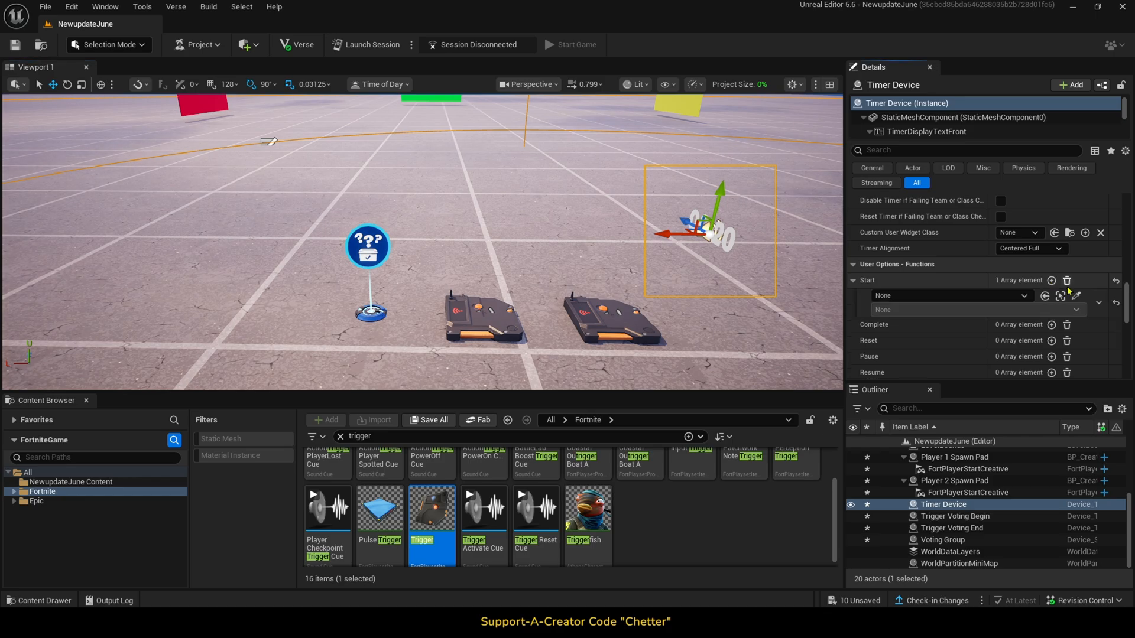
click(948, 296)
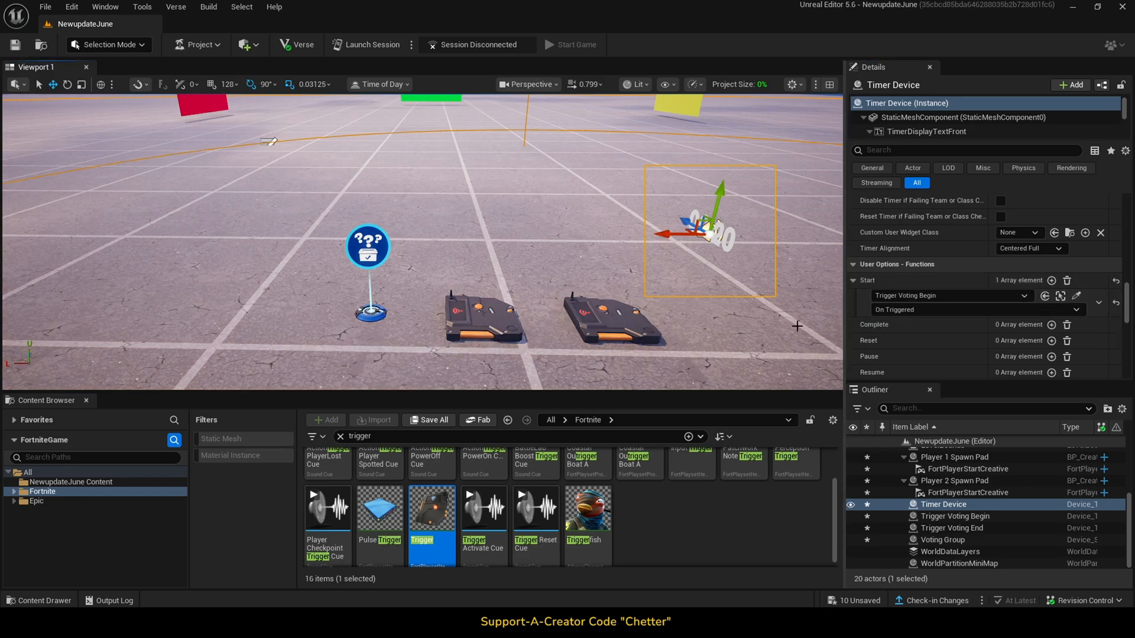
Add the Timer Device as a trigger source for Trigger Voting End
click(952, 527)
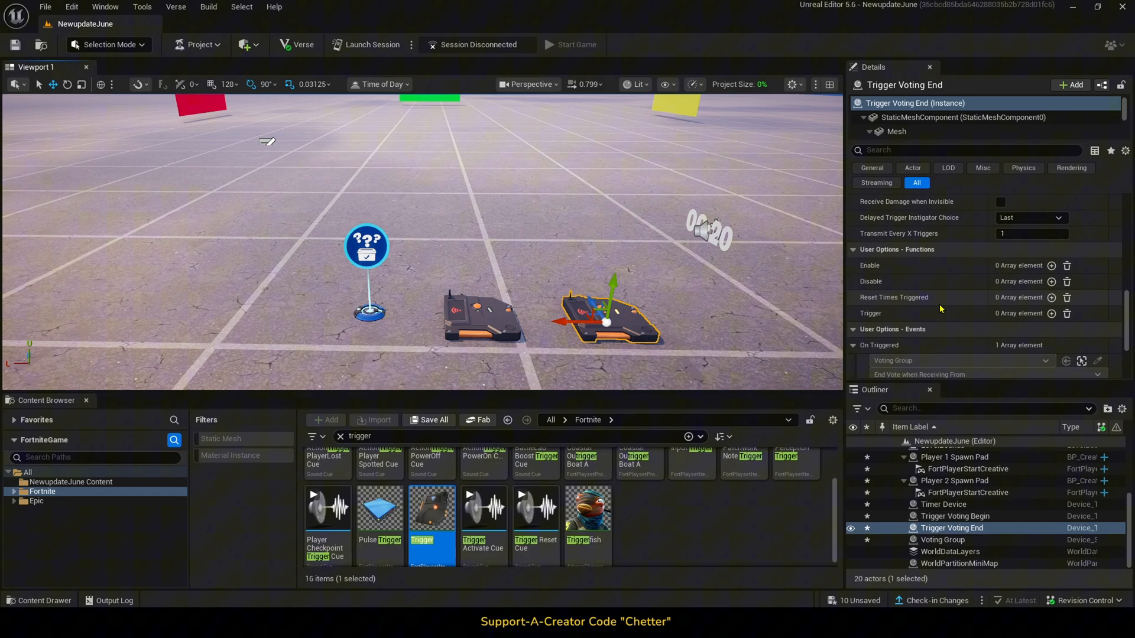
click(1051, 312)
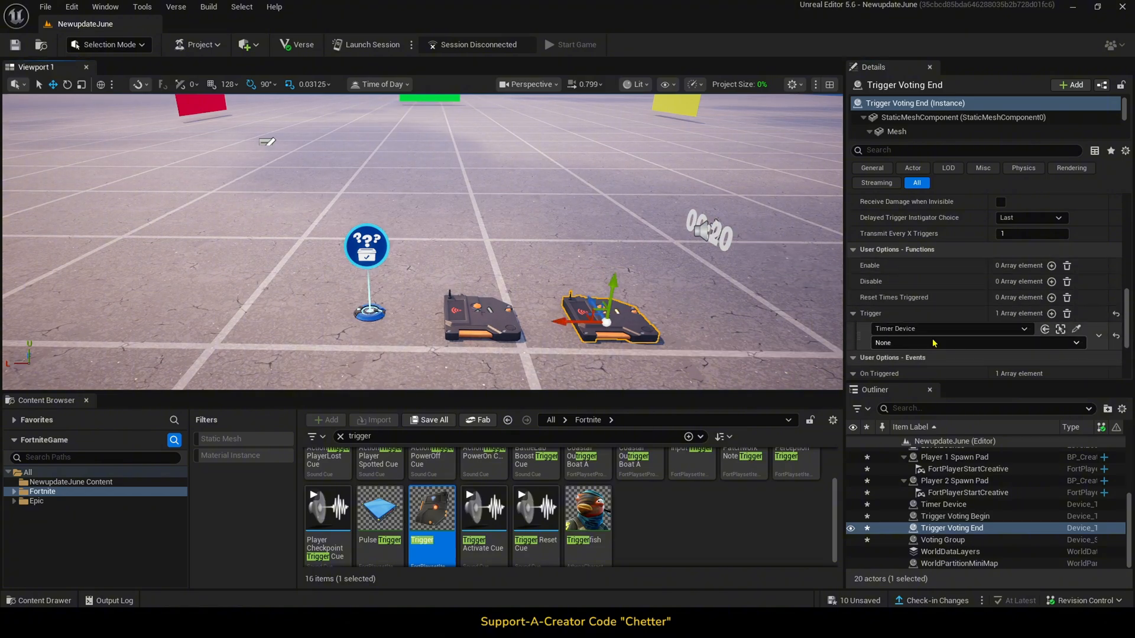
click(977, 342)
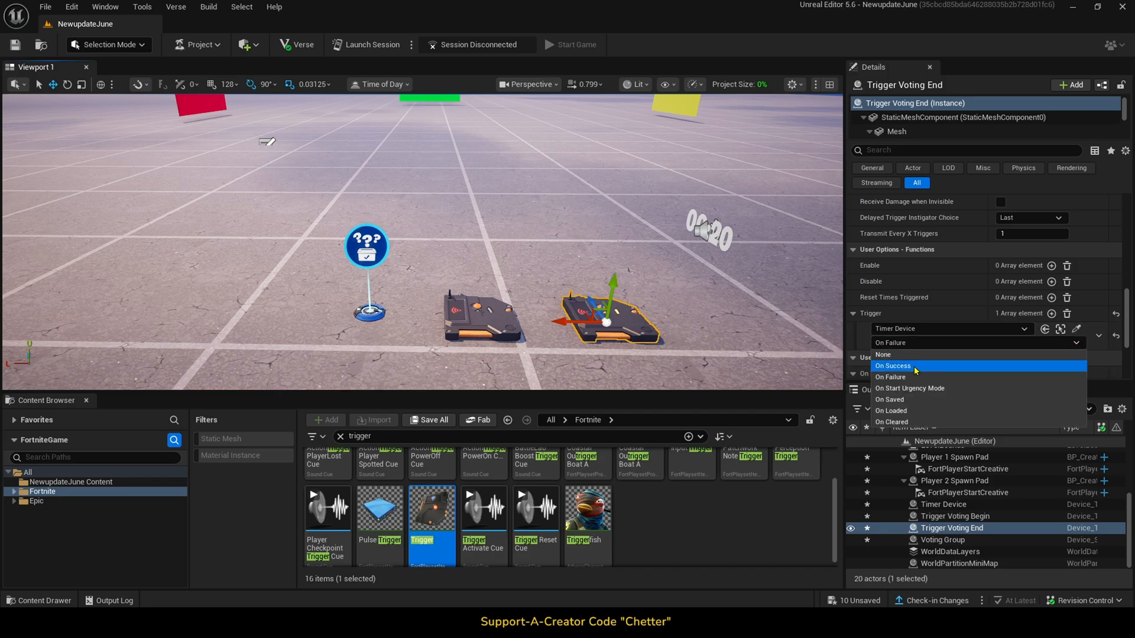
Fire Trigger Voting End on timer On Success, and place three Button devices
click(893, 366)
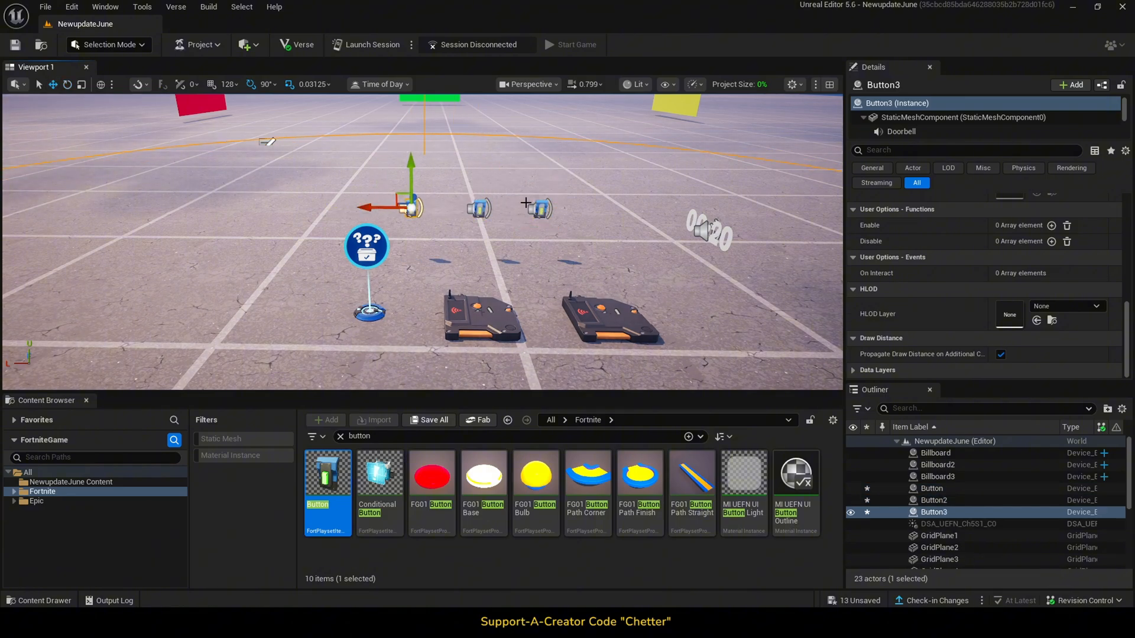
click(932, 487)
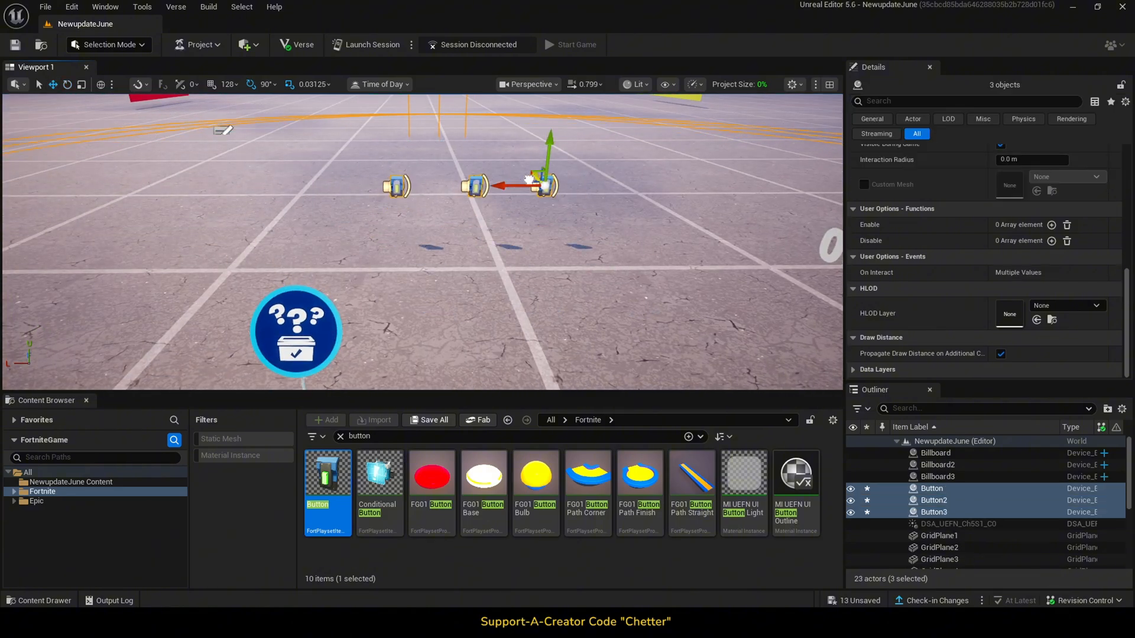
click(934, 512)
text(pop up)
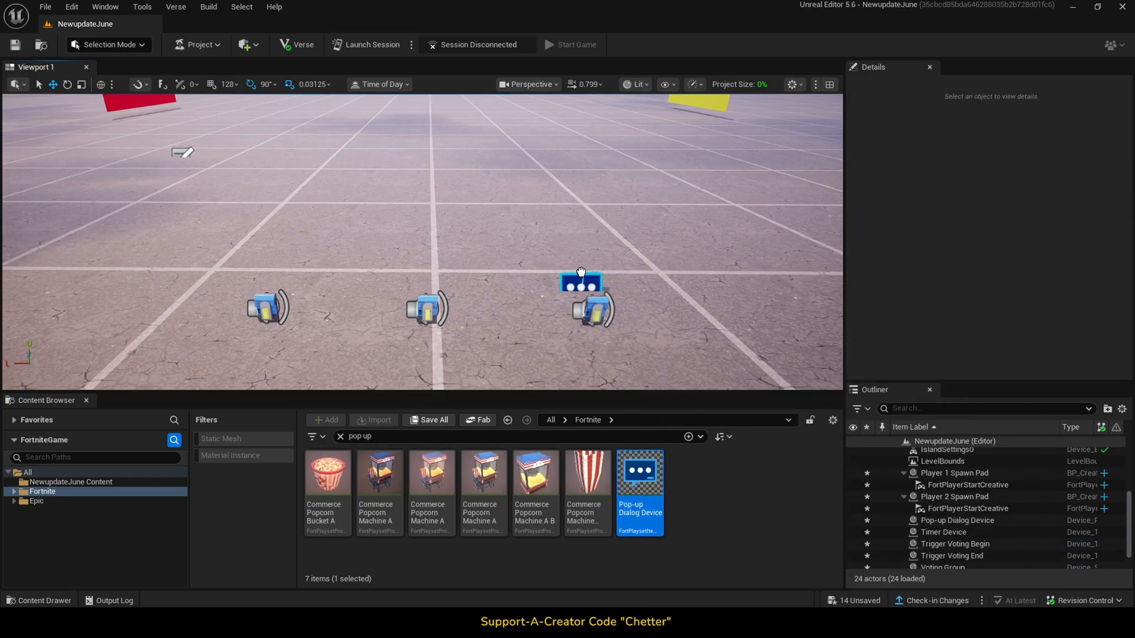
Configure three two-button 'Vote' pop-up dialogs, each shown by its own Button device
click(580, 283)
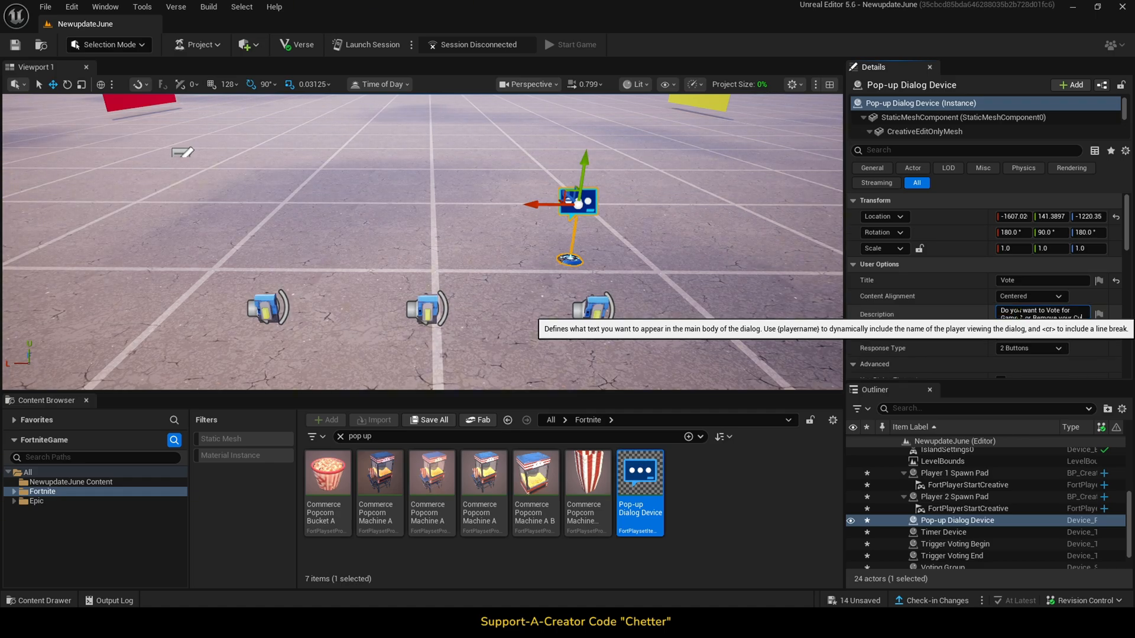
scroll(down, 3)
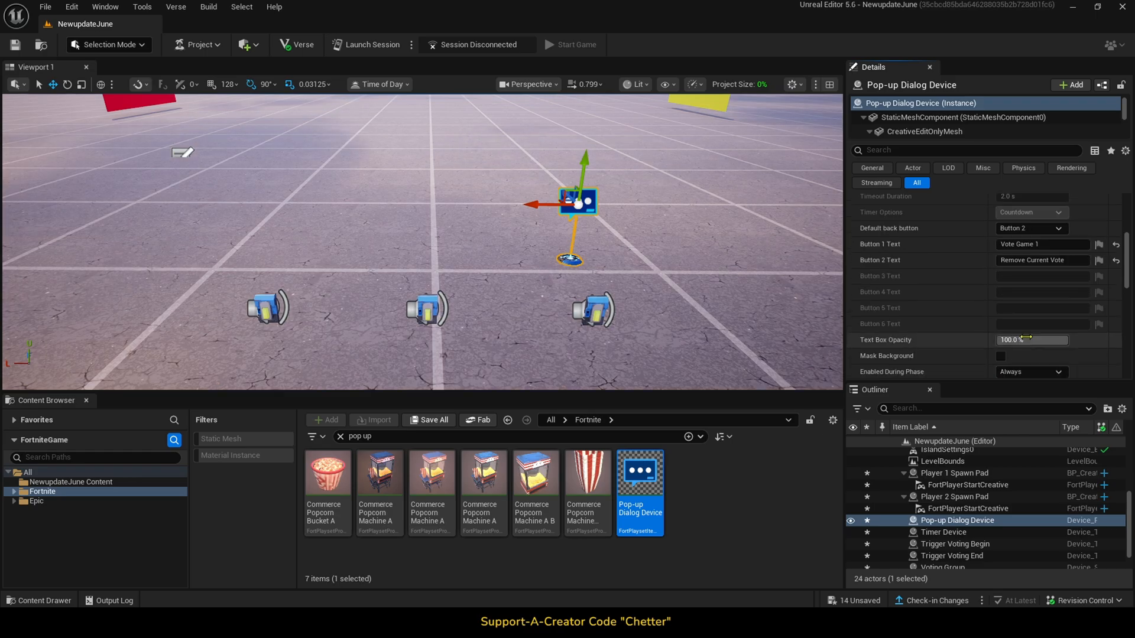
scroll(down, 3)
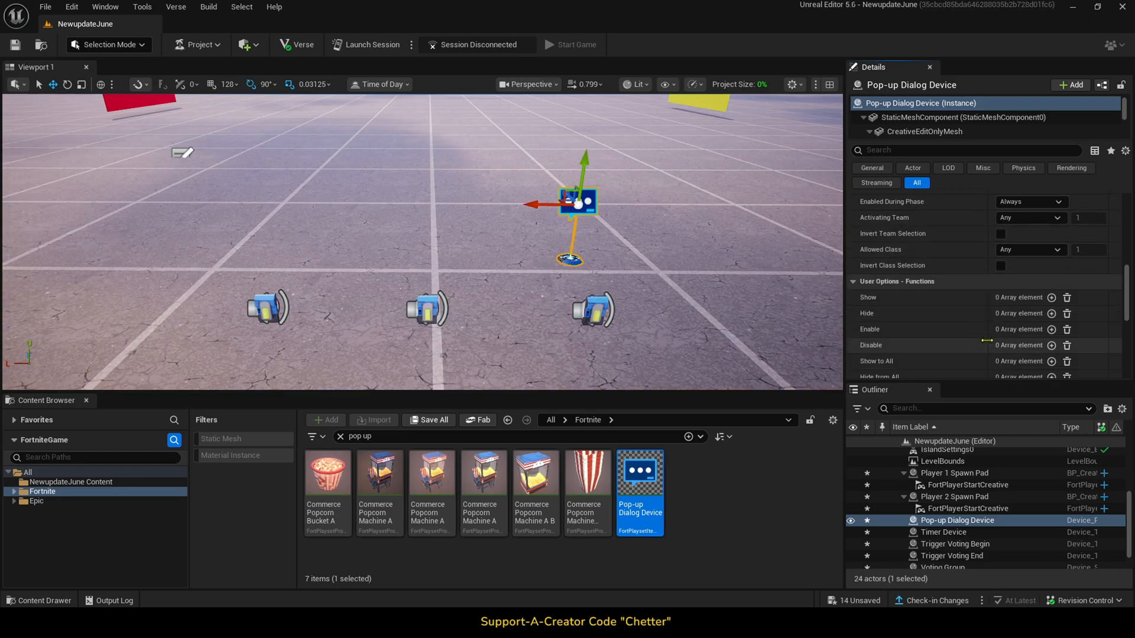
click(1050, 297)
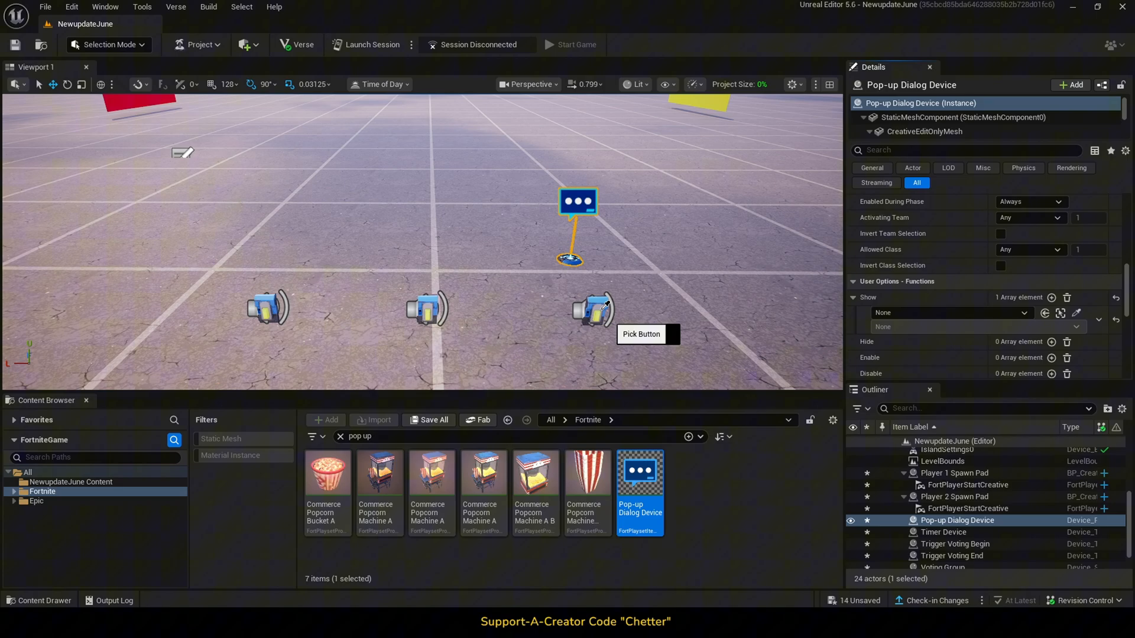
click(949, 312)
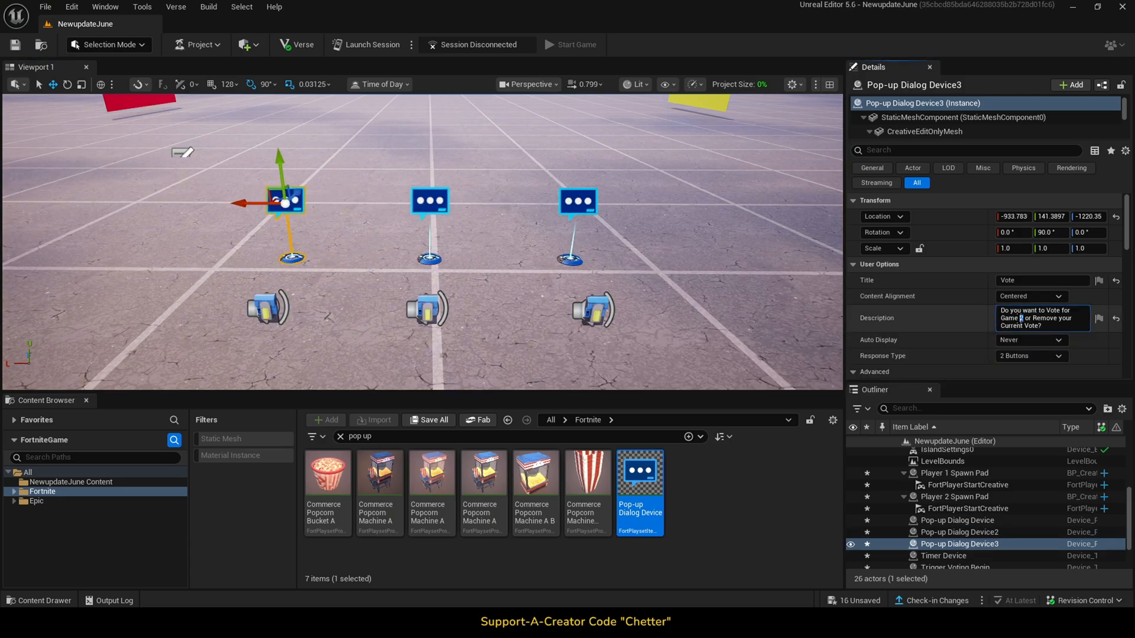
scroll(down, 3)
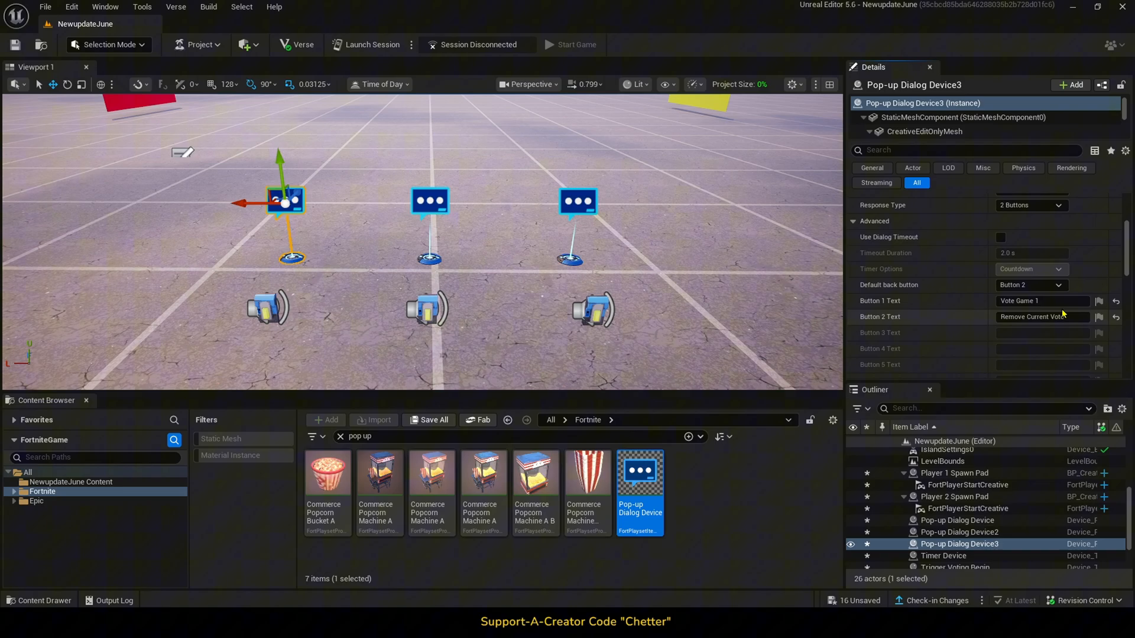
click(959, 532)
text(voting)
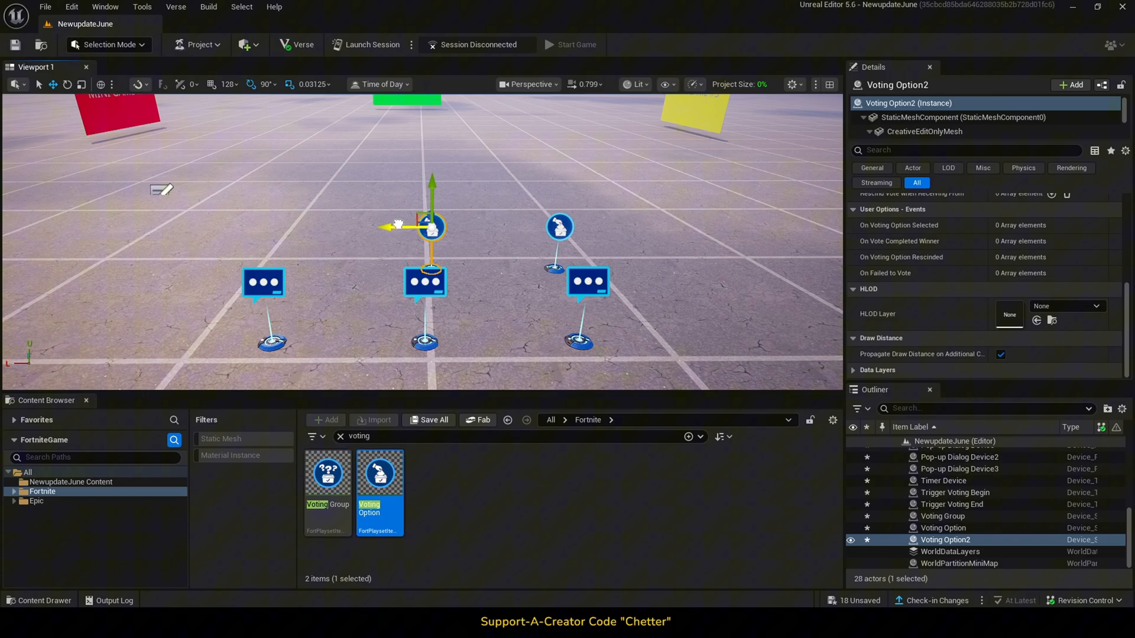
Label Voting Options Game 1, Game 2, Game 3 and group them under Mini Game Choice
click(943, 528)
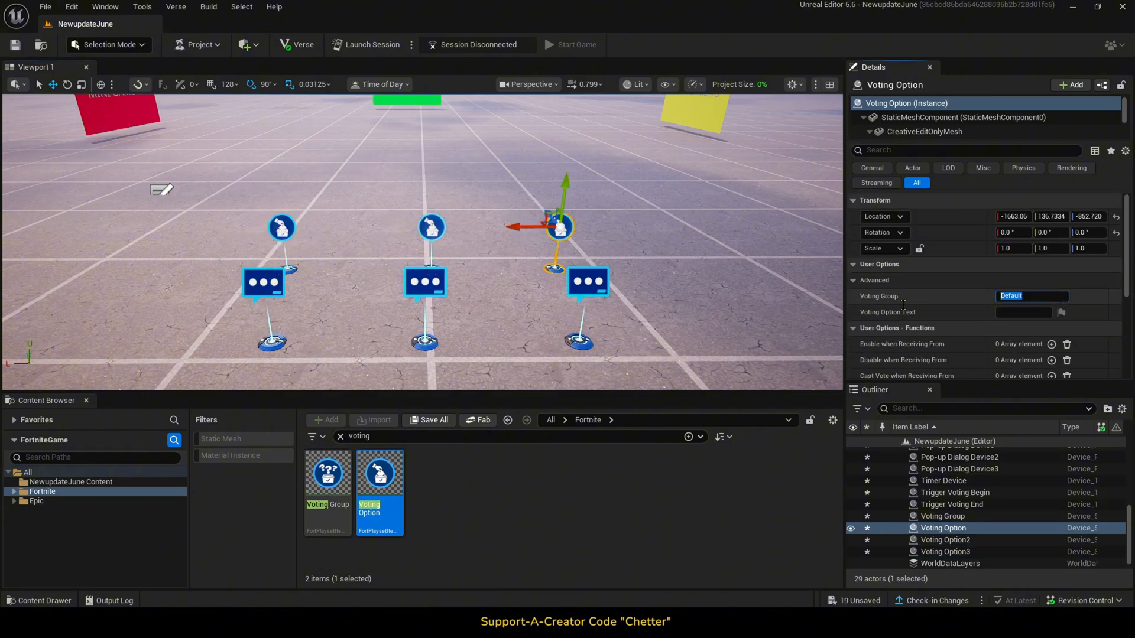
text(Mini Game Choice)
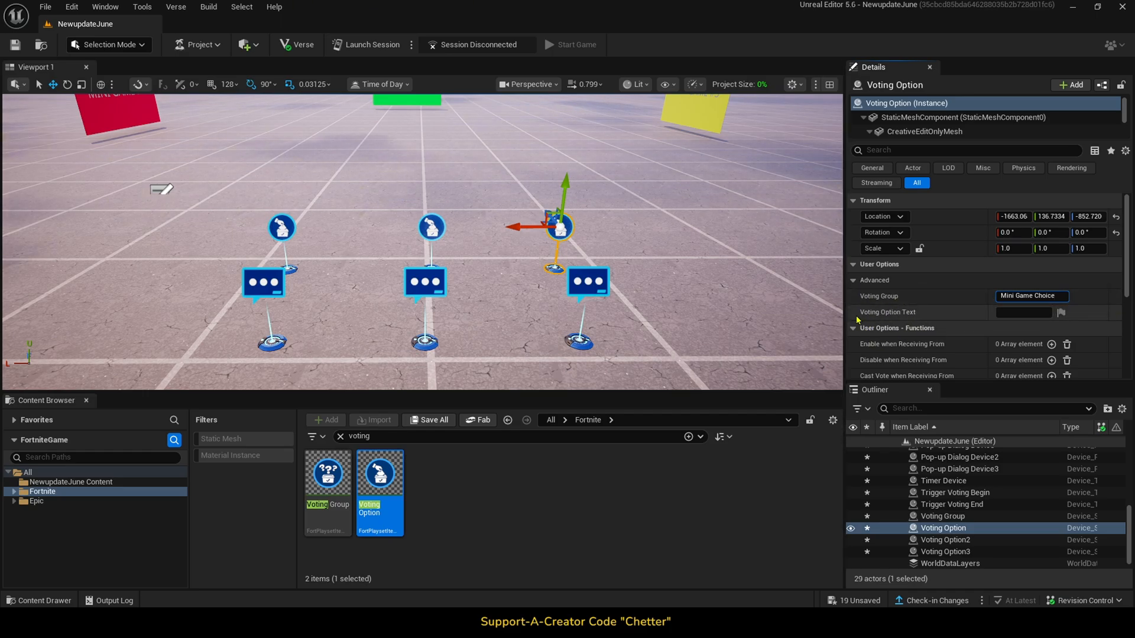
text(Game 1)
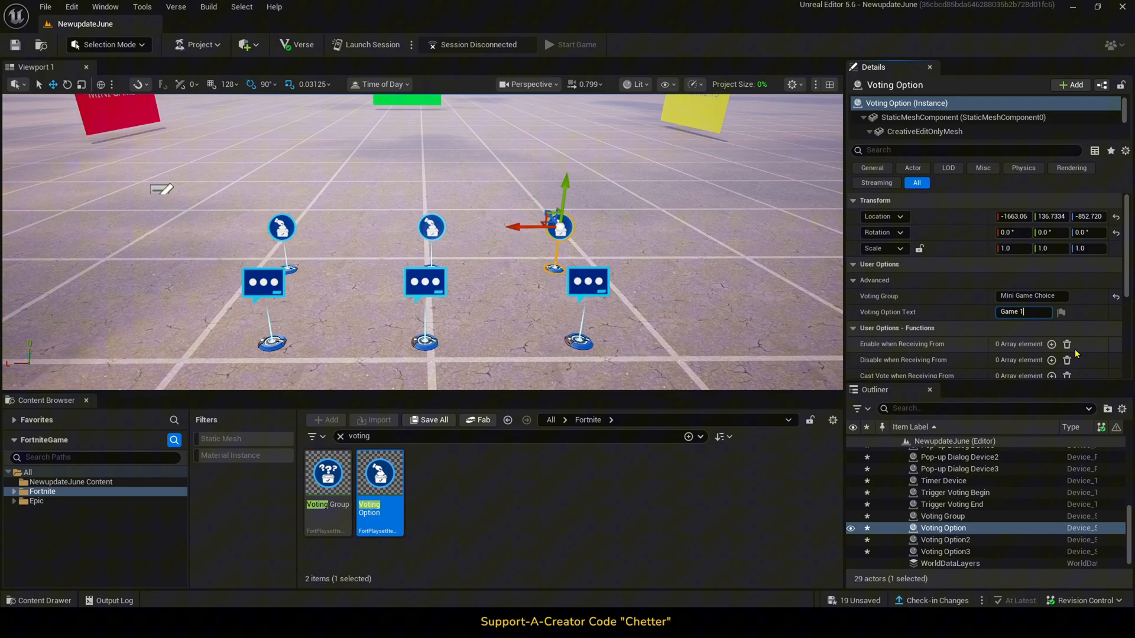
click(945, 540)
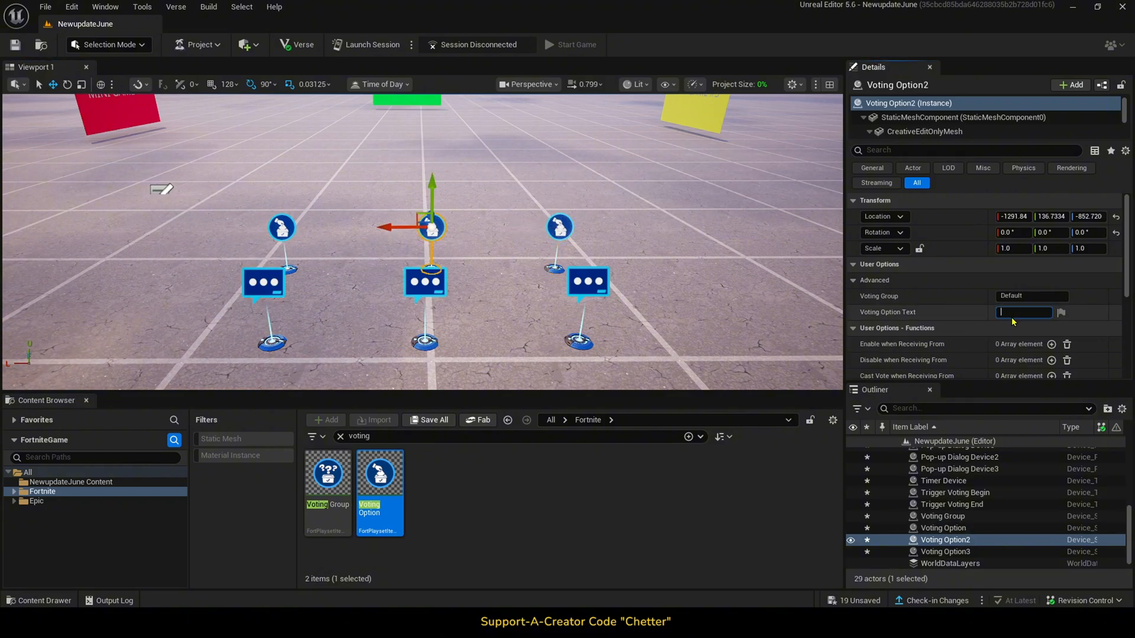
click(945, 551)
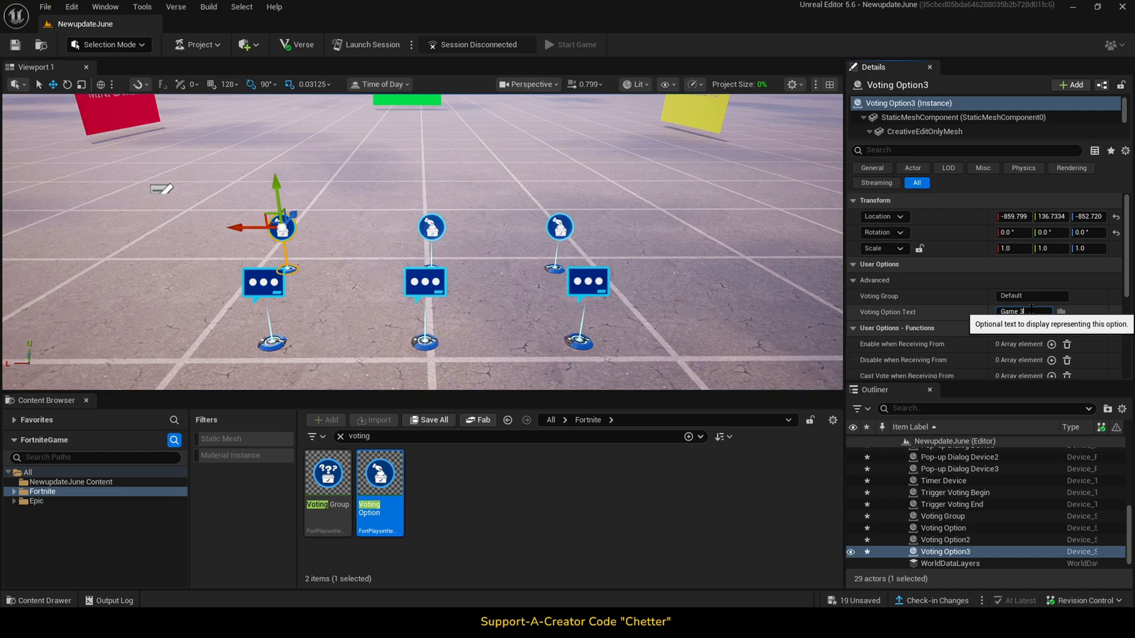
click(945, 540)
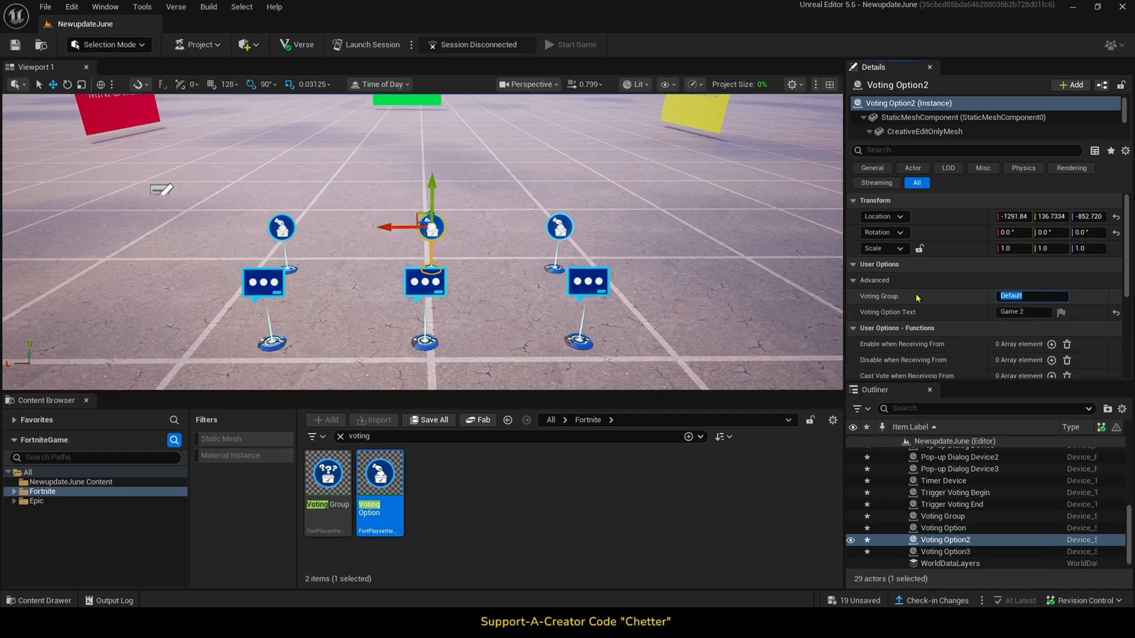
text(Mini Game Choice)
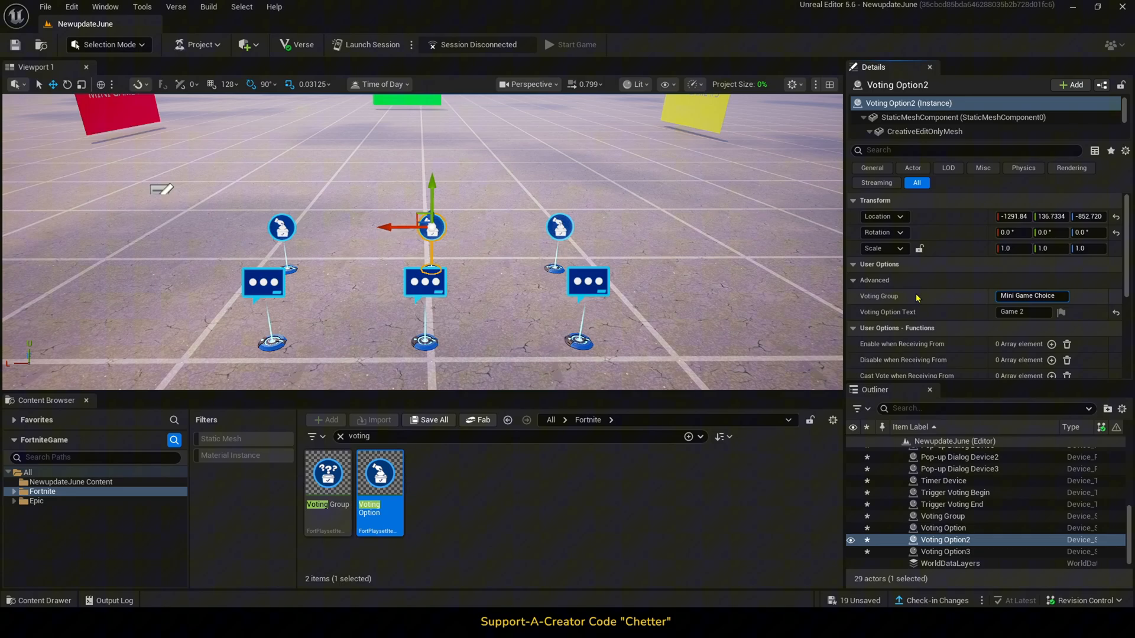
click(945, 551)
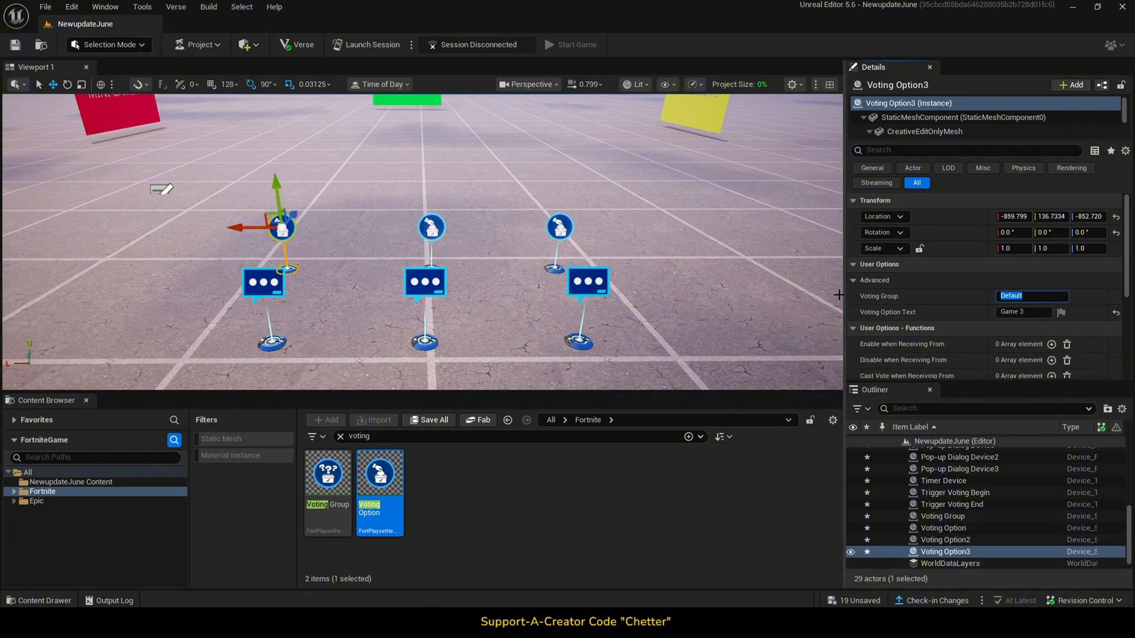
text(Mini Game Choice)
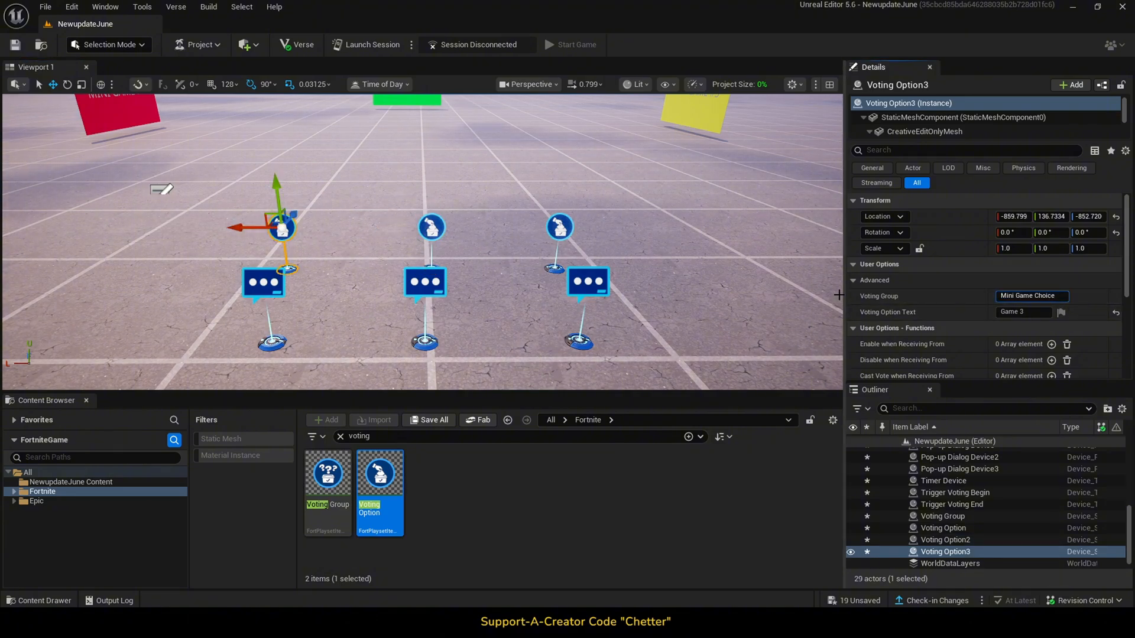
click(942, 528)
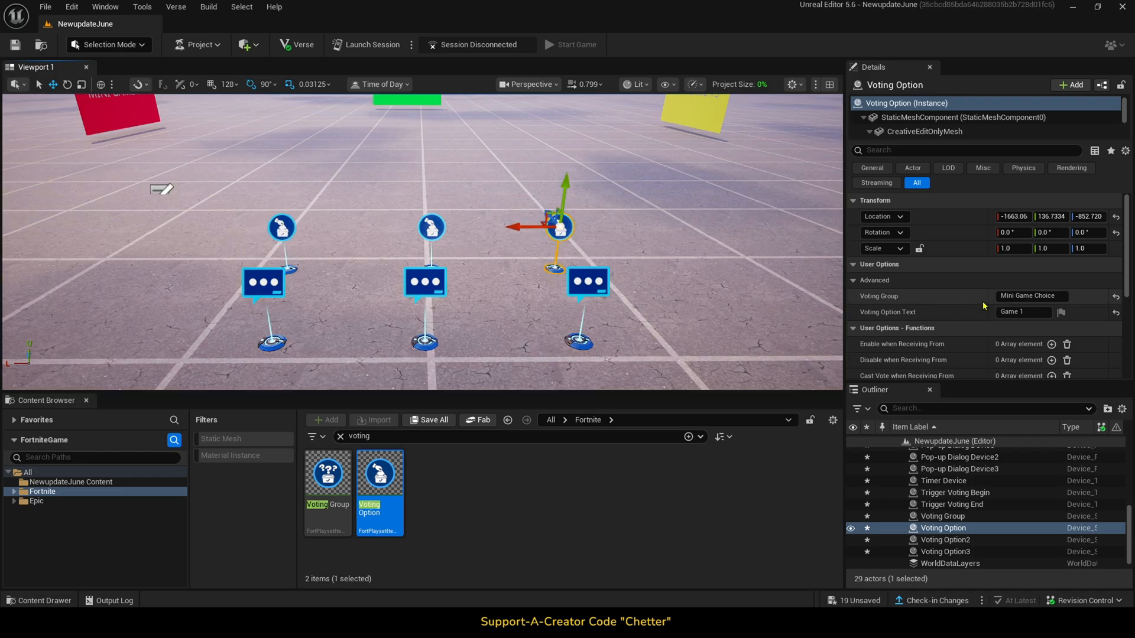
Make Voting Option2 cast a vote on Pop-up Dialog Device2 button 1, rescind on button 2
scroll(down, 3)
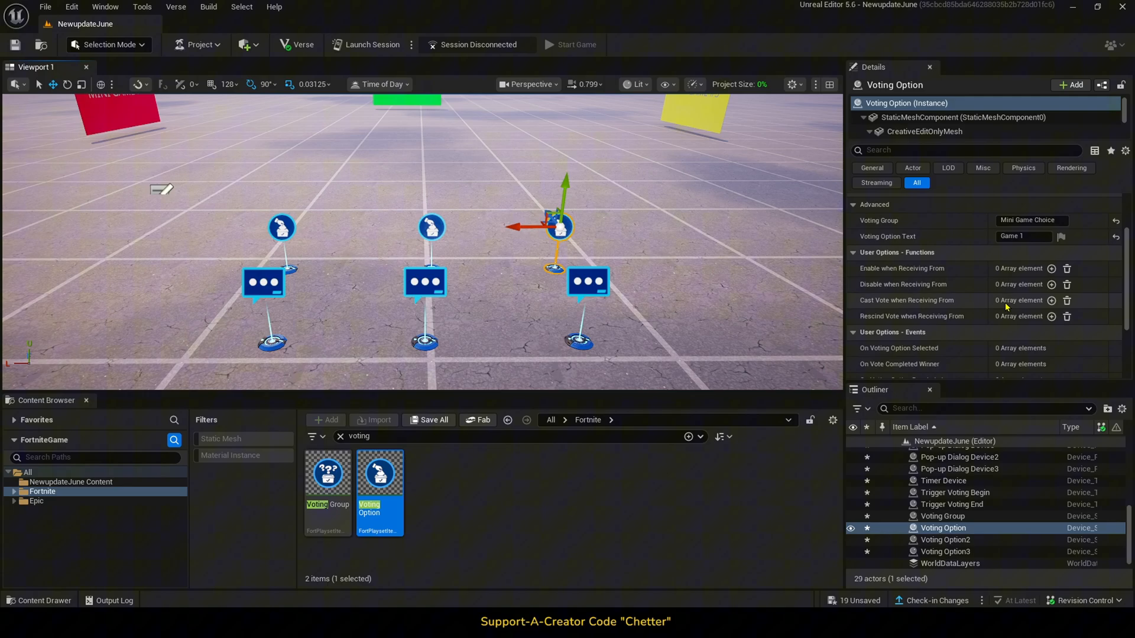
click(1051, 300)
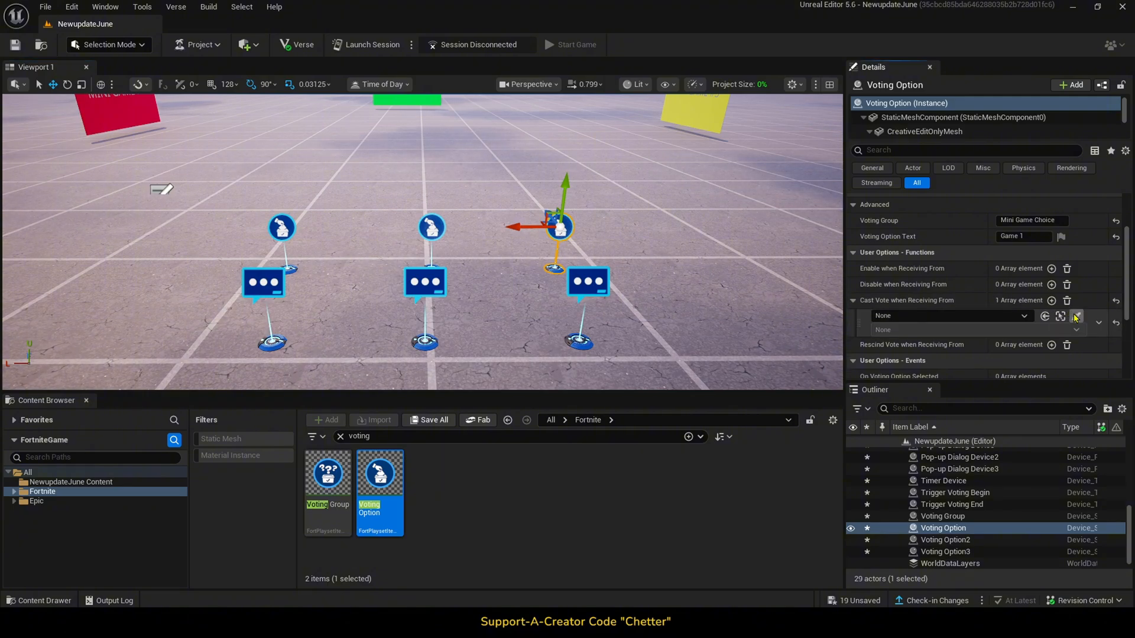
click(1076, 329)
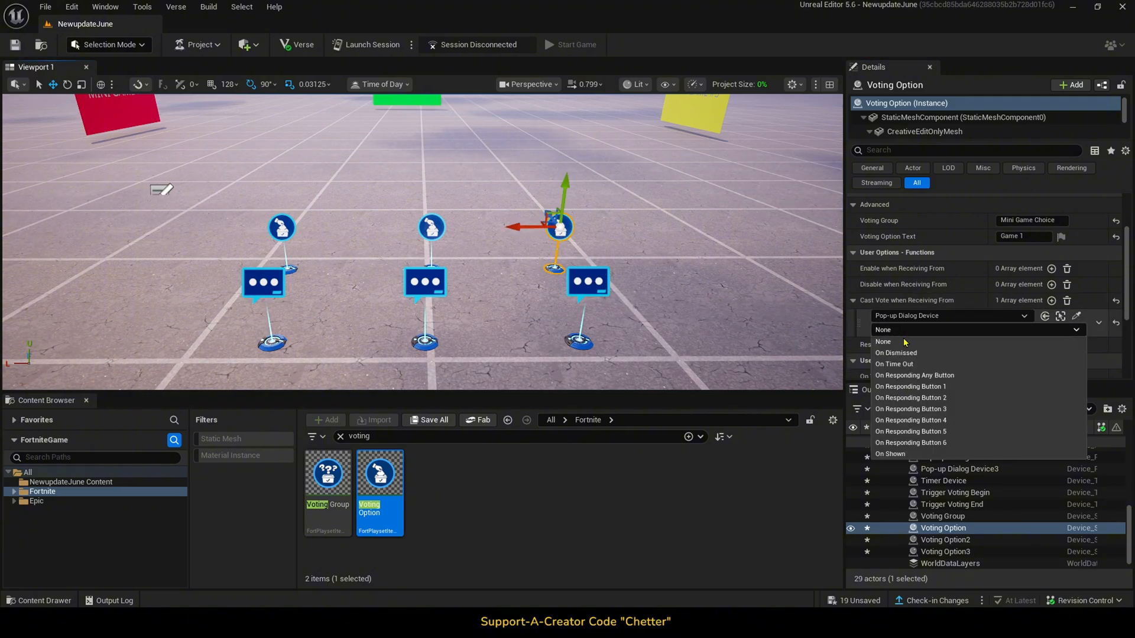
click(911, 386)
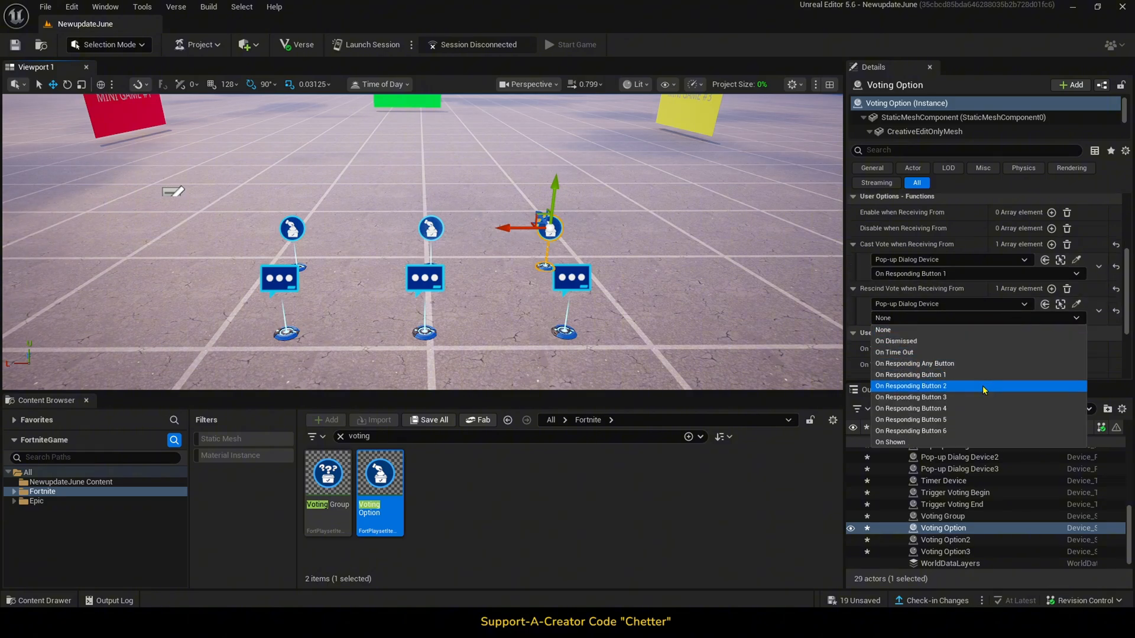
click(945, 539)
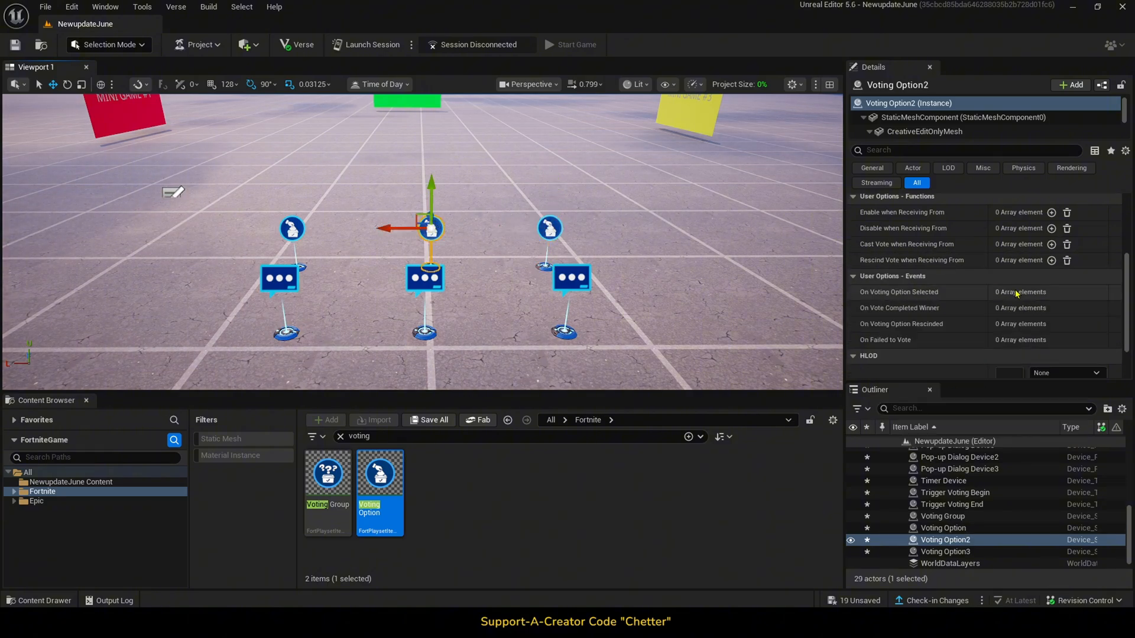
Wire another voting option to cast on button 1 and rescind on button 2
click(1051, 244)
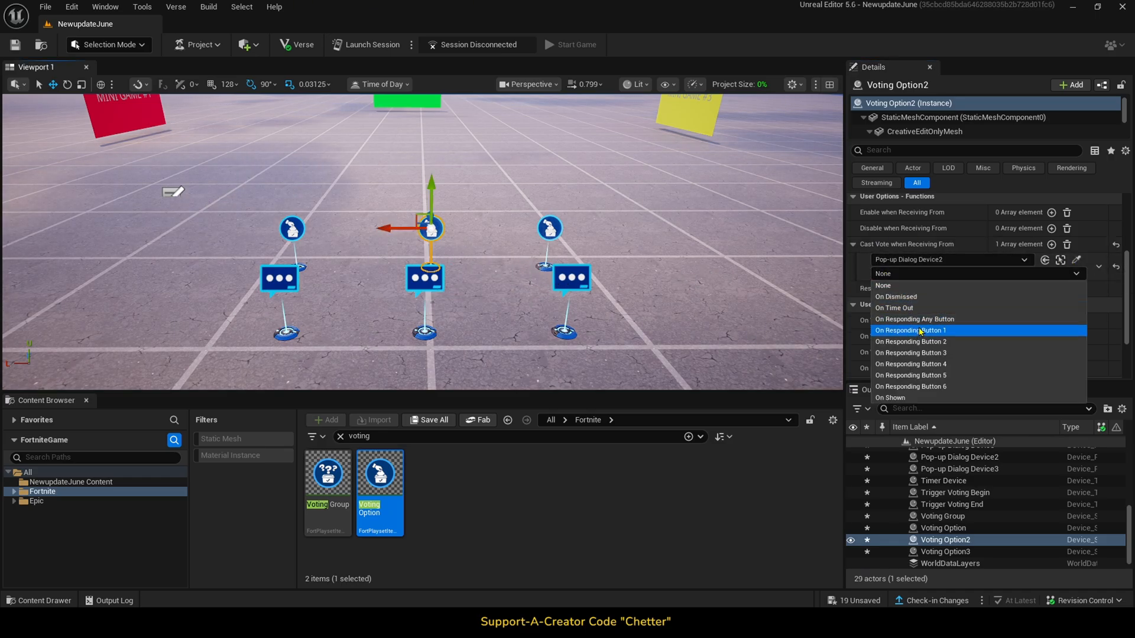
click(915, 330)
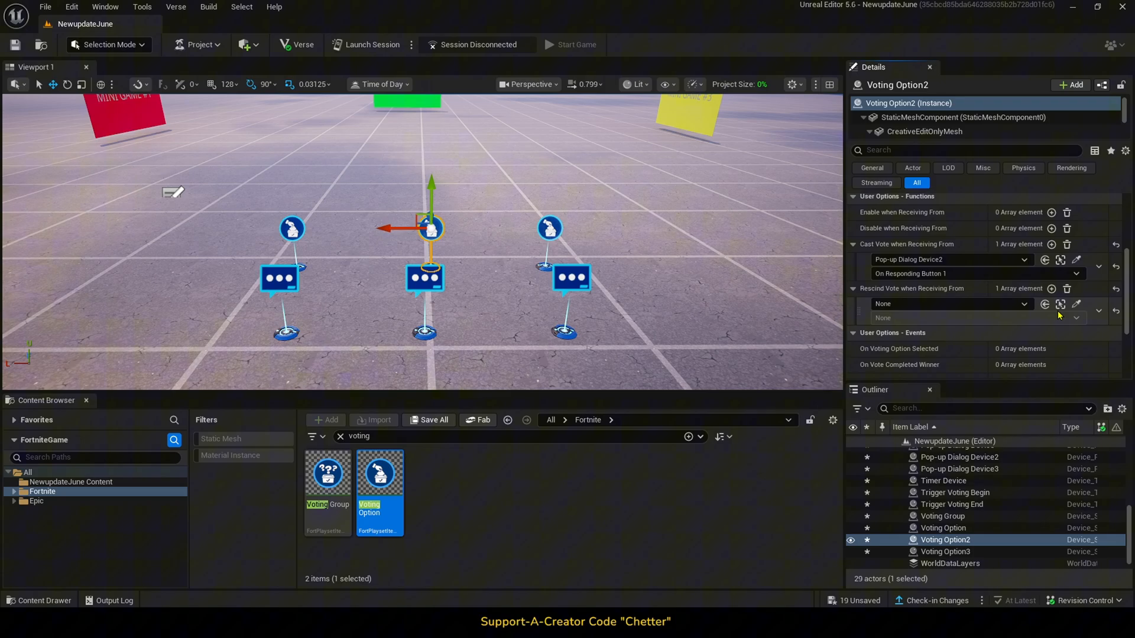
click(951, 304)
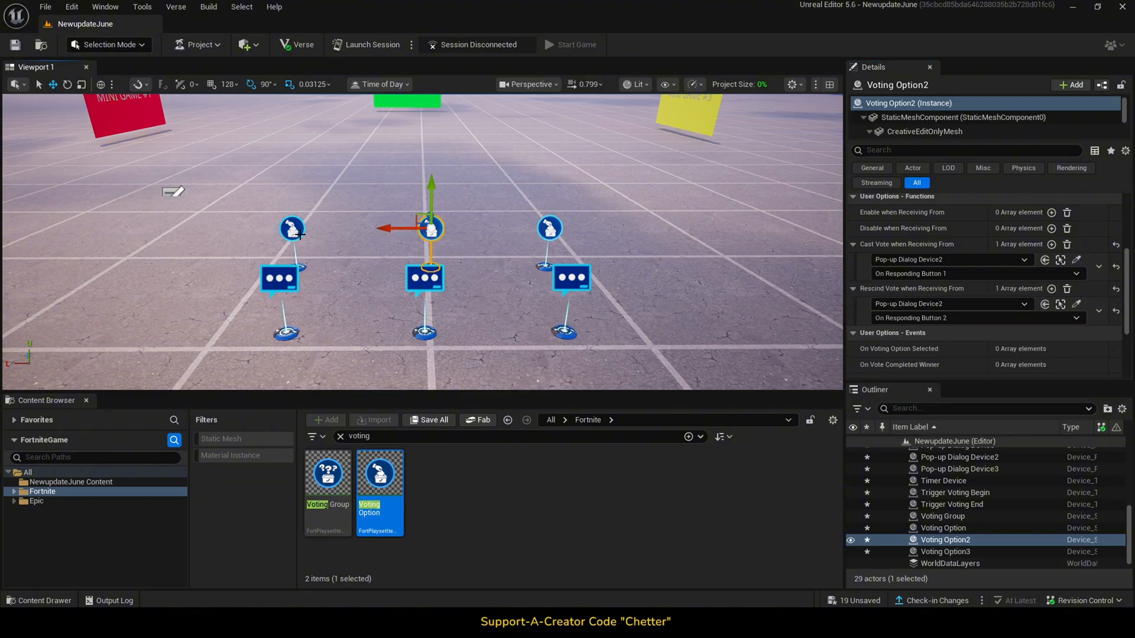
click(945, 551)
text(pop up)
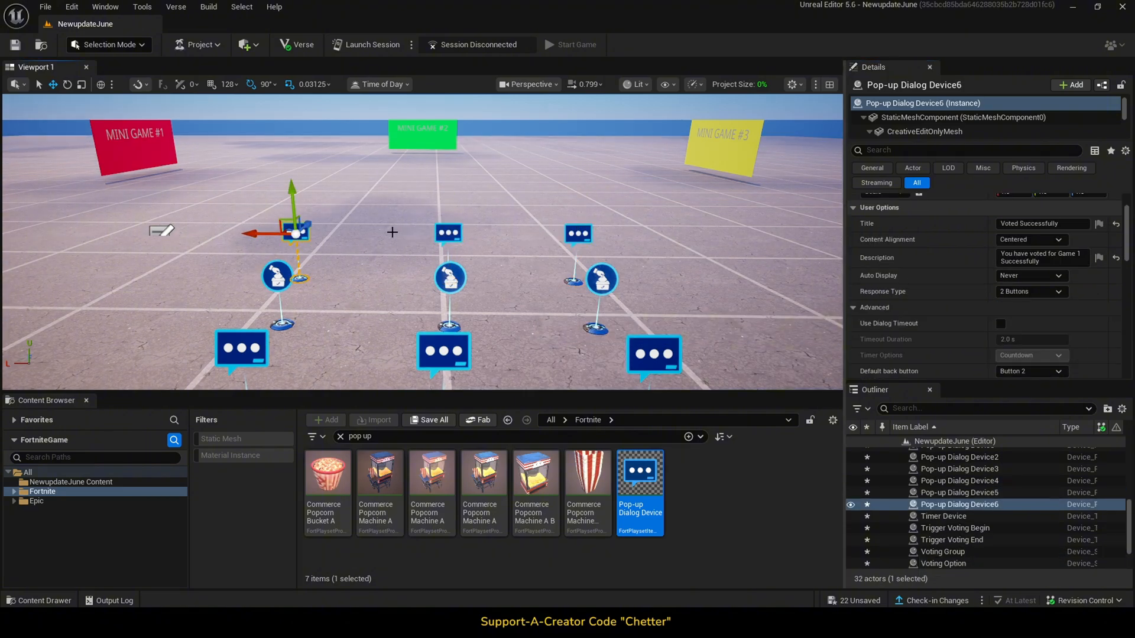
Select the Game 2 and Game 1 'Voted Successfully' pop-ups to finish their single-button setup
click(959, 493)
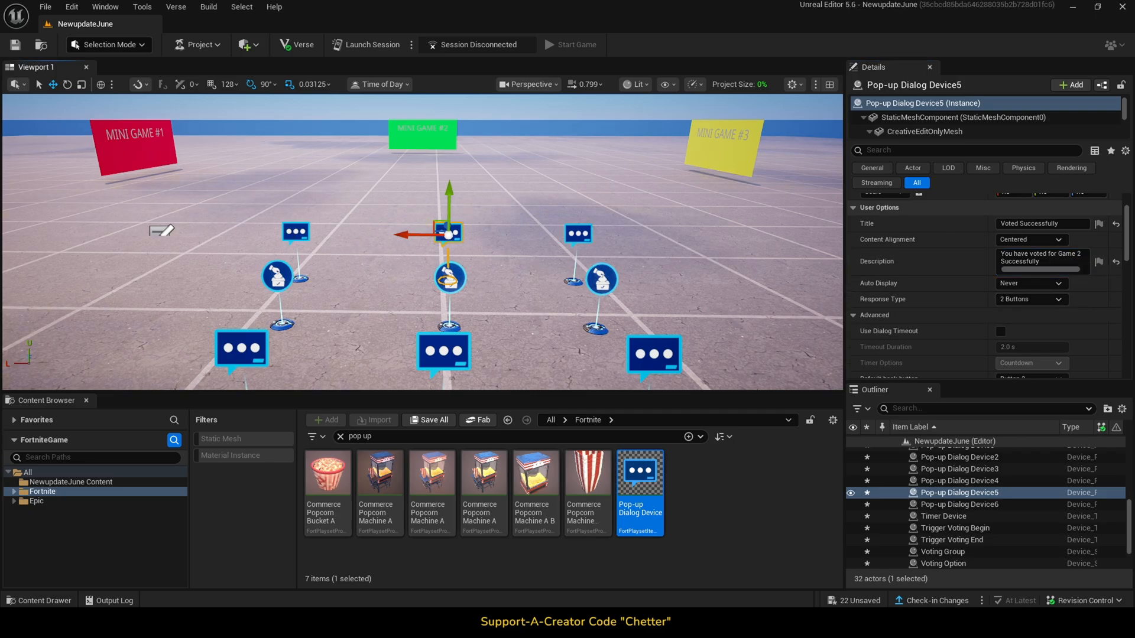
click(958, 480)
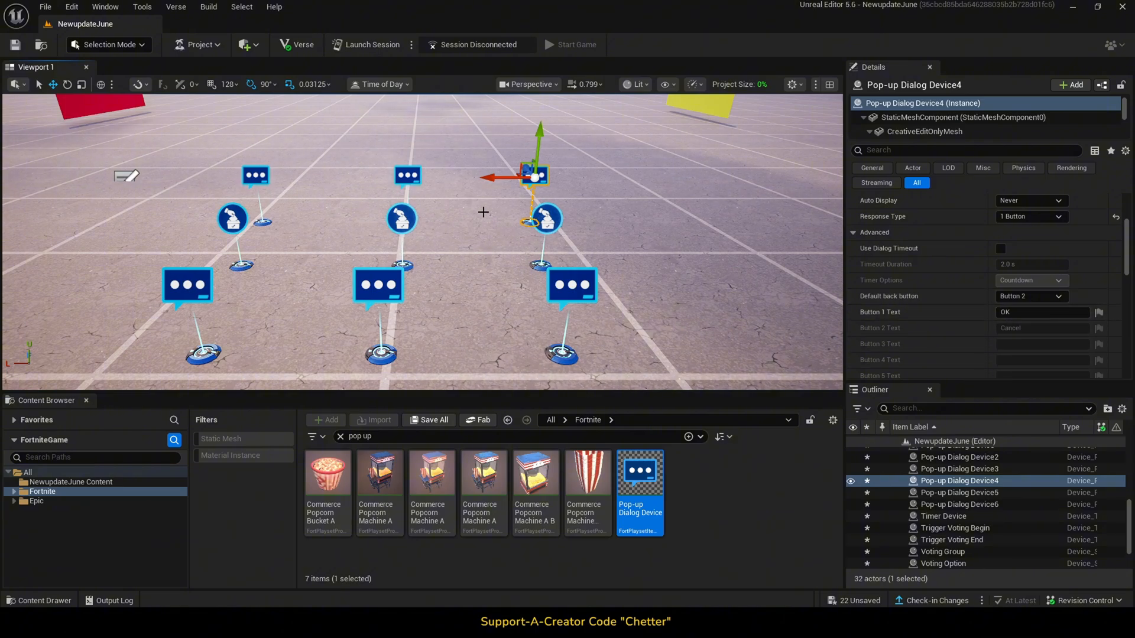
click(958, 492)
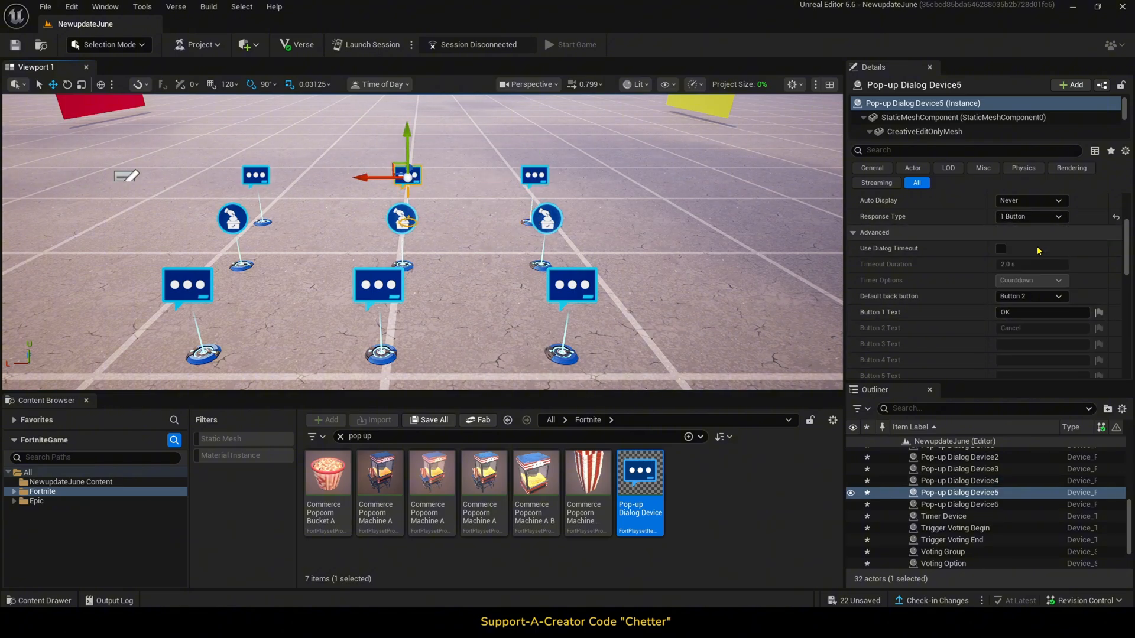
click(1031, 216)
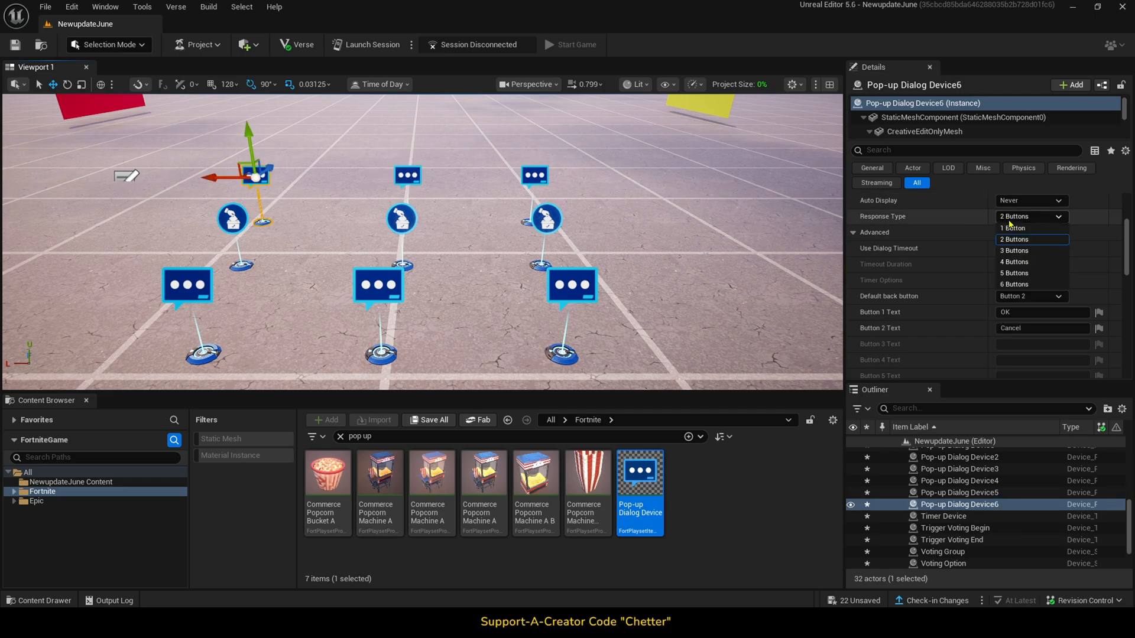
Link the first confirmation pop-up's Show trigger to Voting Option
click(1012, 228)
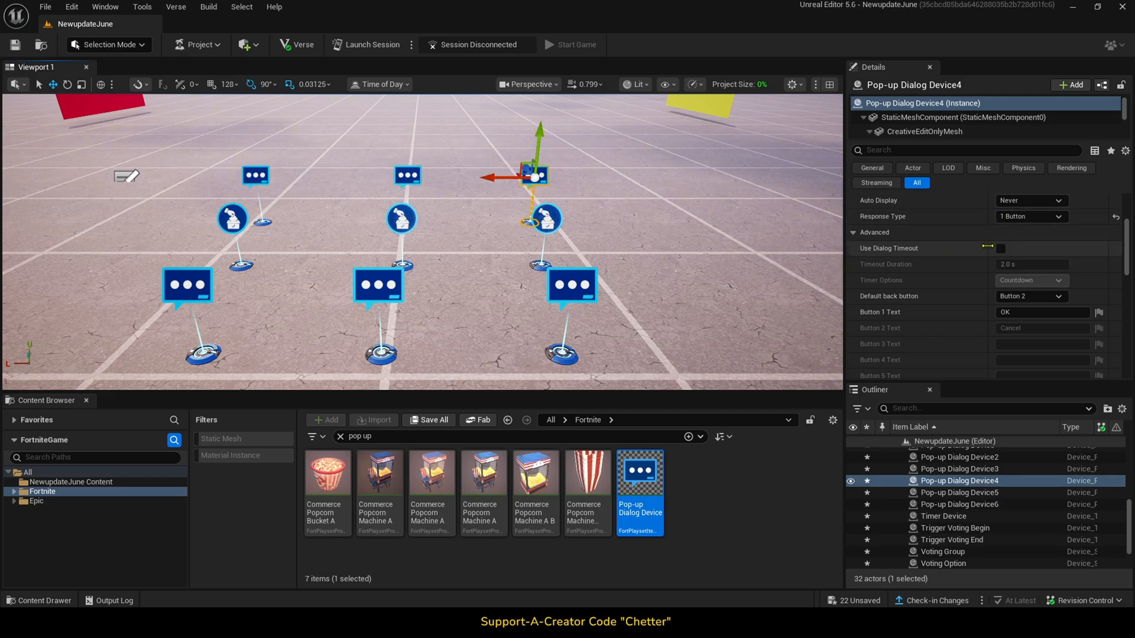
scroll(down, 3)
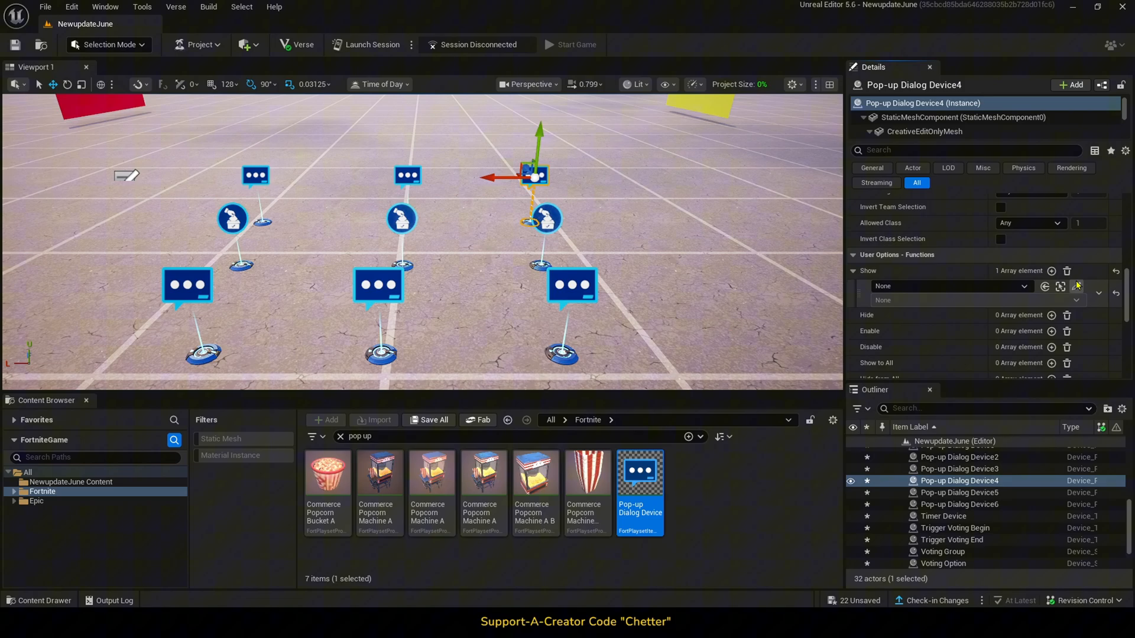
click(948, 286)
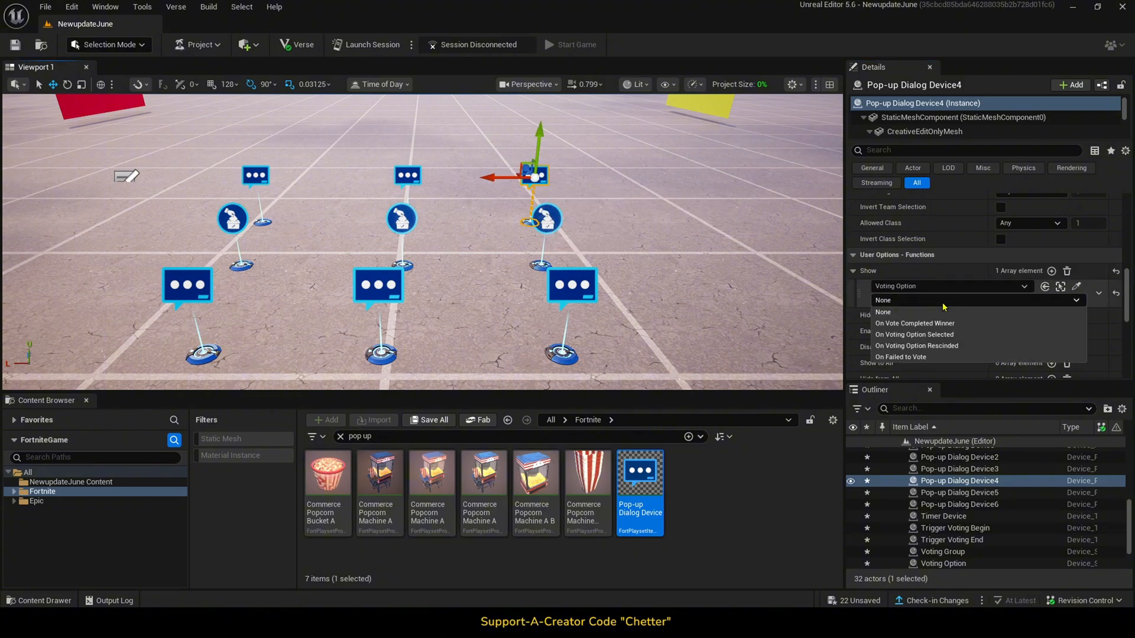
Show the middle and Game 1 pop-ups on Voting Option2 and Voting Option3 selection
click(959, 492)
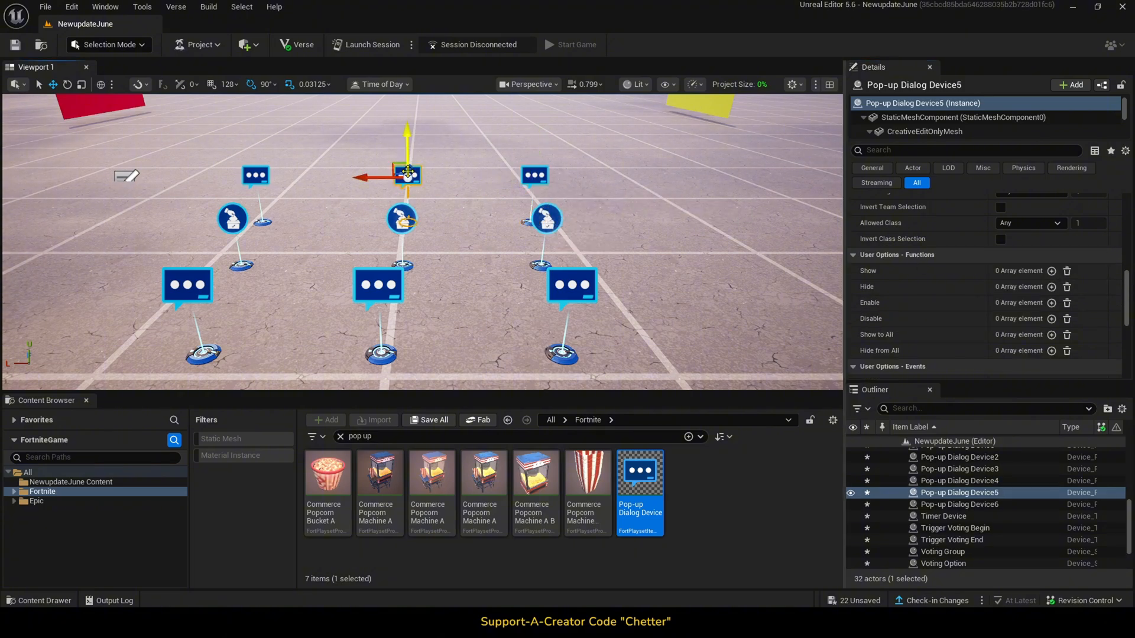
click(1051, 271)
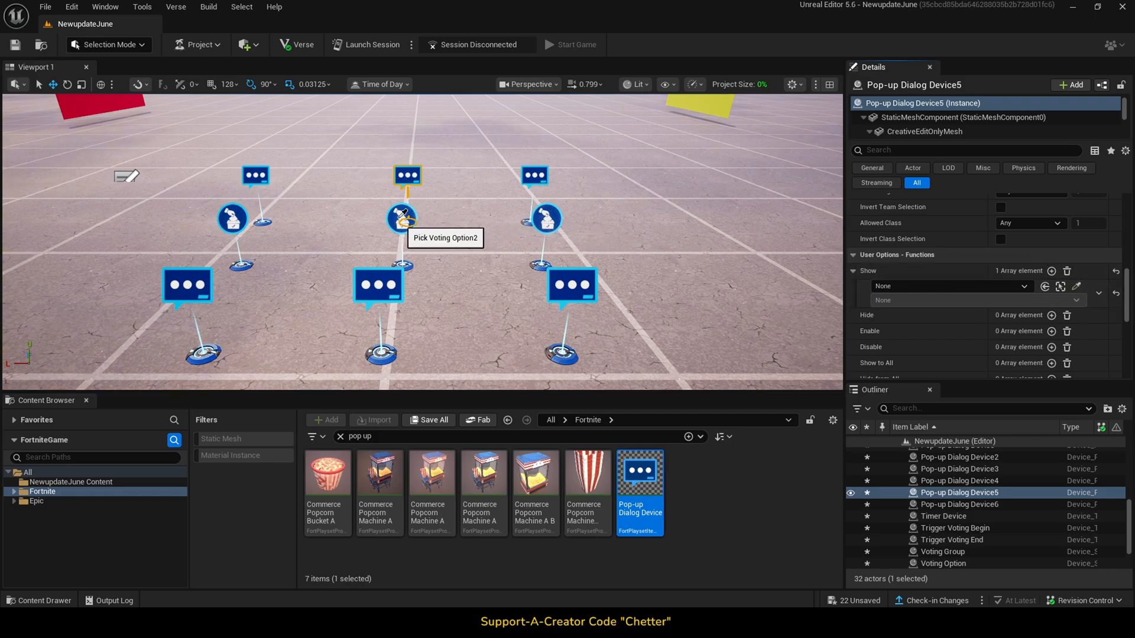
click(948, 286)
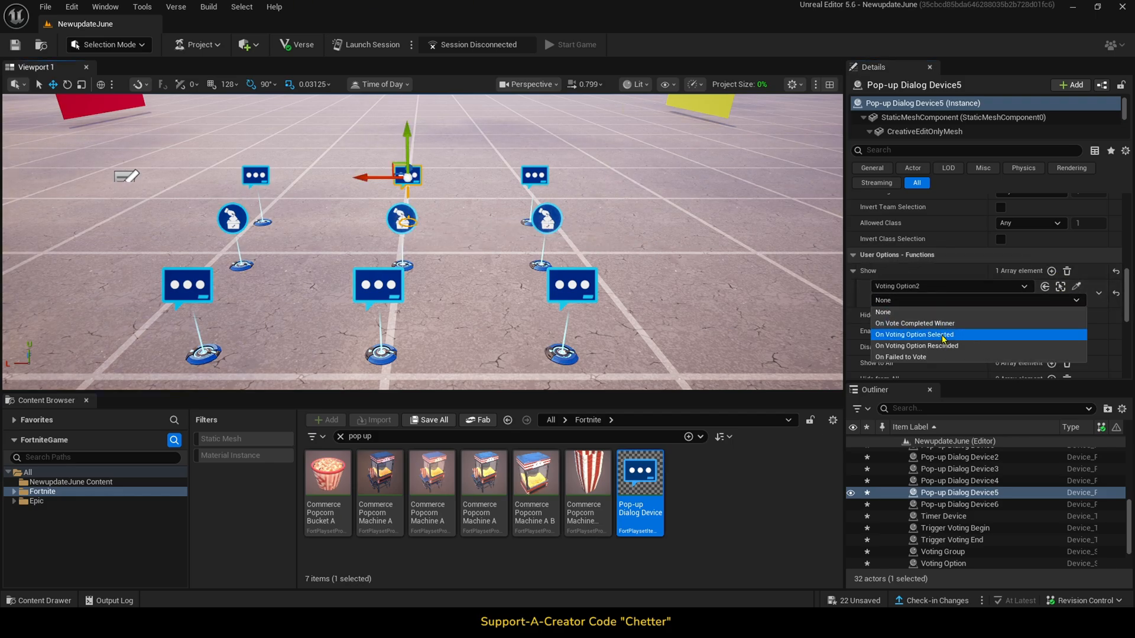
click(959, 504)
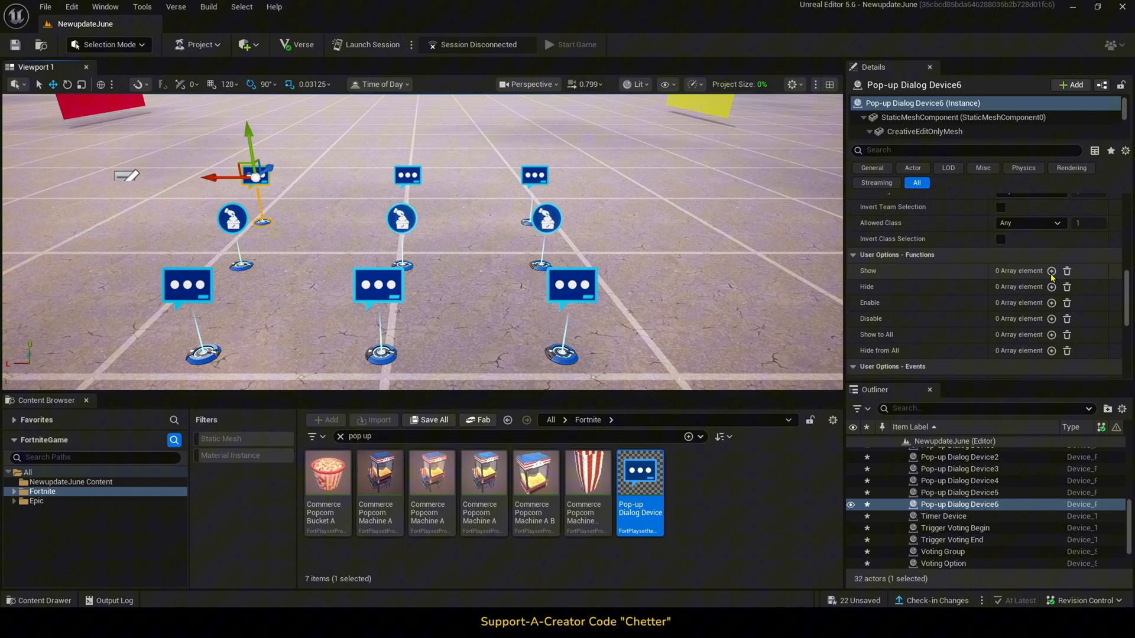
click(1052, 270)
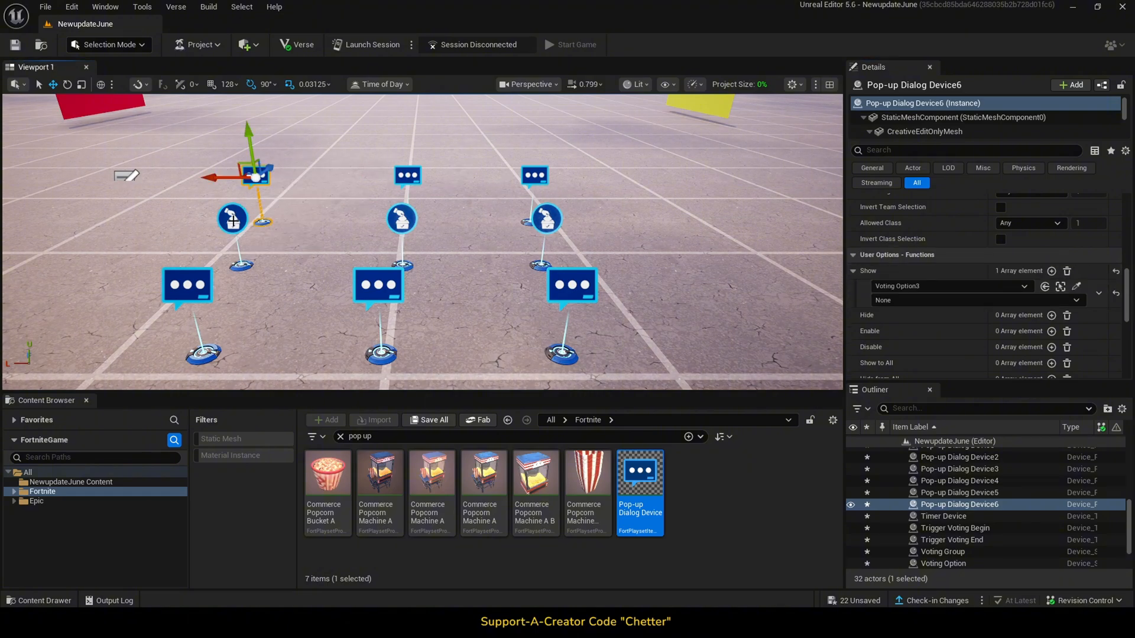
click(977, 300)
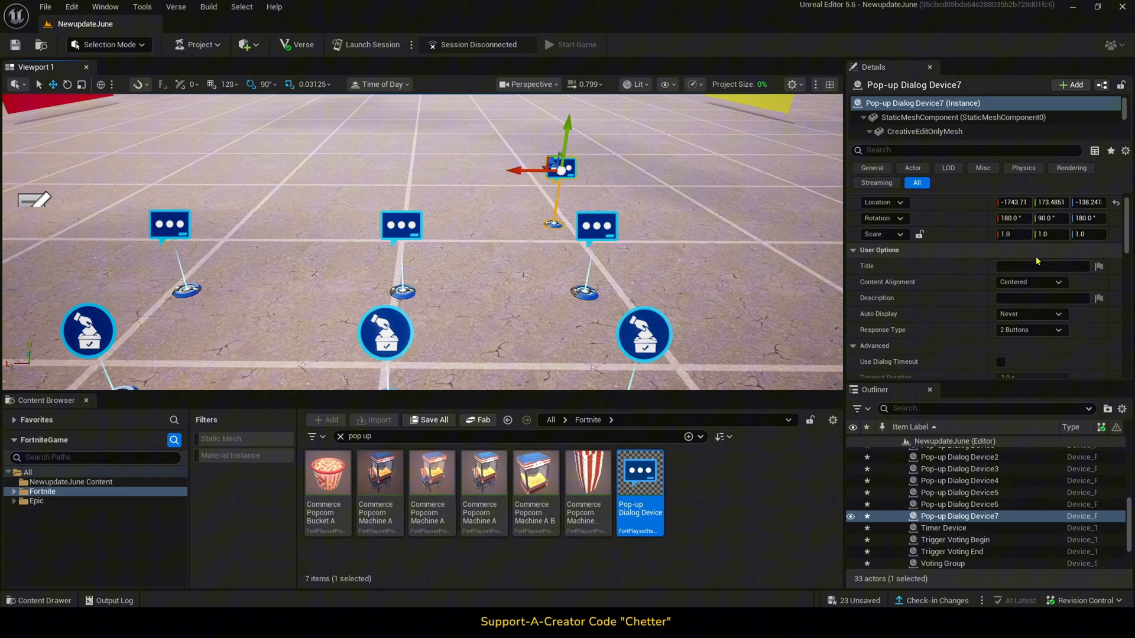
Title Pop-up Dialog Device7 'Voting Has Ended' and write its most-votes description
text(Voting)
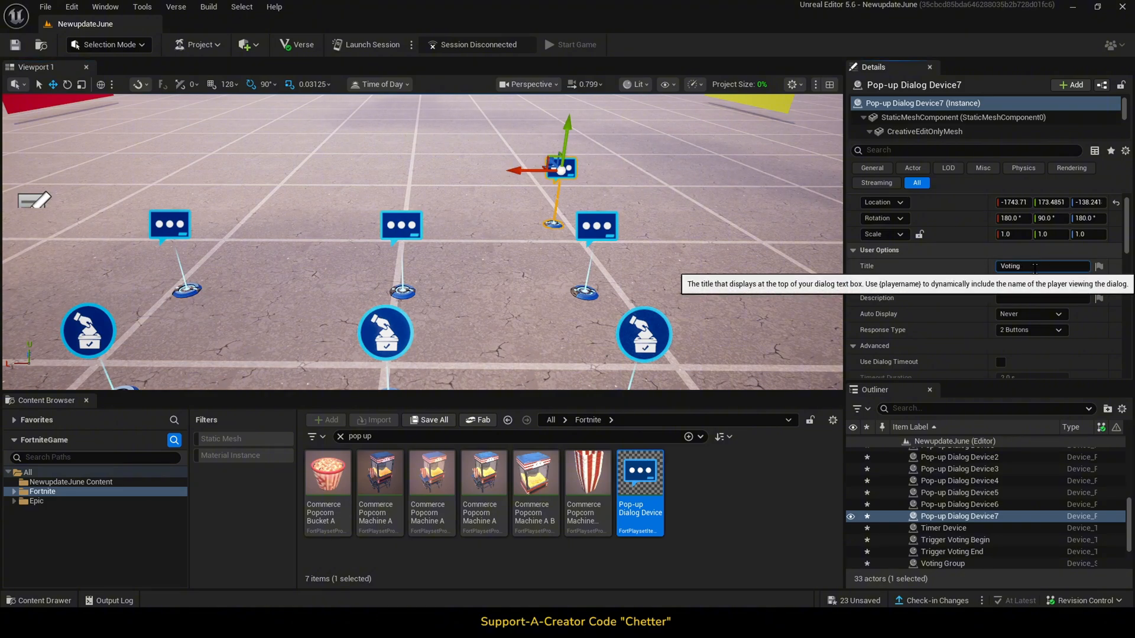
text(Voting Has Ended)
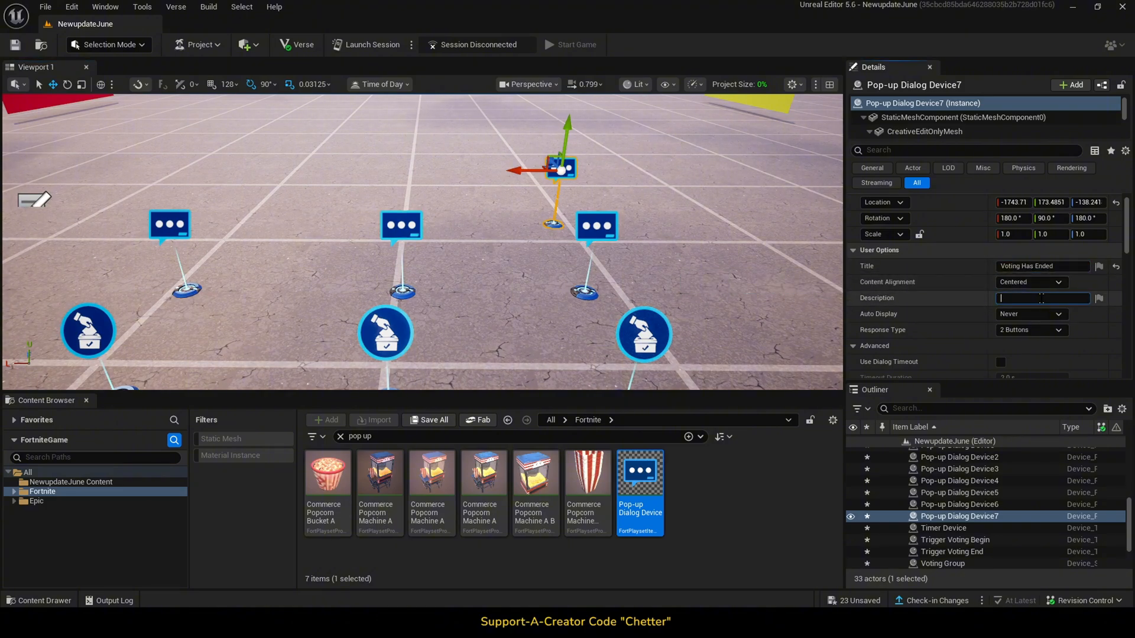
text(The Most Votes were for Game 1)
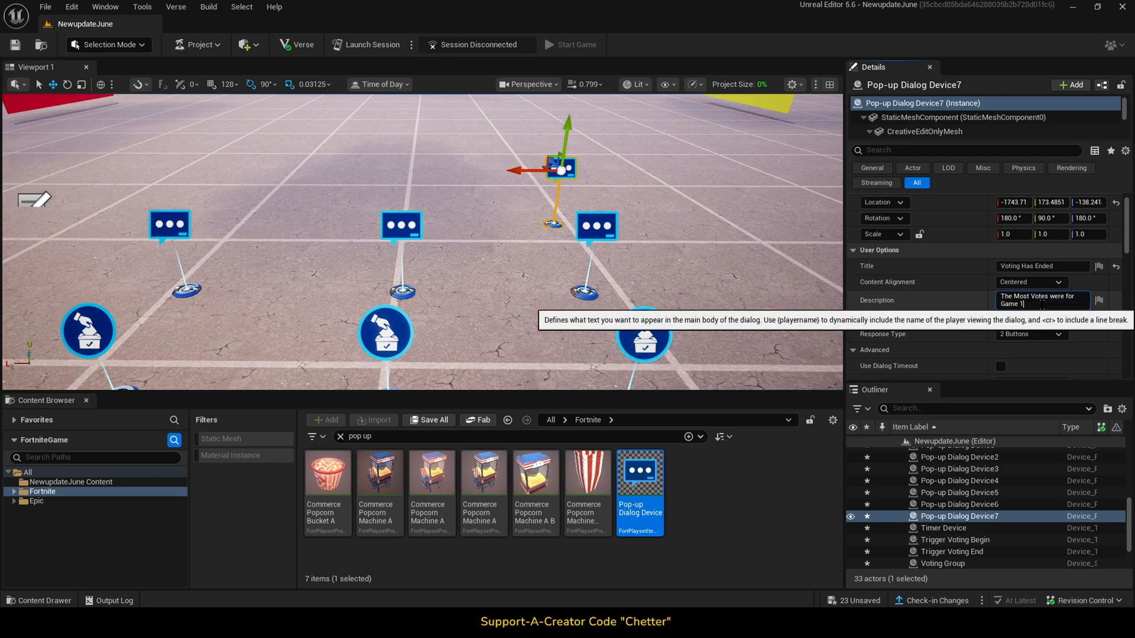
Give the results pop-up 1 button and a Show element sourced from Voting Option
click(1029, 295)
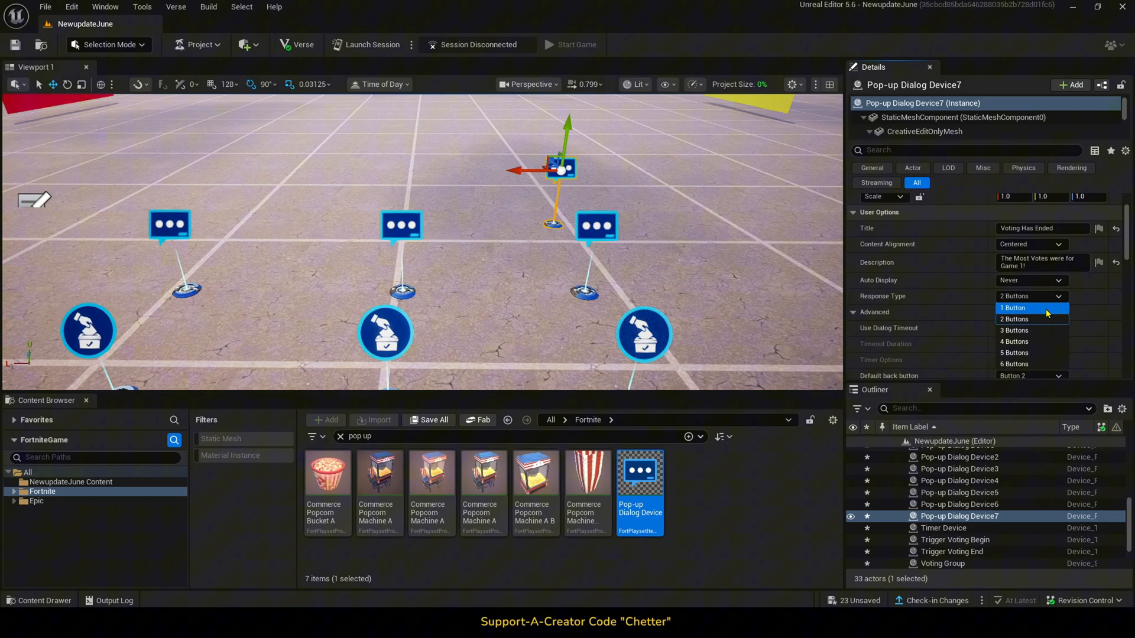
click(1013, 308)
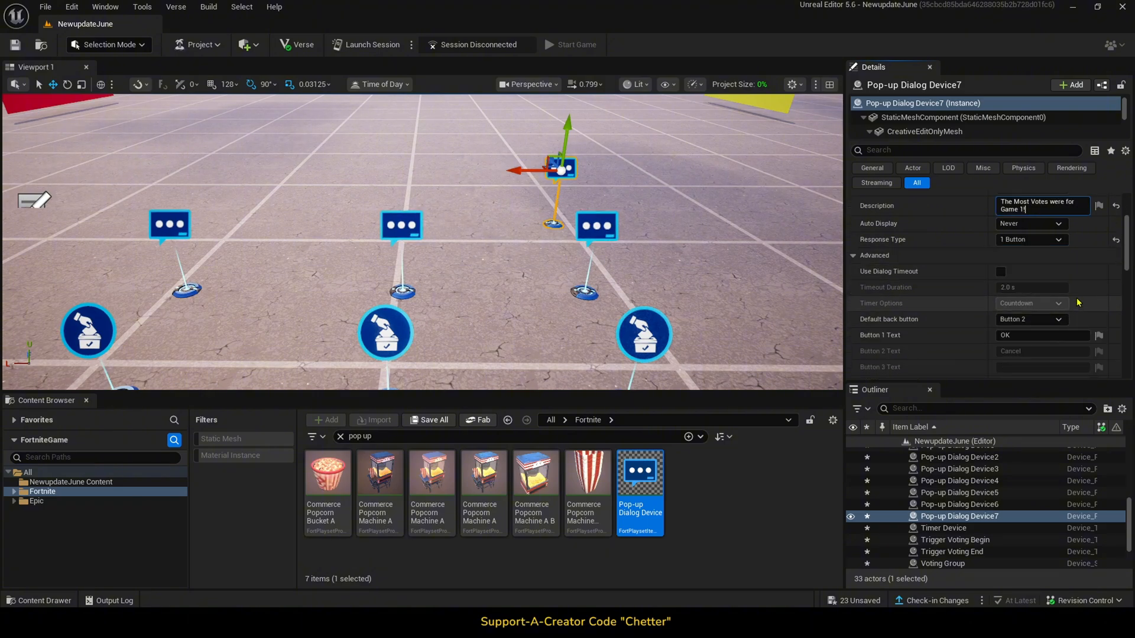
scroll(down, 3)
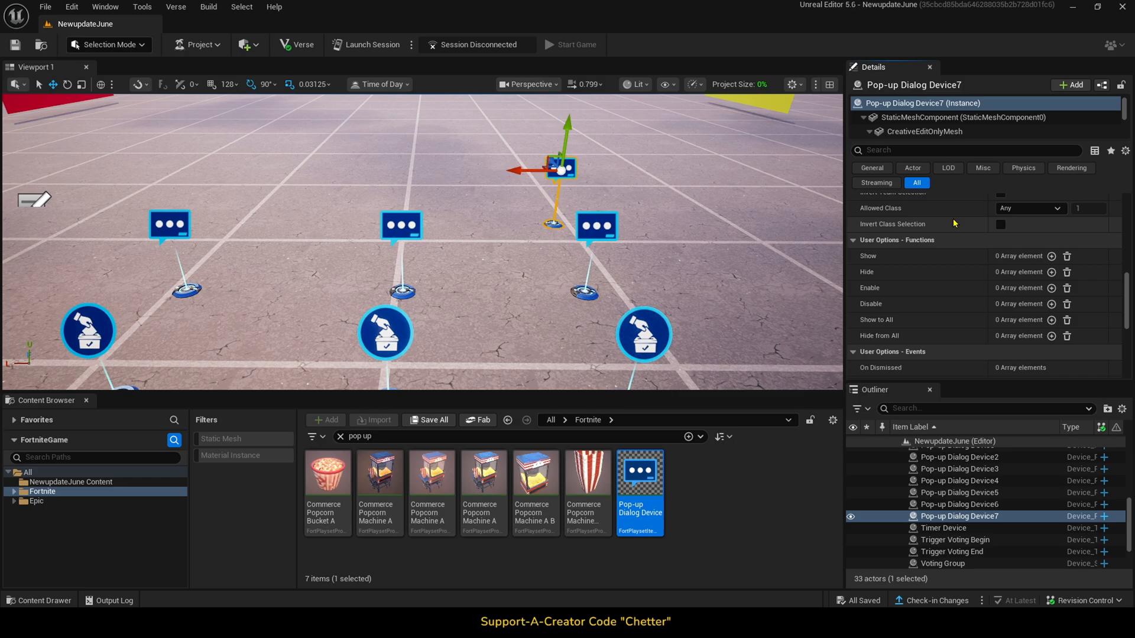
click(1050, 256)
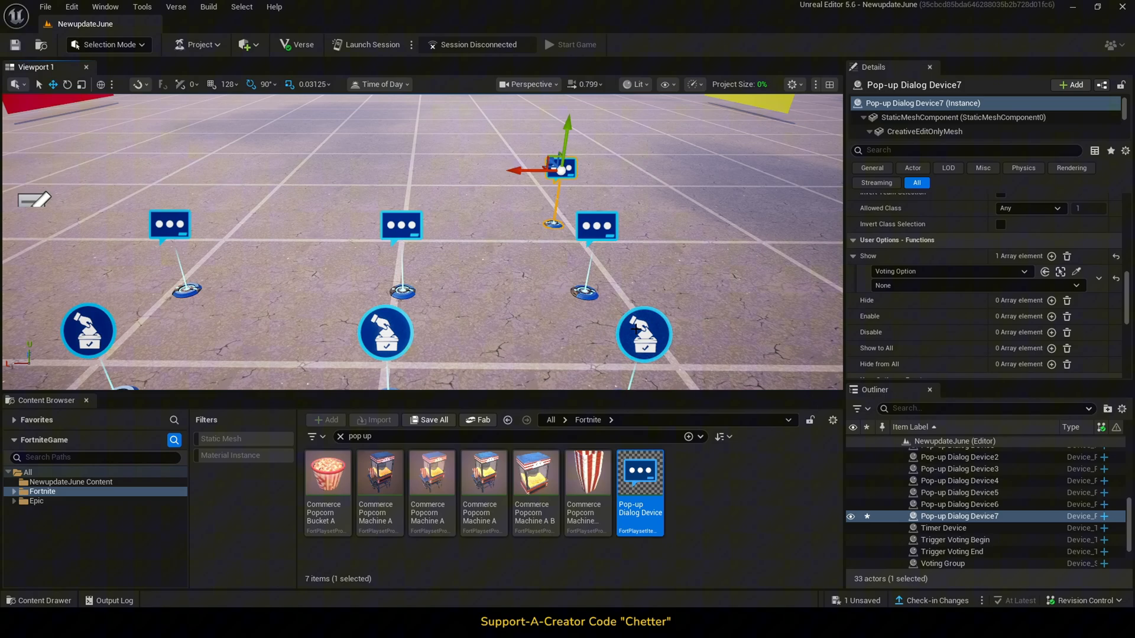
click(984, 285)
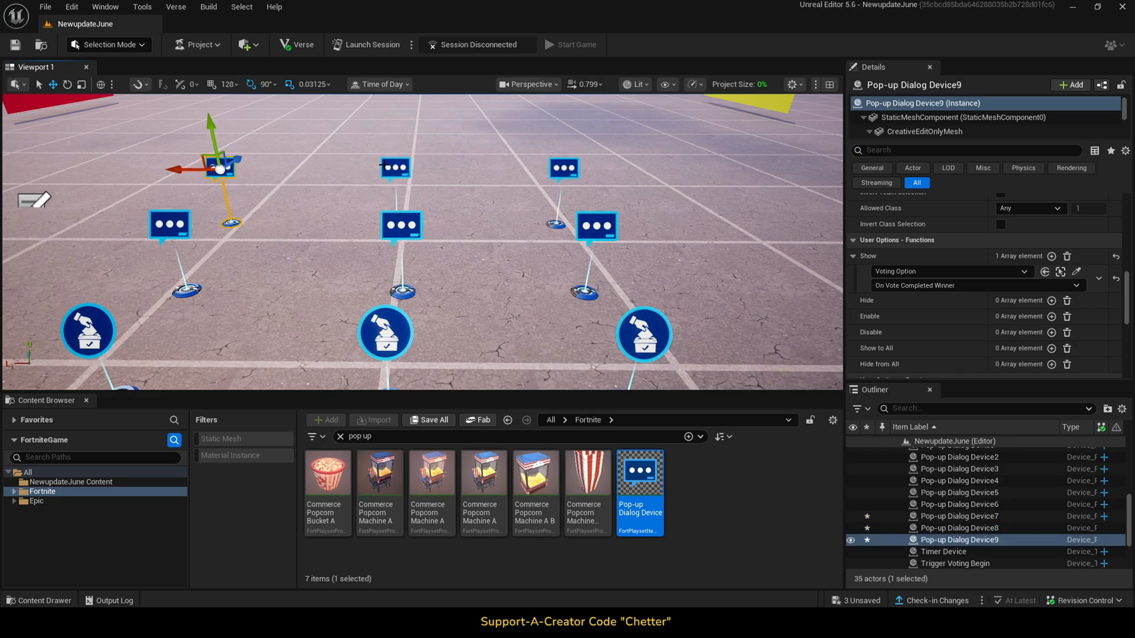
Bind the Game 2 and Game 3 result pop-ups' Show to their option's On Vote Completed Winner
click(959, 527)
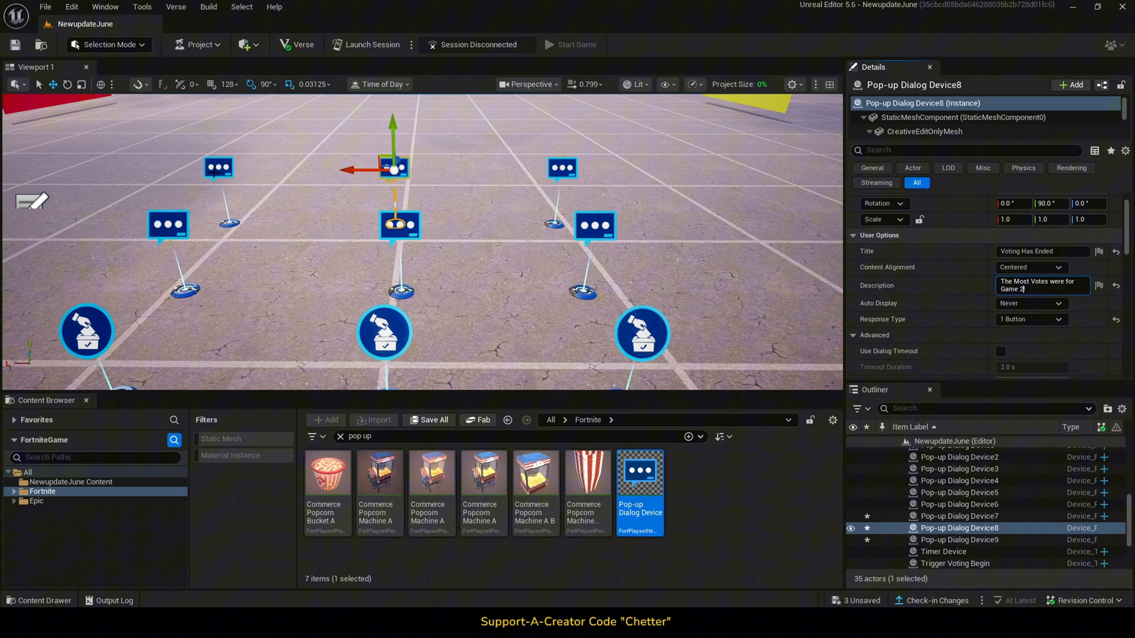
click(958, 539)
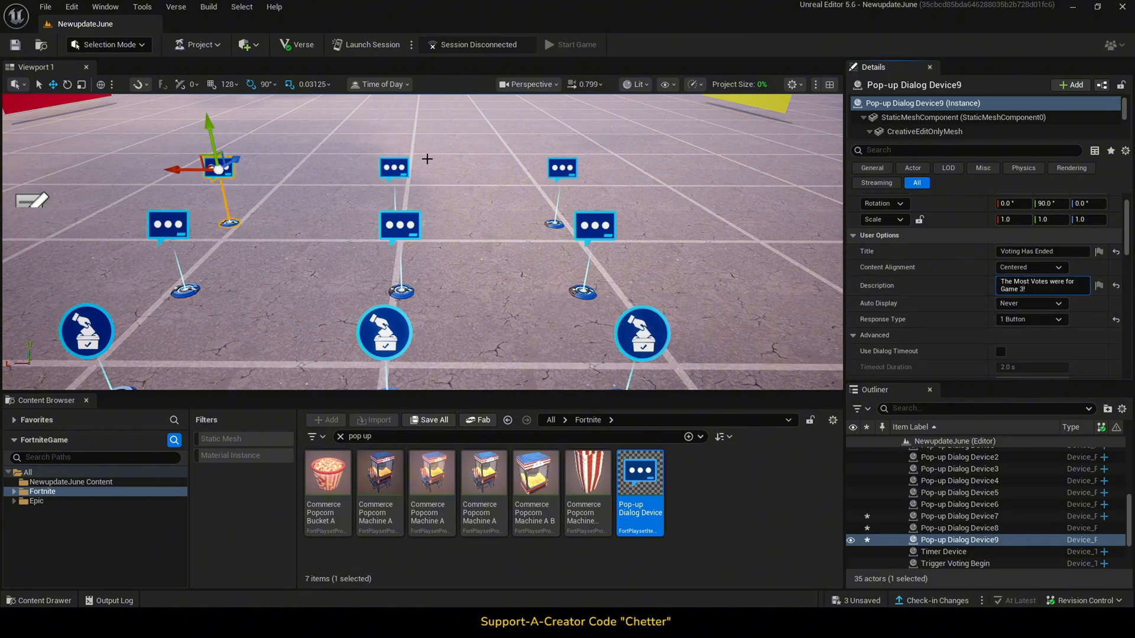
click(959, 528)
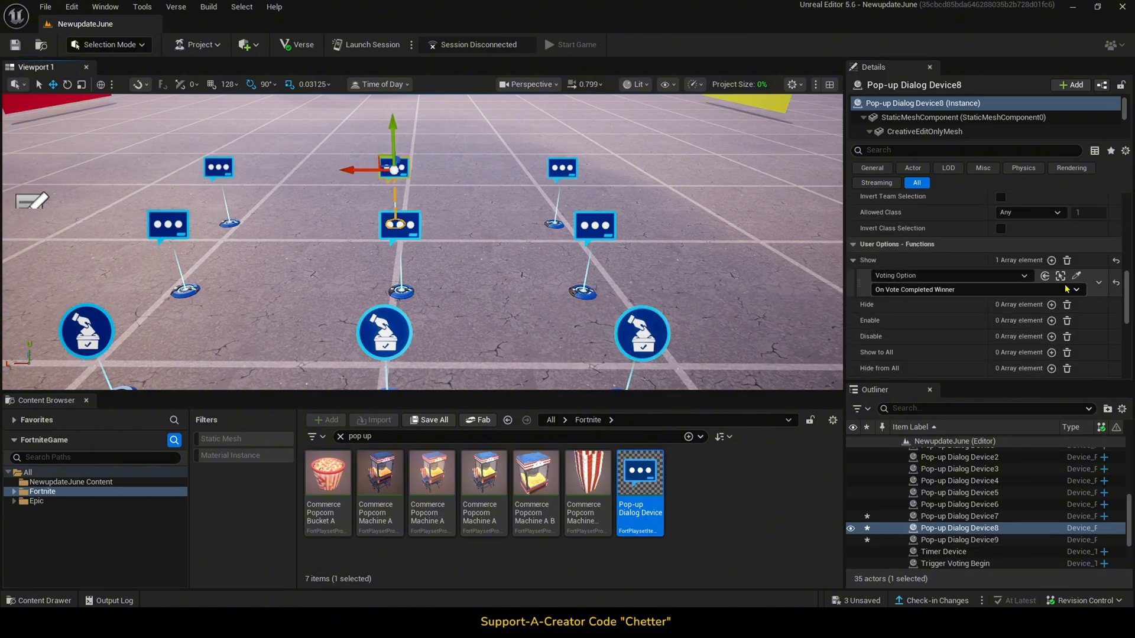
click(1076, 289)
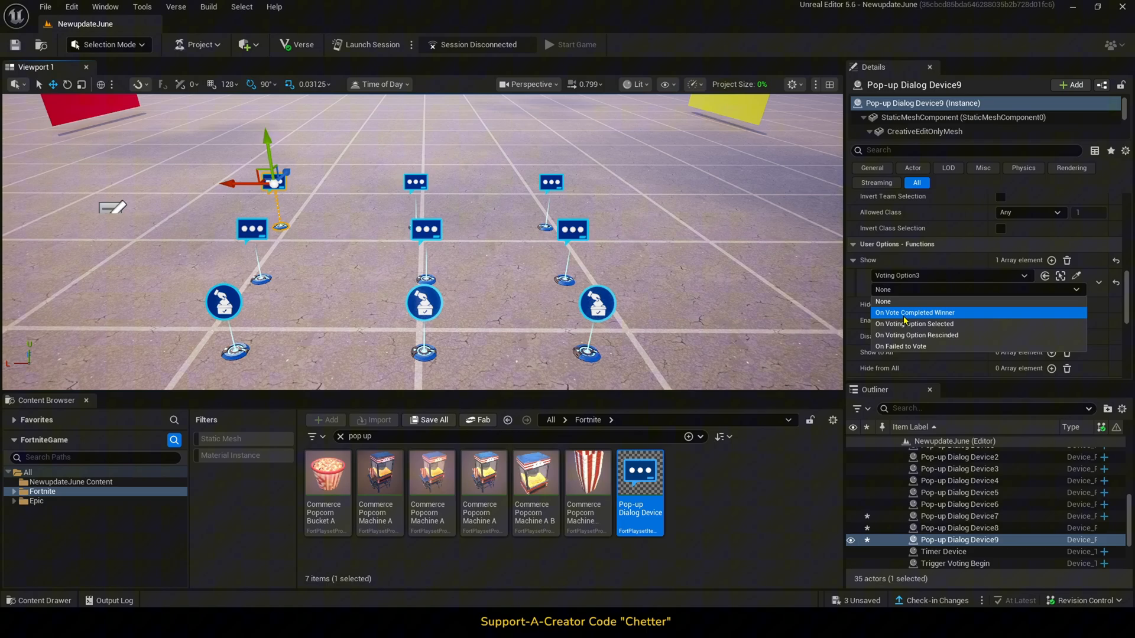
click(915, 312)
text(teleport)
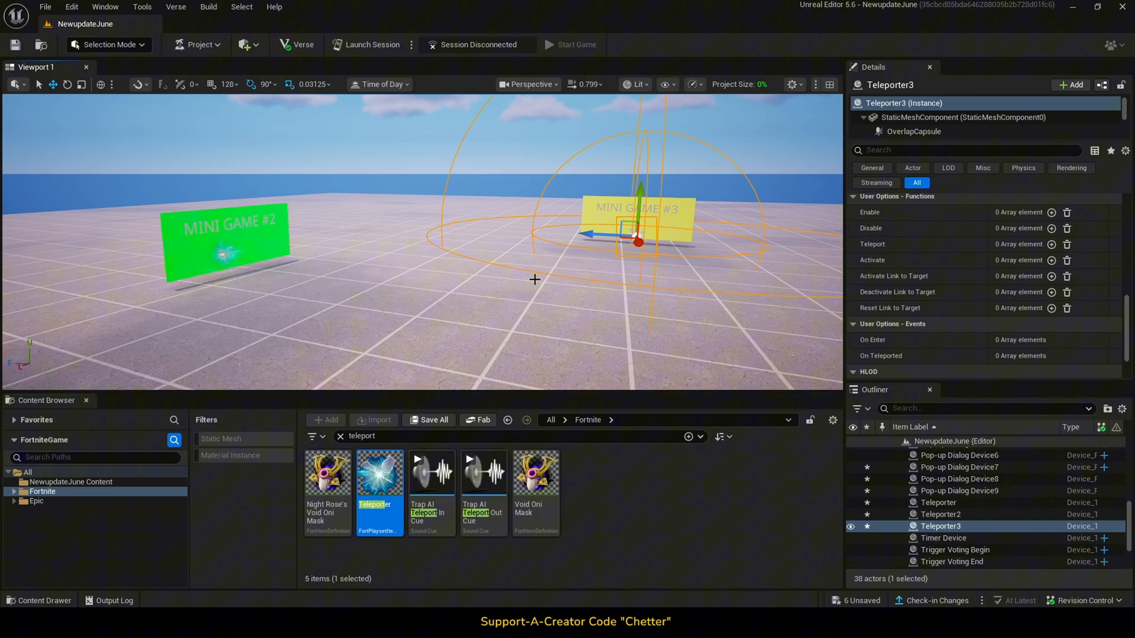
Add Teleport triggers to the Mini Game #1–#3 teleporters, bound to winner pop-ups' On Responding Button 1
click(938, 514)
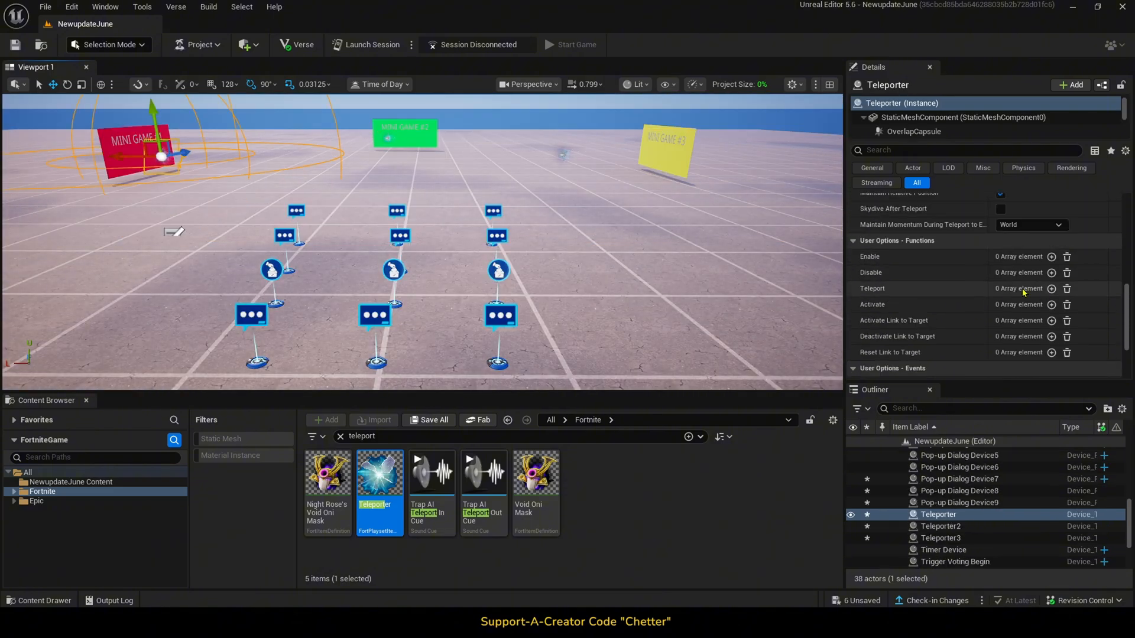
click(1042, 288)
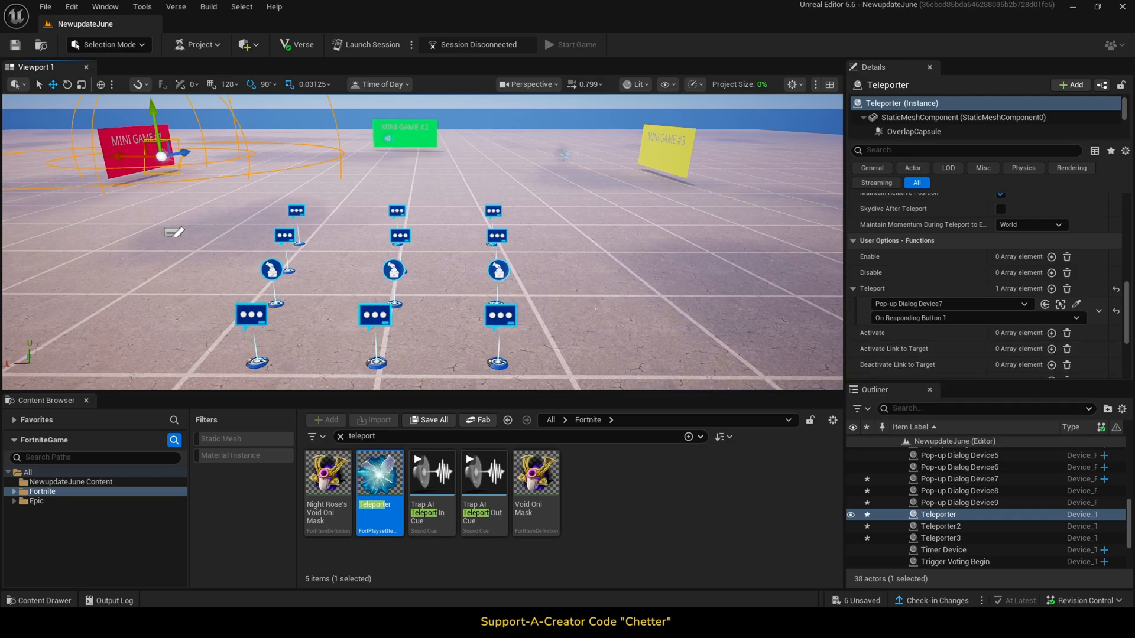
click(938, 526)
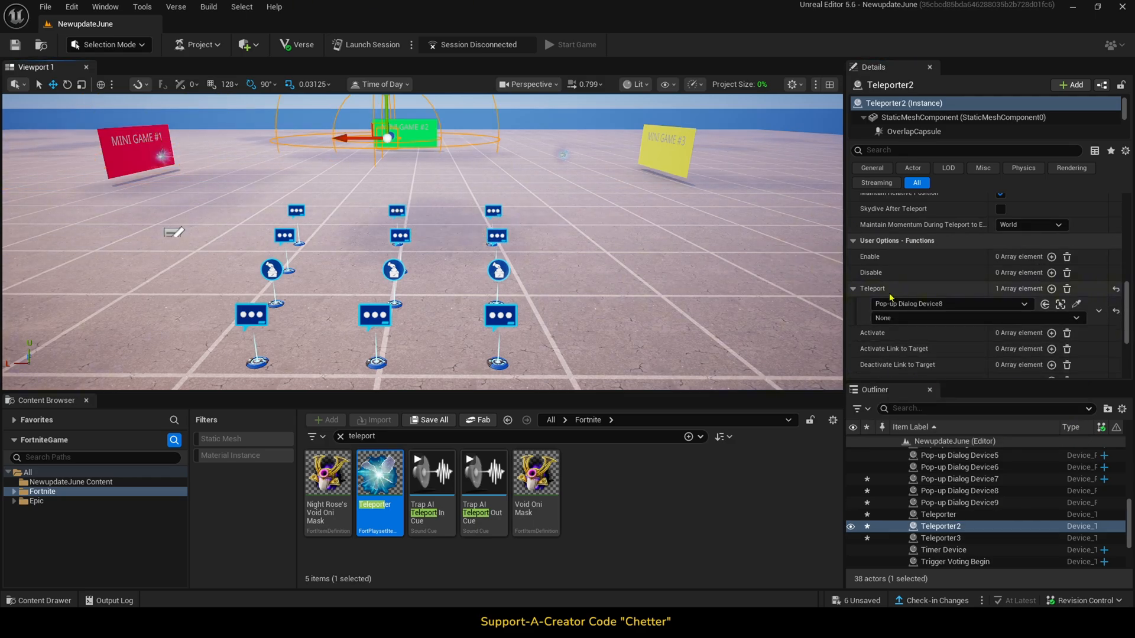
click(941, 538)
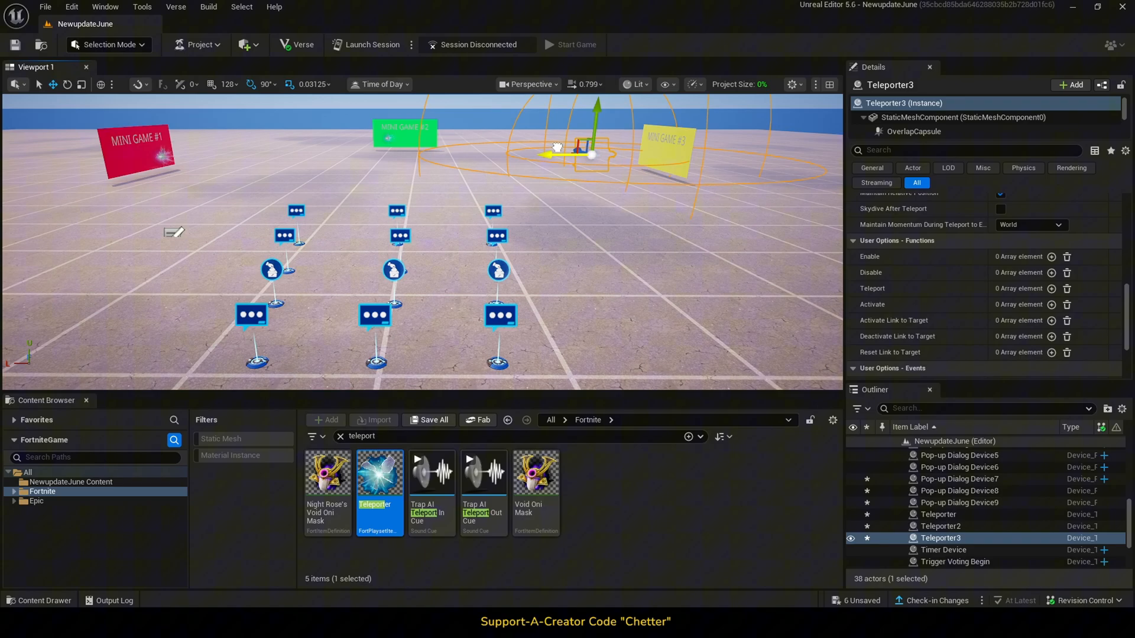
click(1051, 288)
text(score mana)
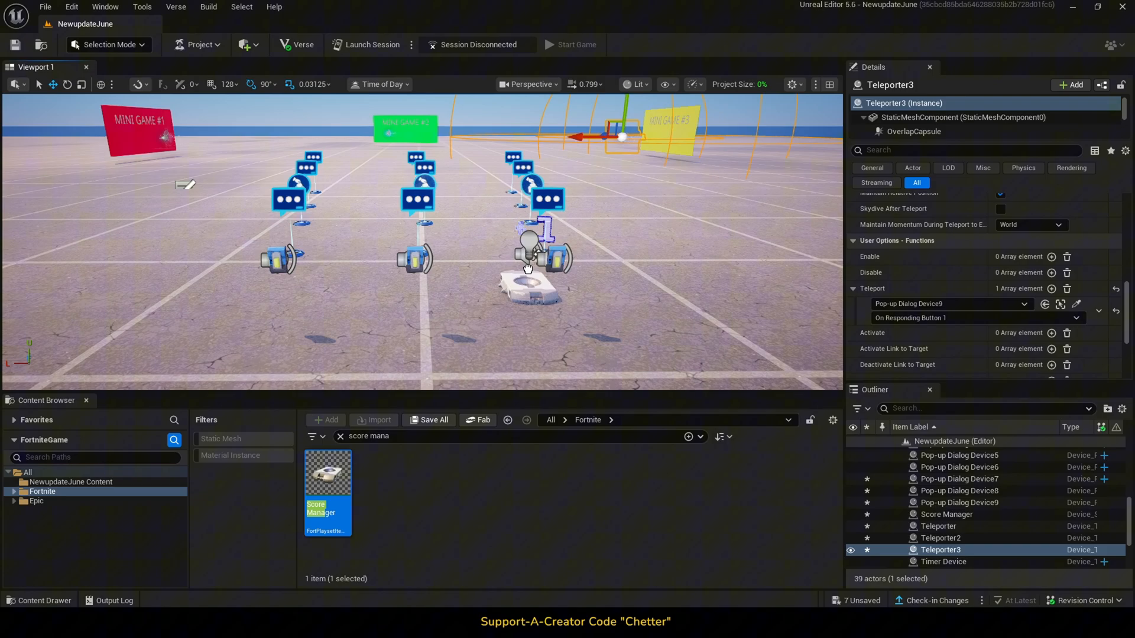
Set the Score Manager's Increment to fire on Voting Option's On Voting Option Selected
click(946, 514)
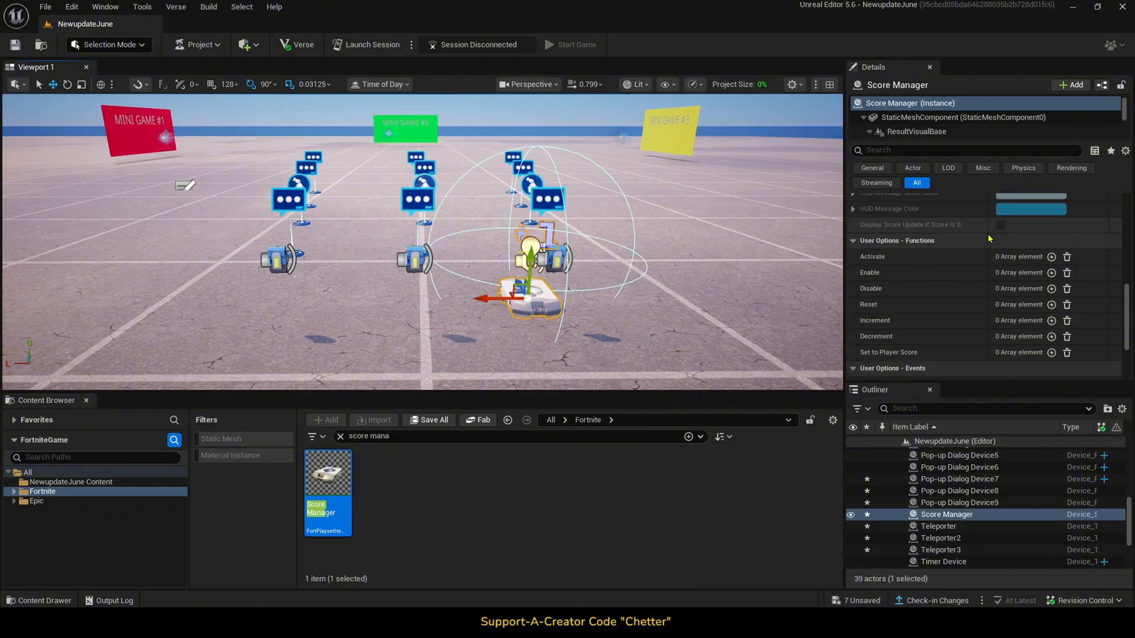
scroll(up, 3)
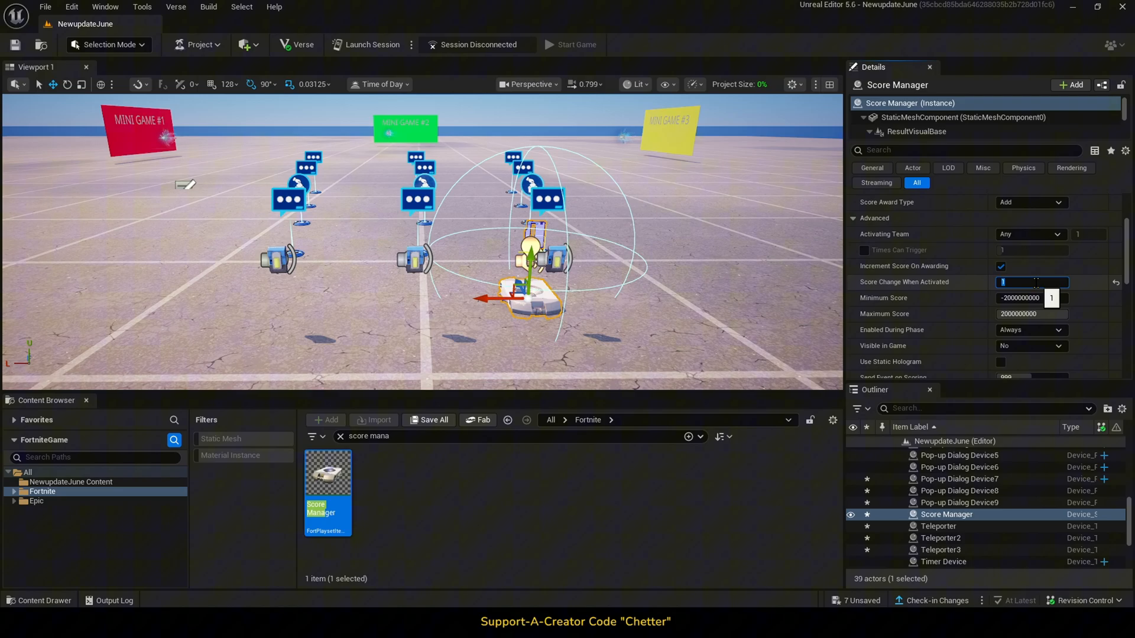
scroll(down, 3)
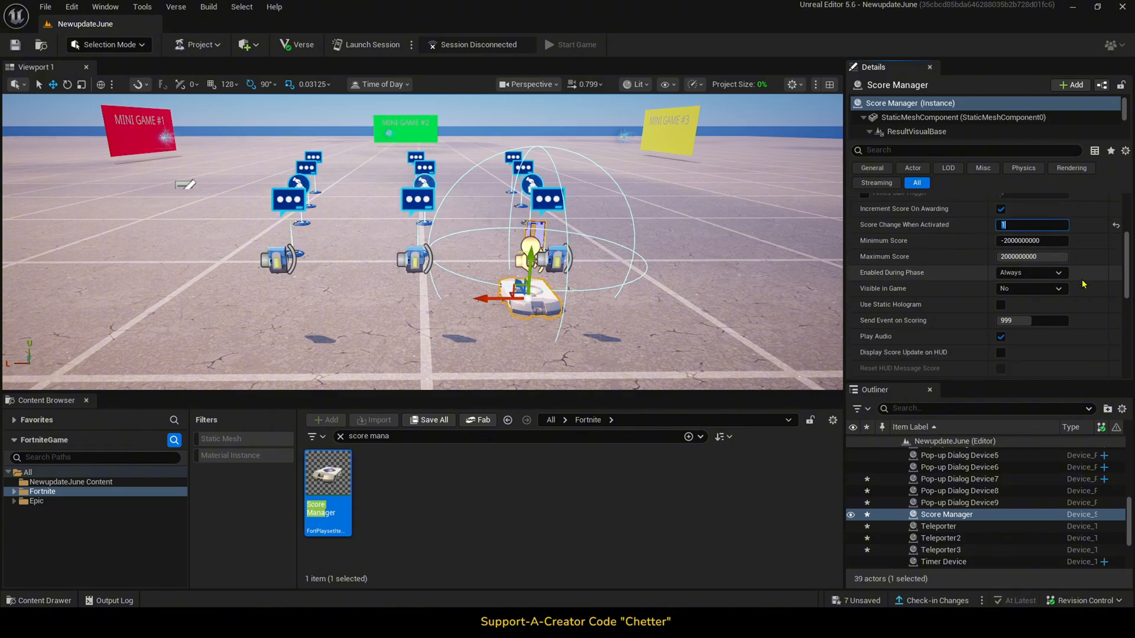
scroll(down, 3)
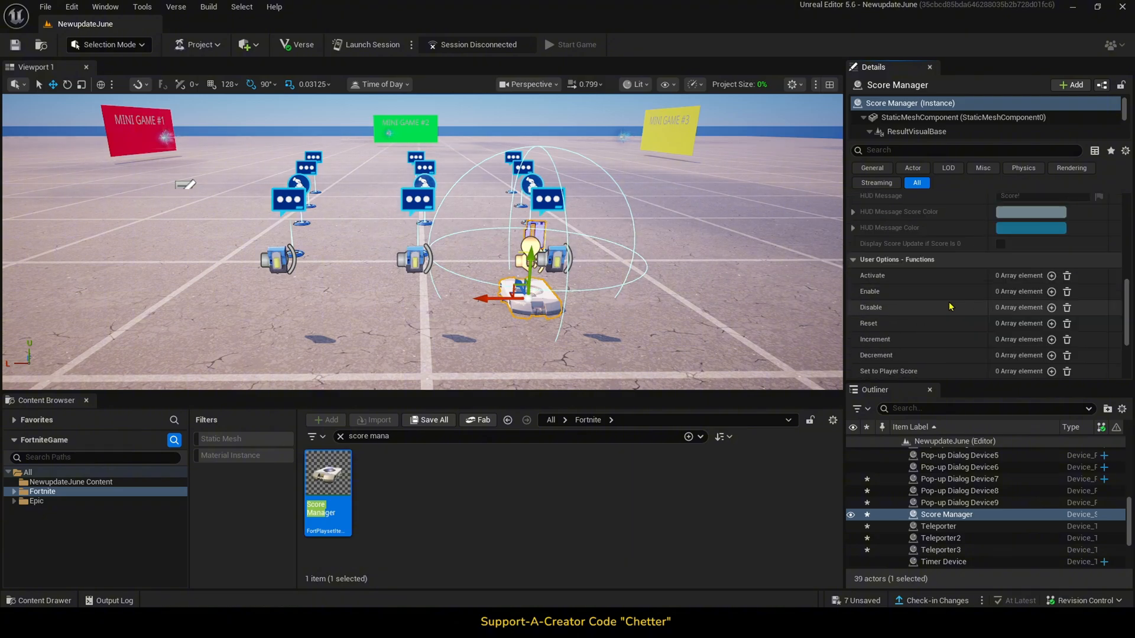
click(1051, 340)
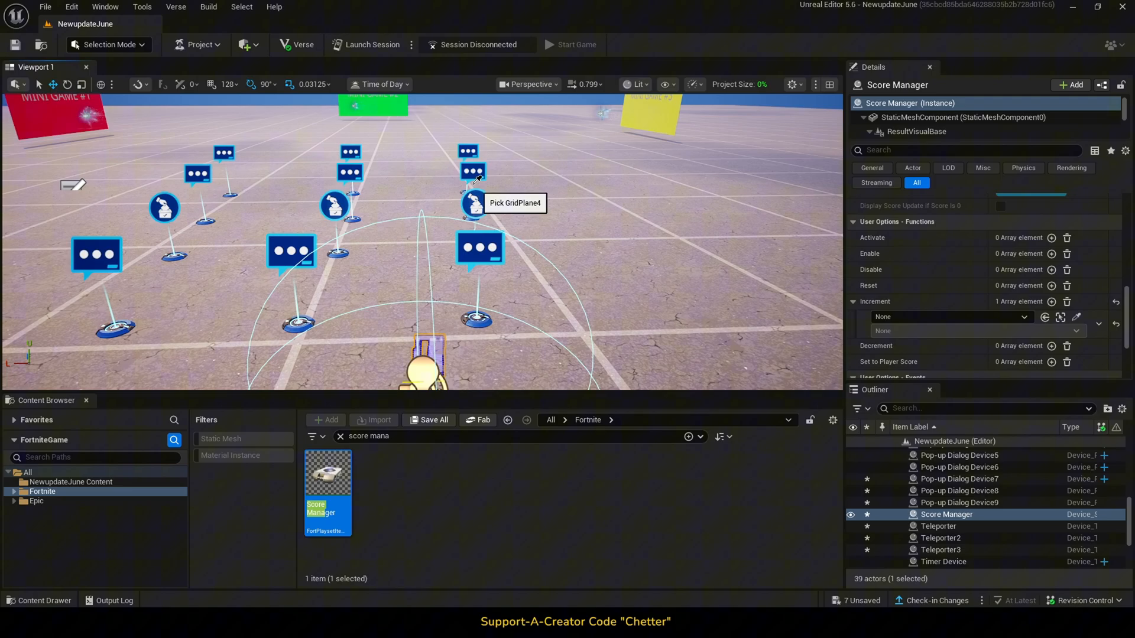
click(977, 331)
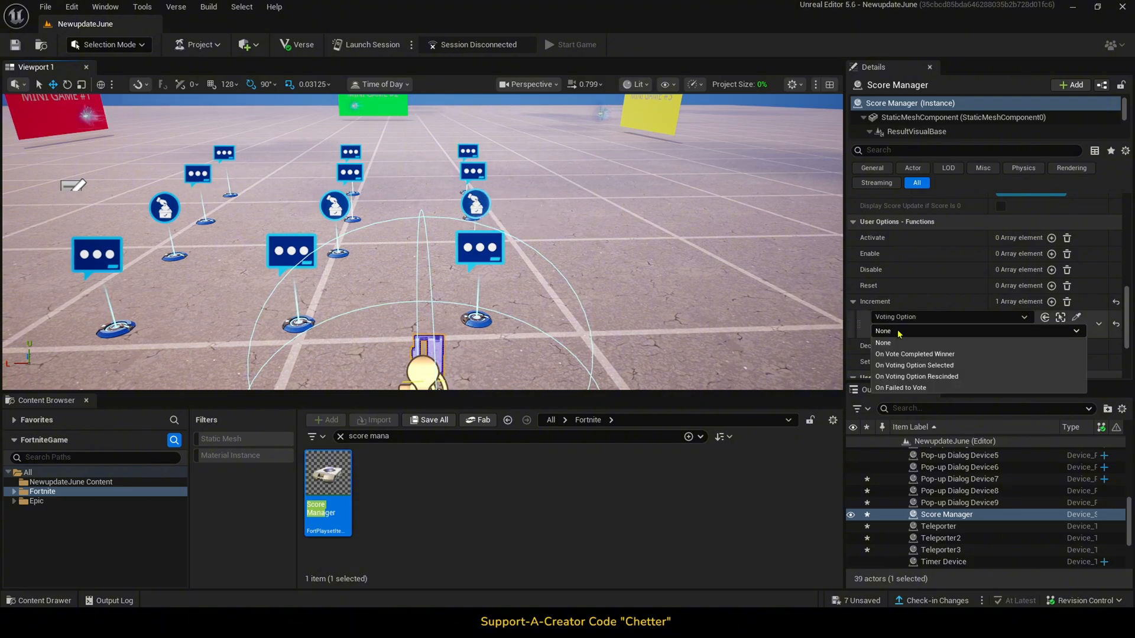
click(914, 365)
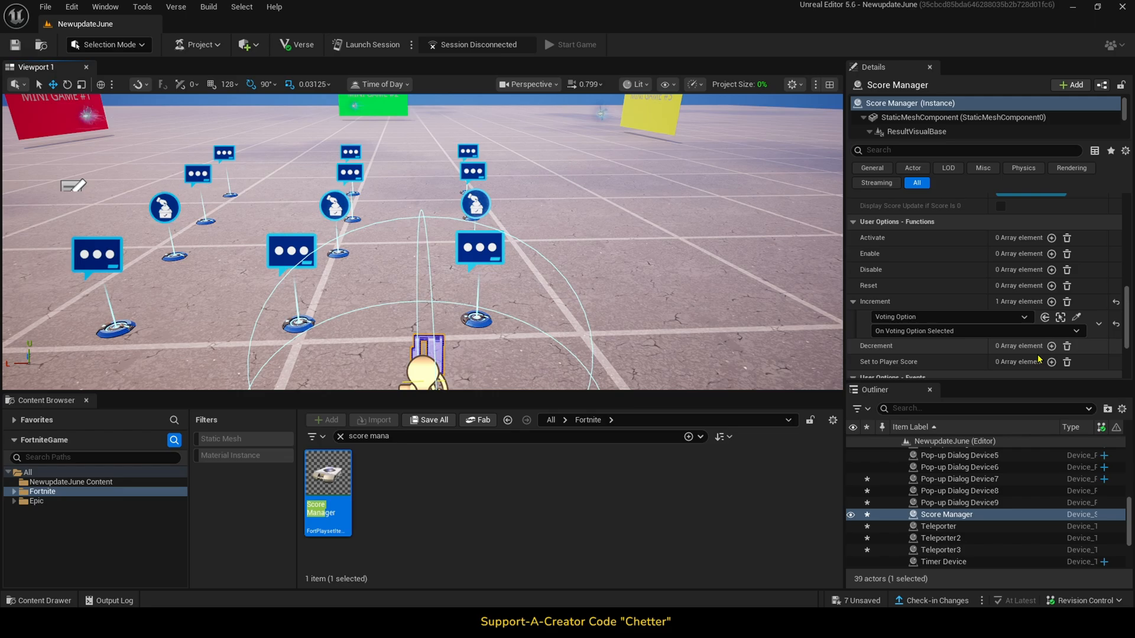
Decrement the score on Voting Option's On Voting Option Rescinded
click(1052, 346)
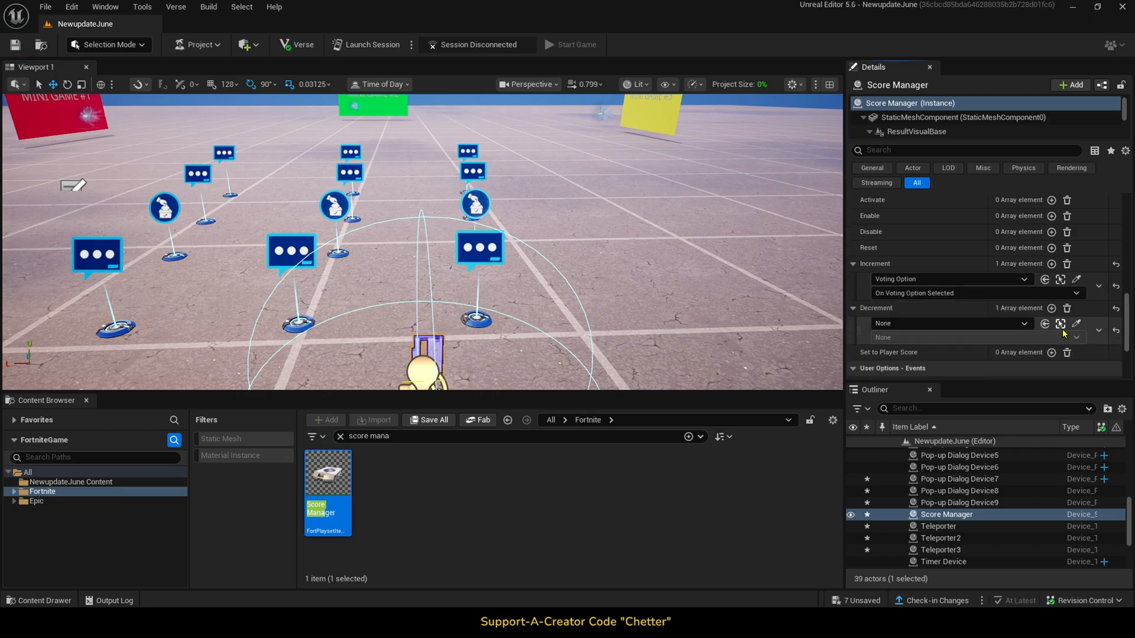
click(950, 323)
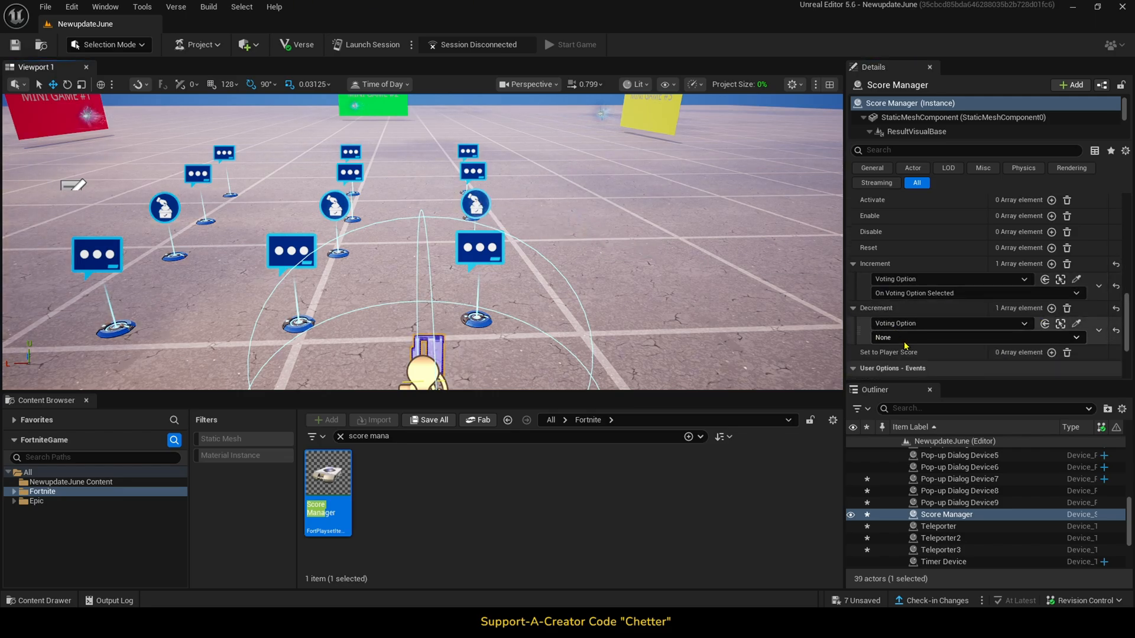
click(948, 337)
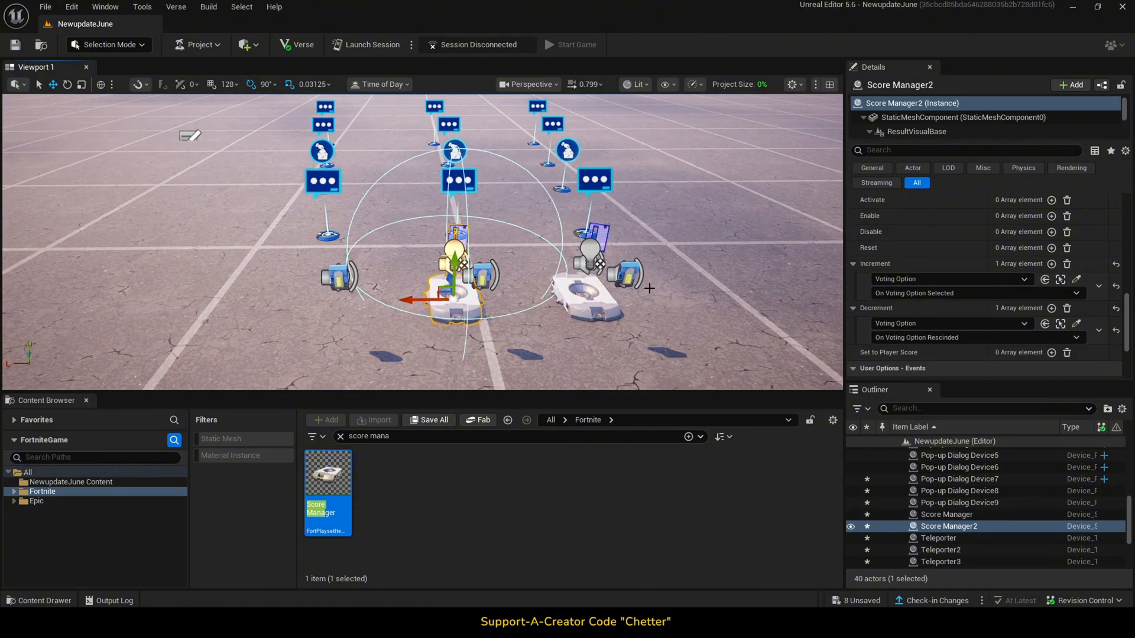
Bind the duplicated score managers' Increment and Decrement to Voting Option3 selected and rescinded
click(948, 279)
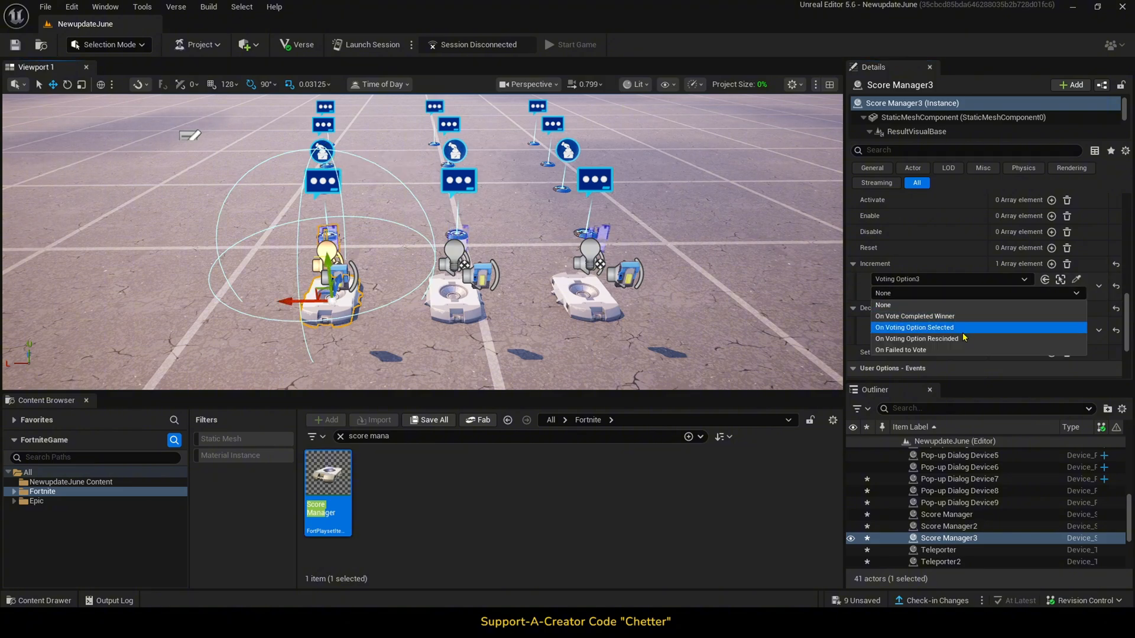
click(916, 338)
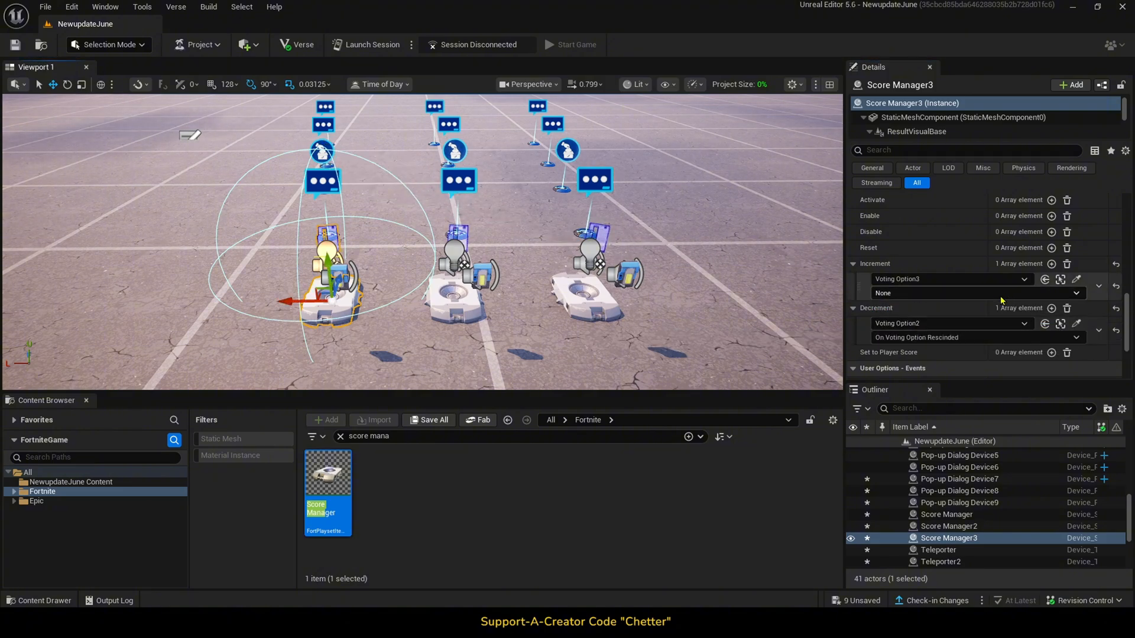
click(977, 293)
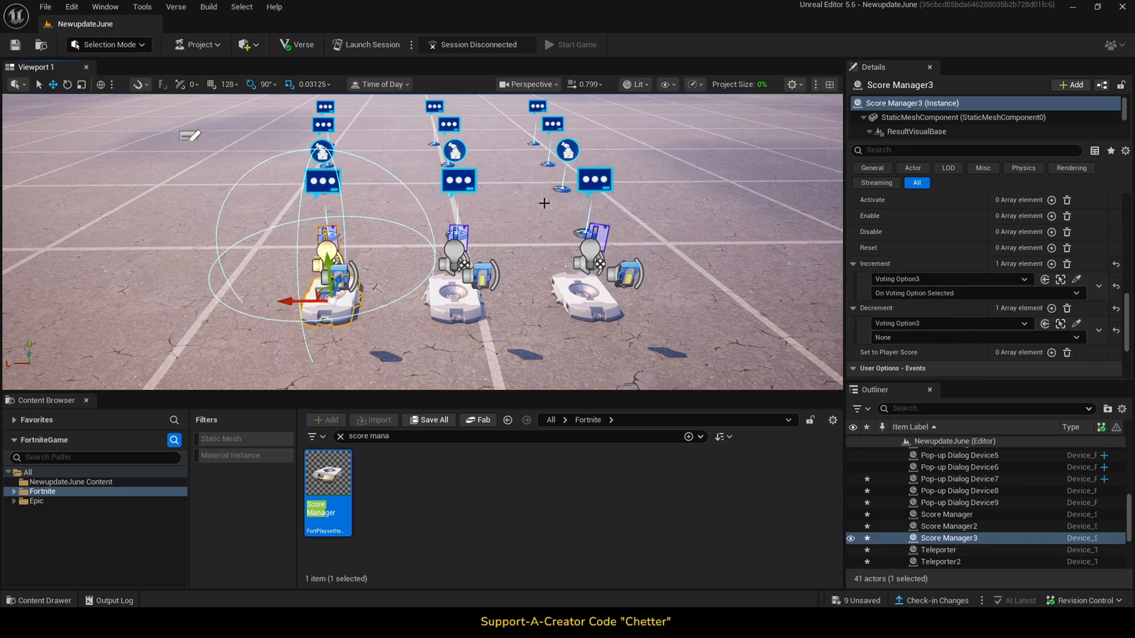
click(977, 337)
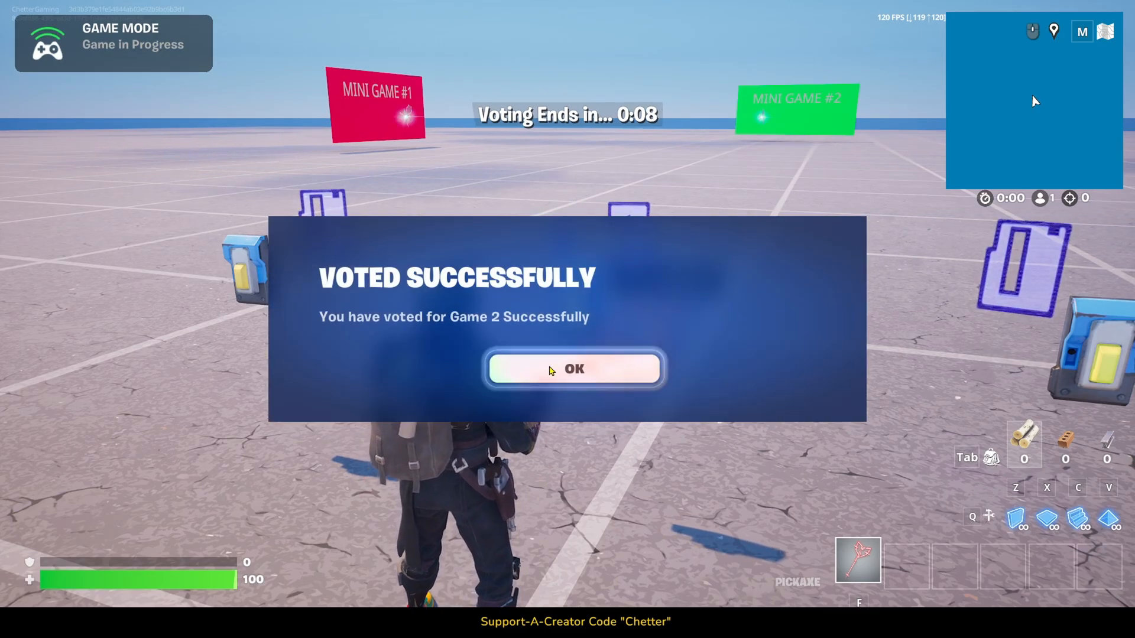
Vote for Game 2 and acknowledge the confirmation and Voting Has Ended pop-ups
click(574, 368)
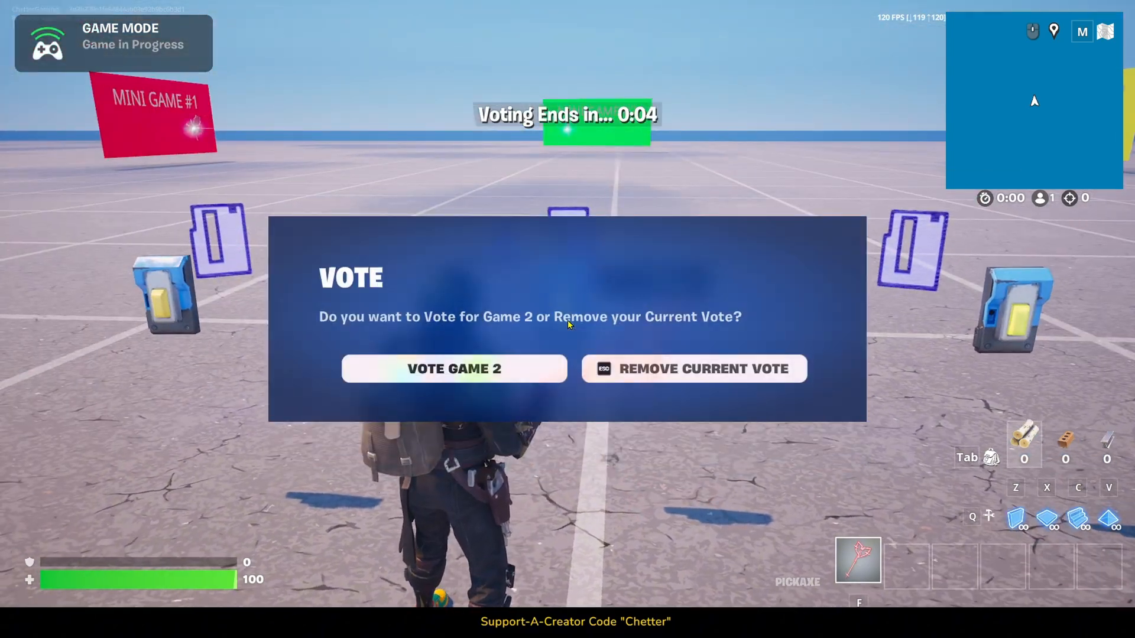
click(454, 368)
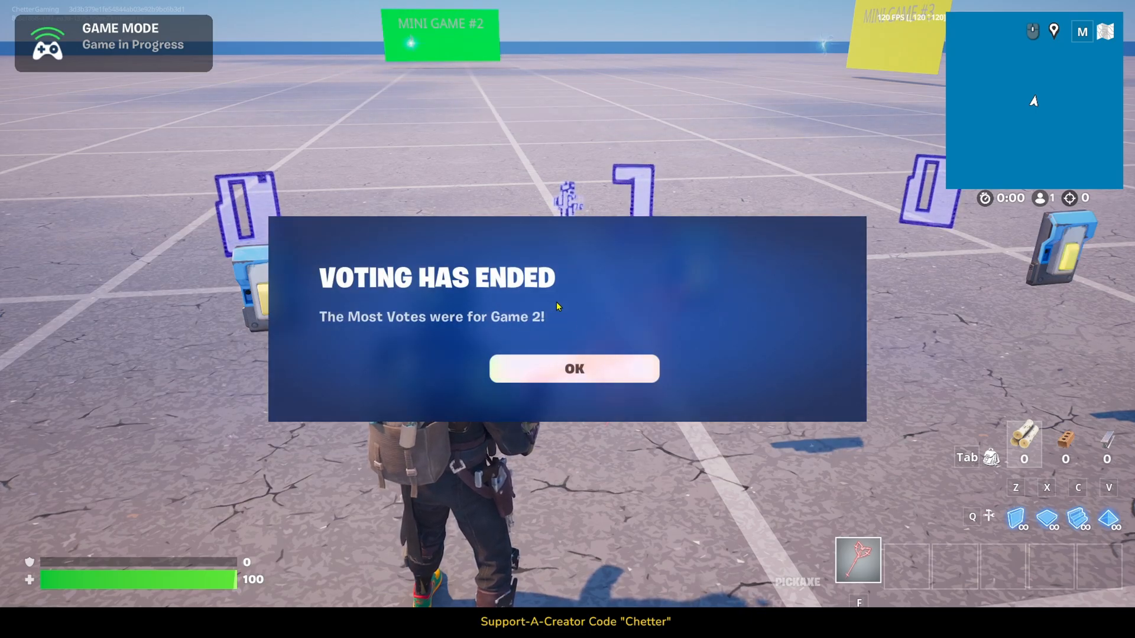
click(573, 369)
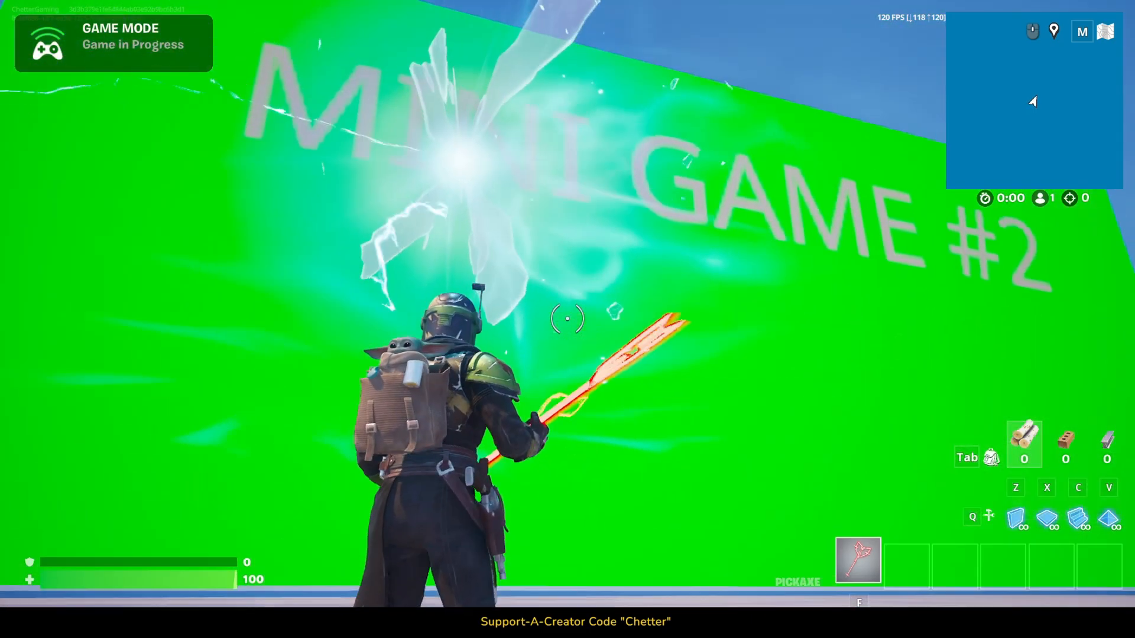